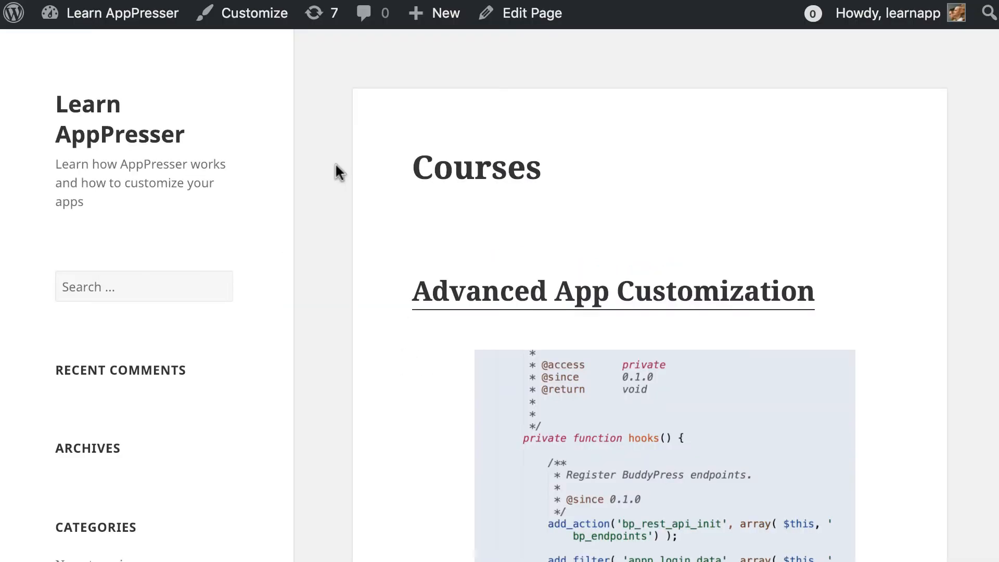
Open the Advanced App Customization course, then its Advanced Features & Coding Webinar lesson.
scroll(down, 3)
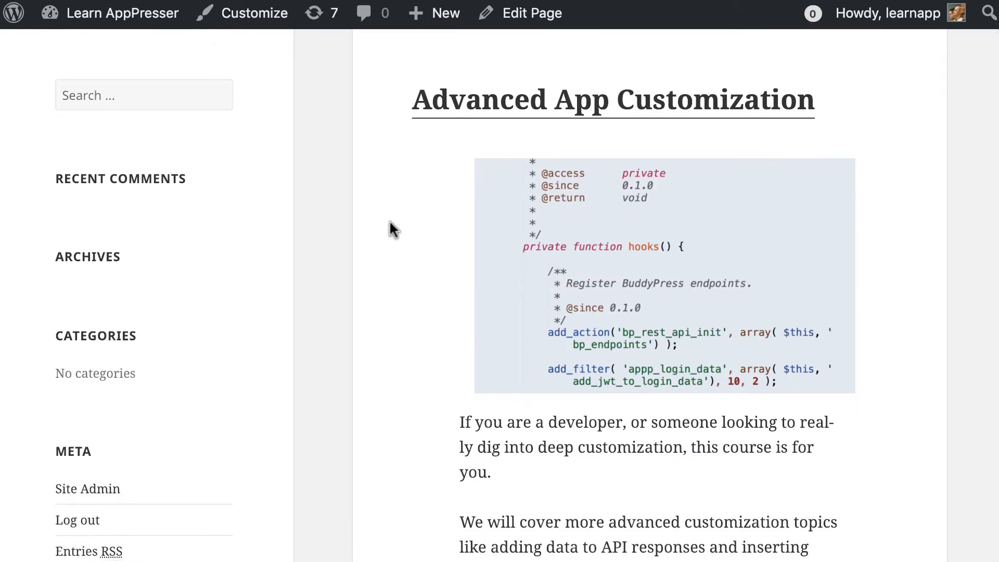
click(612, 99)
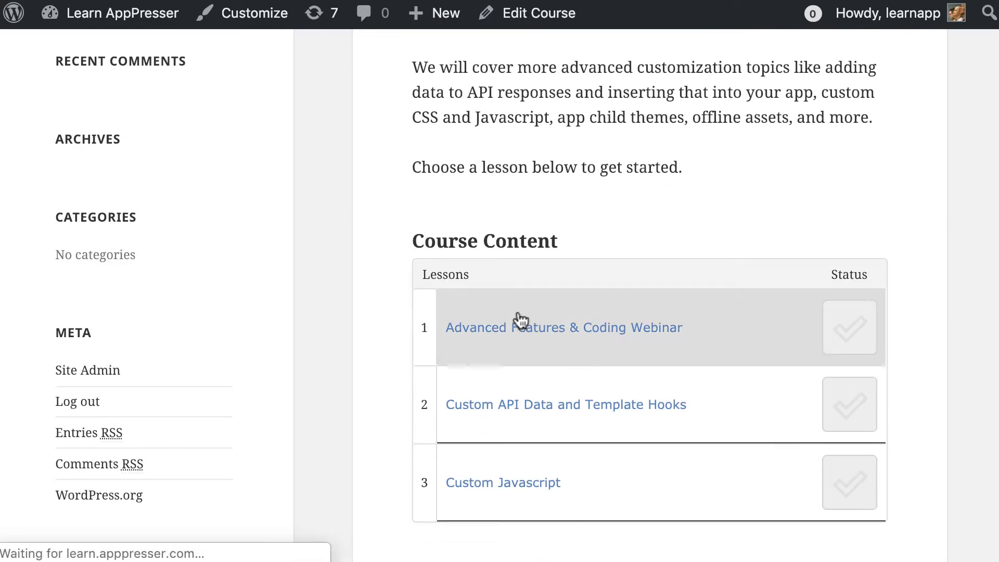
click(563, 328)
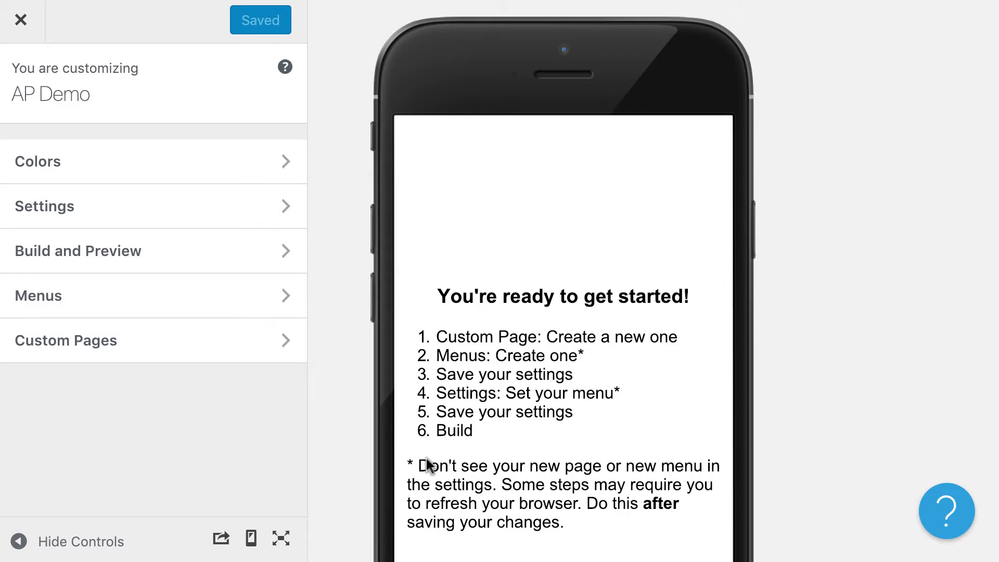
mouse_move(807, 354)
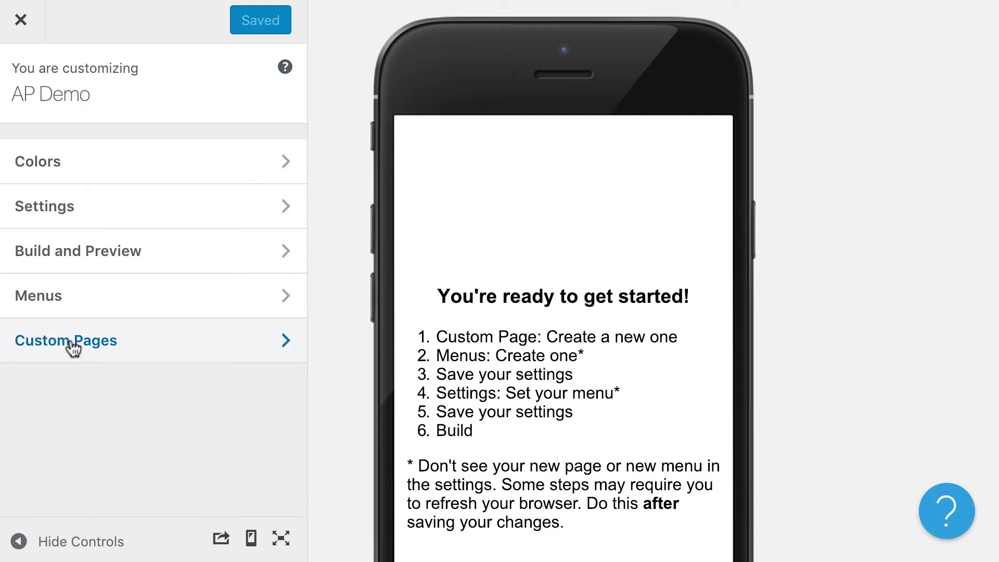
Start adding a new custom page from the Custom Pages section of the AP Demo app.
click(66, 340)
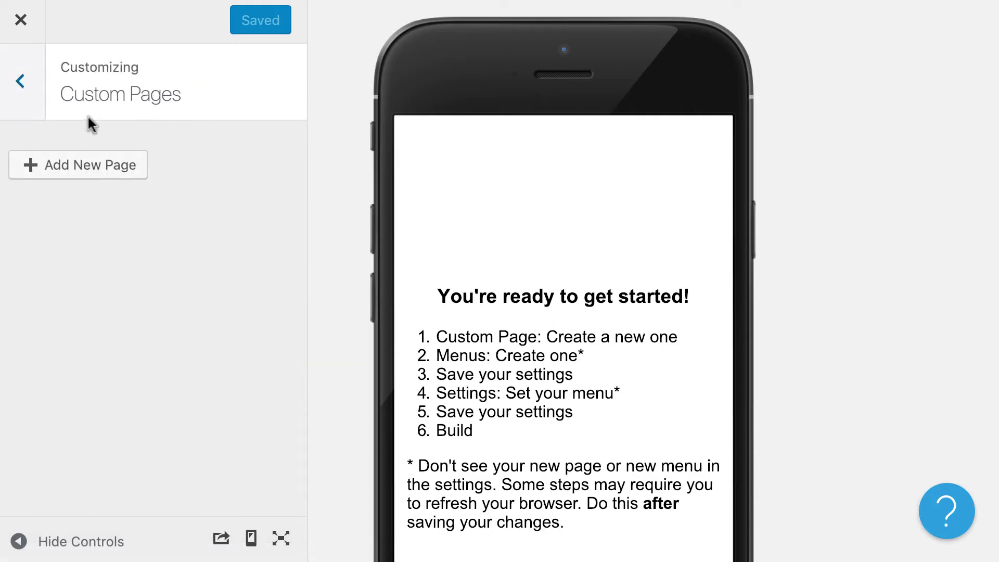
click(78, 165)
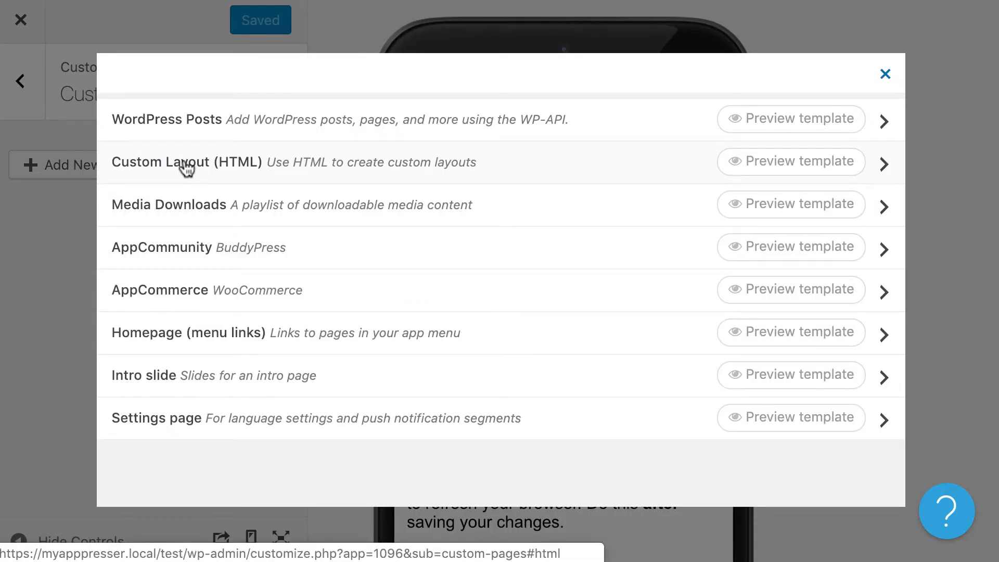
Choose the Custom Layout (HTML) template and title the page Courses.
click(187, 163)
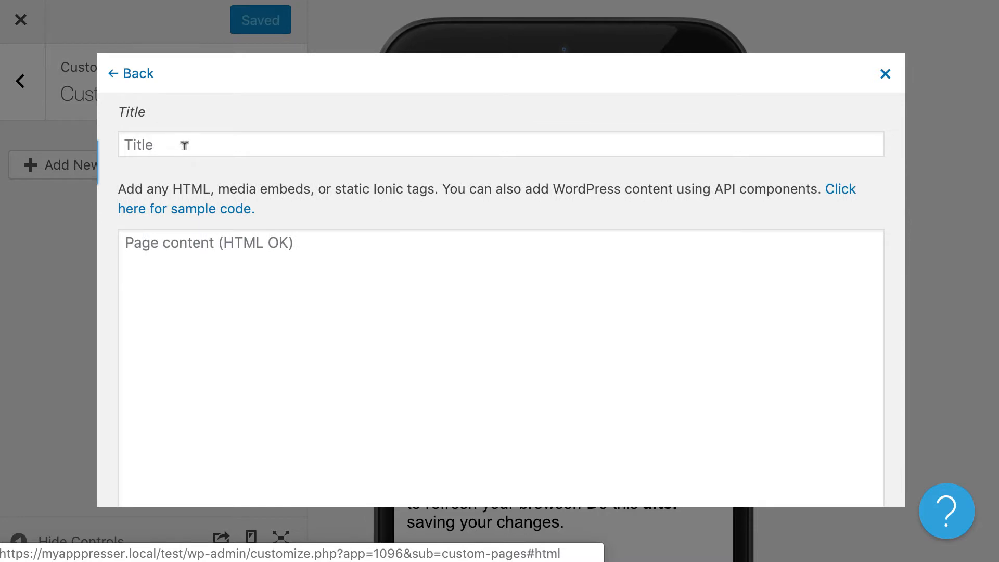
text(Cou)
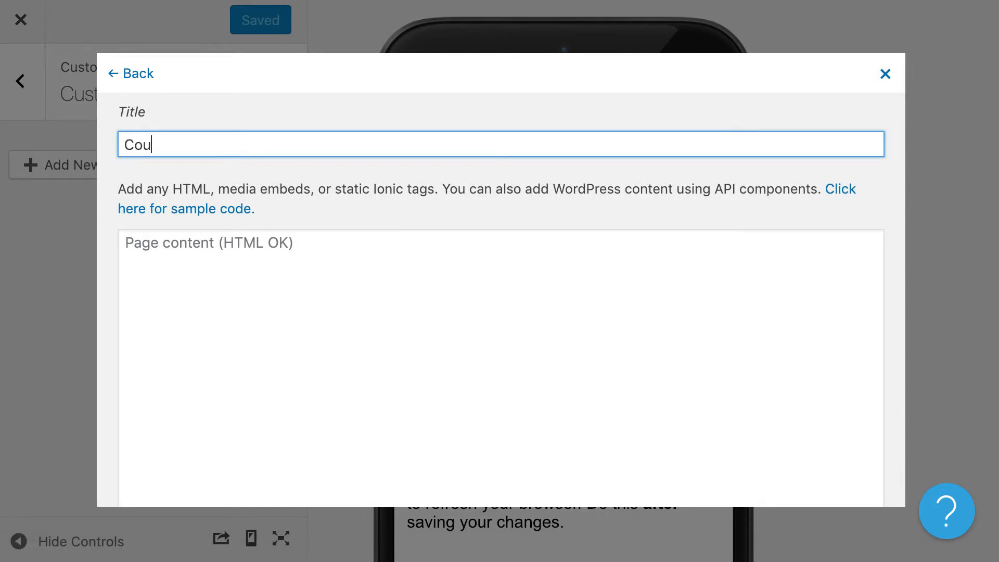
text(rses)
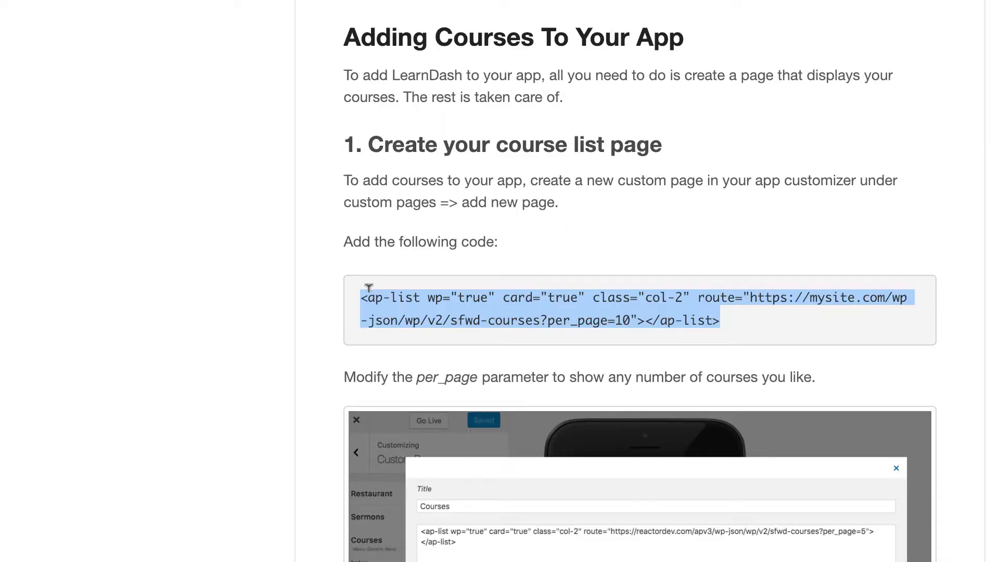
mouse_move(738, 326)
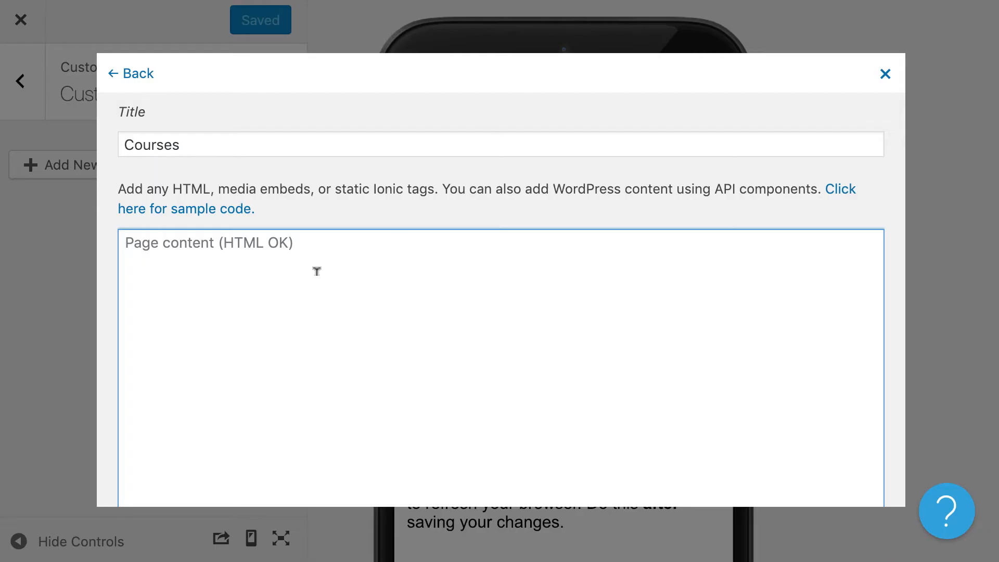
Paste the ap-list course code and point its route at learn.apppresser.com.
text(<ap-list wp="true" card="true" class="col-2" route="https://mysite.com/wp-json/wp/v2/sfwd-courses?per_page=10"></ap-list>)
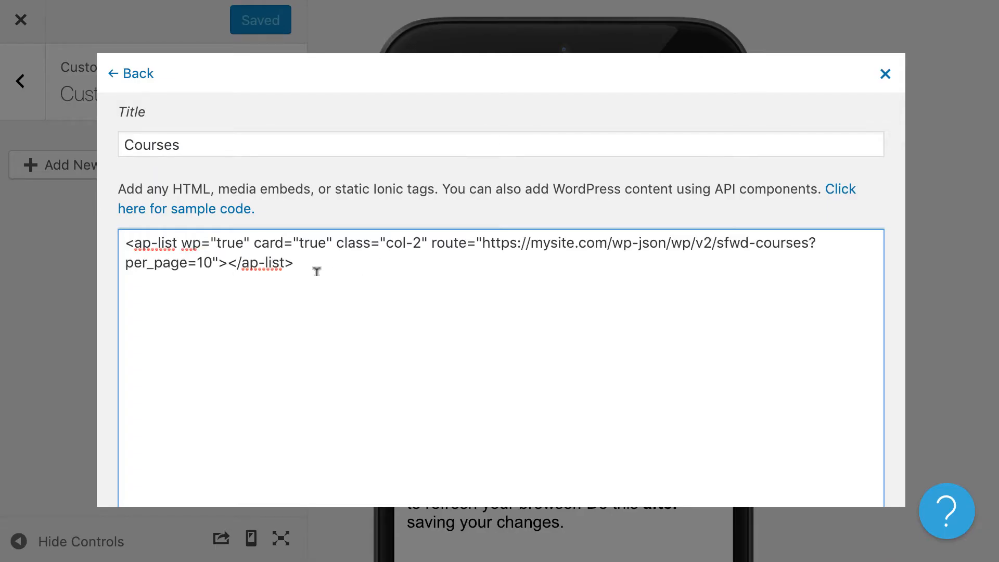
scroll(down, 3)
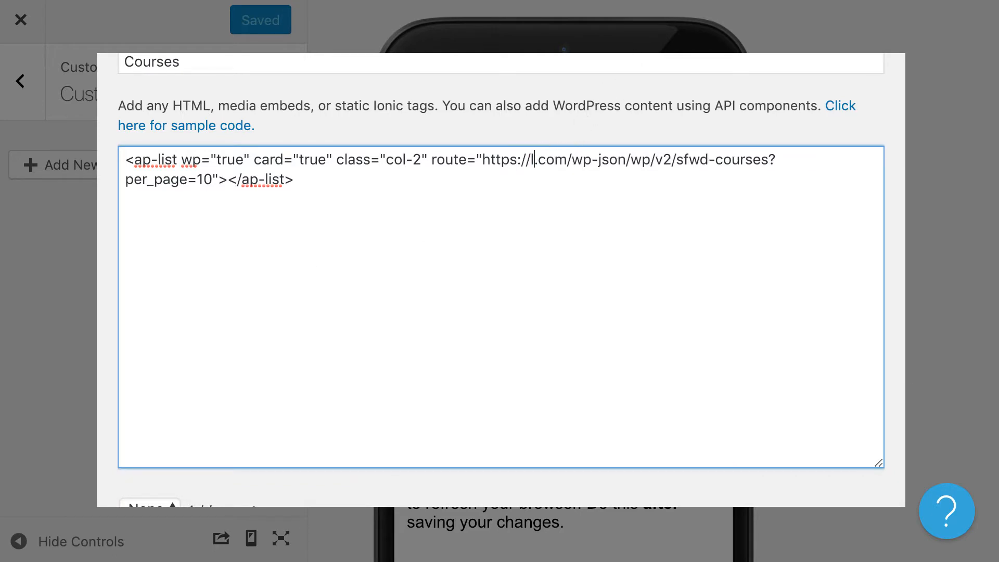
text(earnapppre)
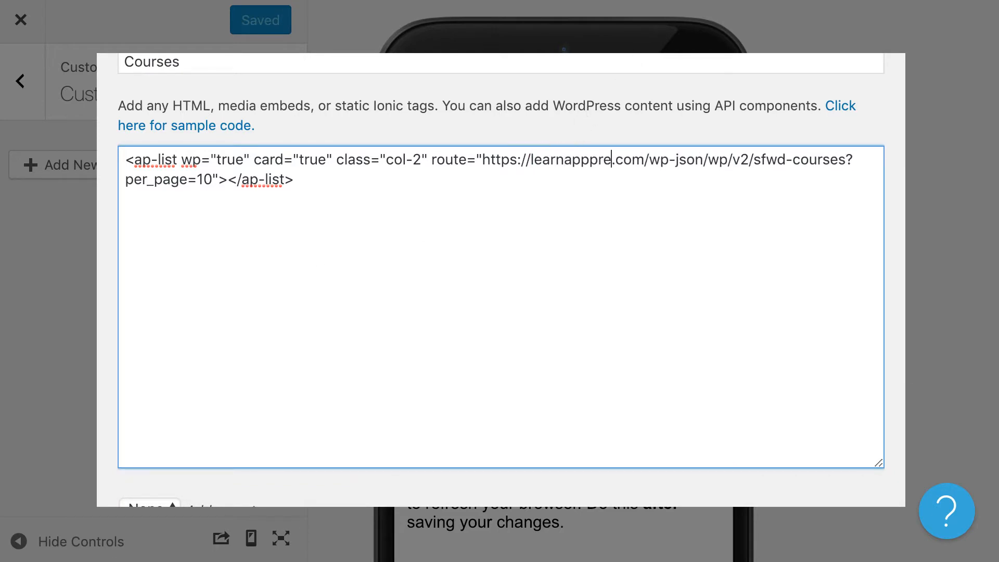
click(20, 19)
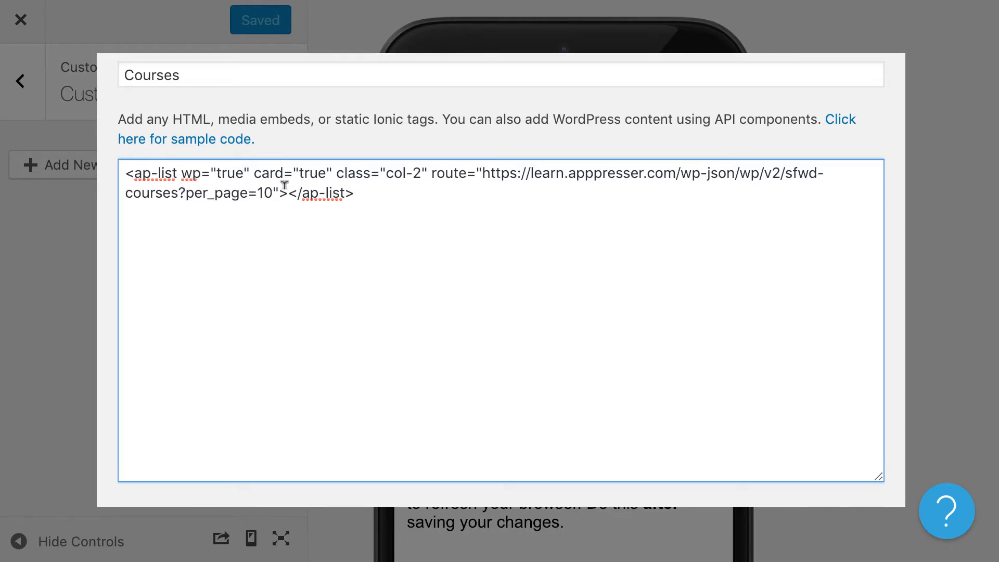
Add an <h2 padding>Courses</h2> heading above the ap-list code and save the page.
text(<)
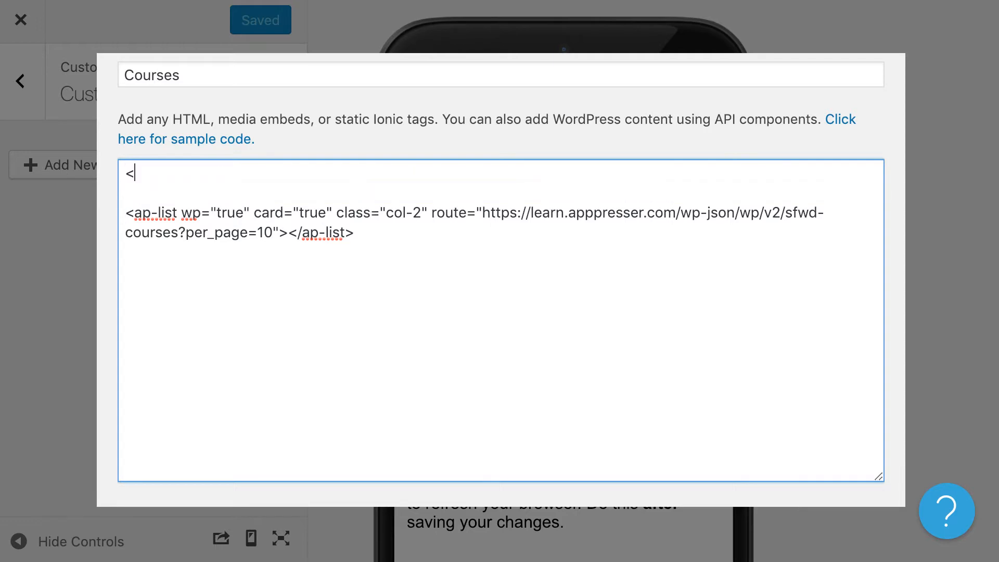
text(h2)
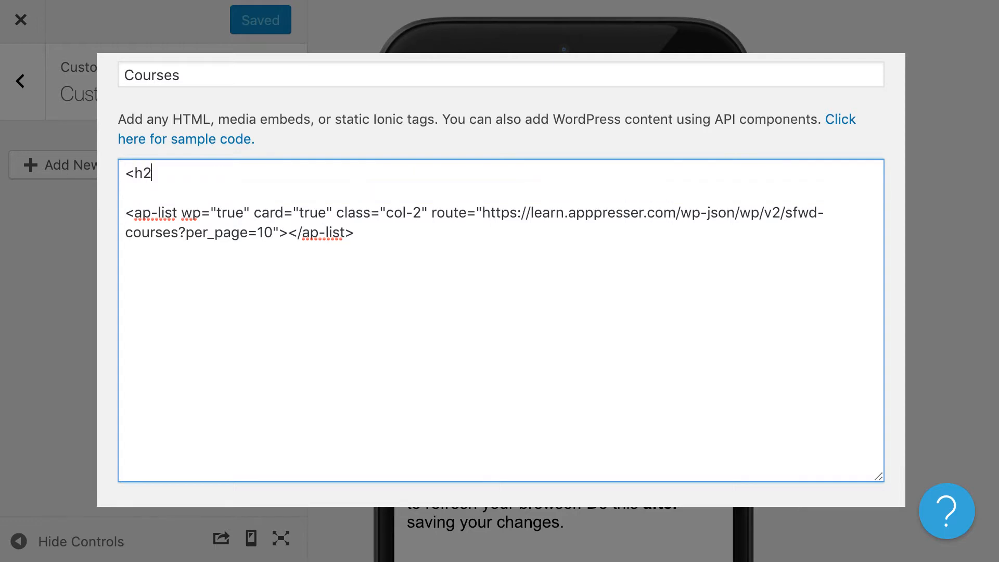
text(padding>)
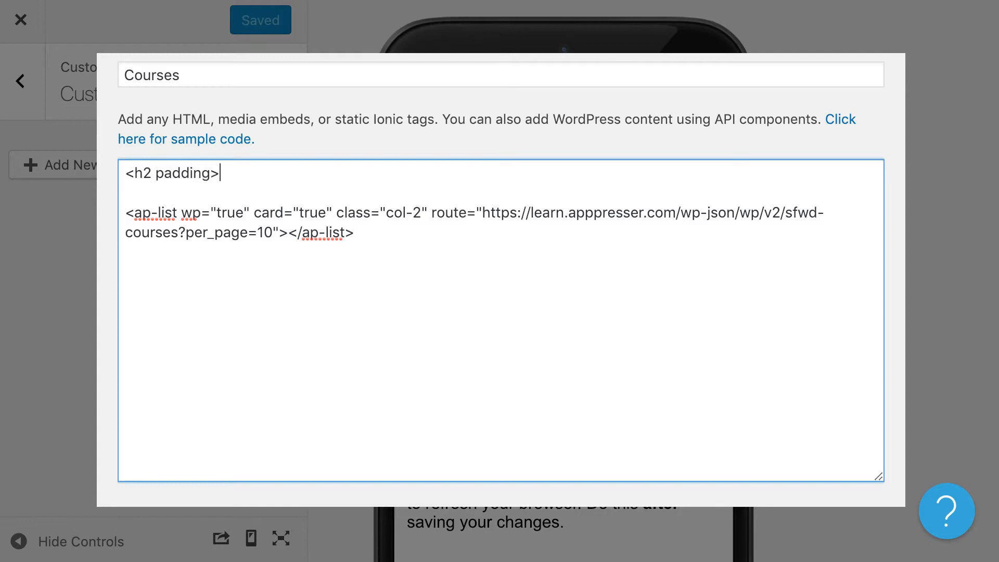
text(Courses</)
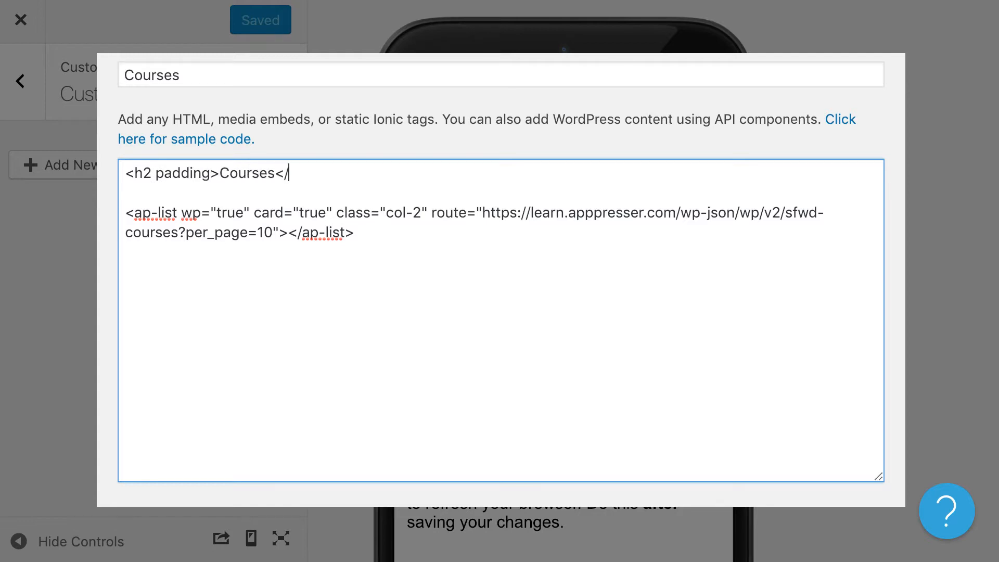
text(h2>)
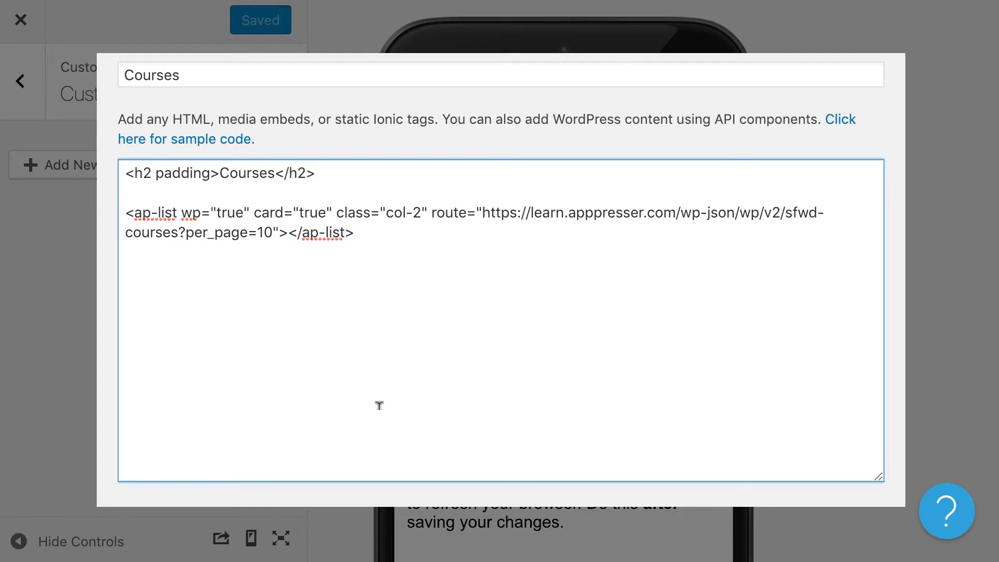
mouse_move(276, 400)
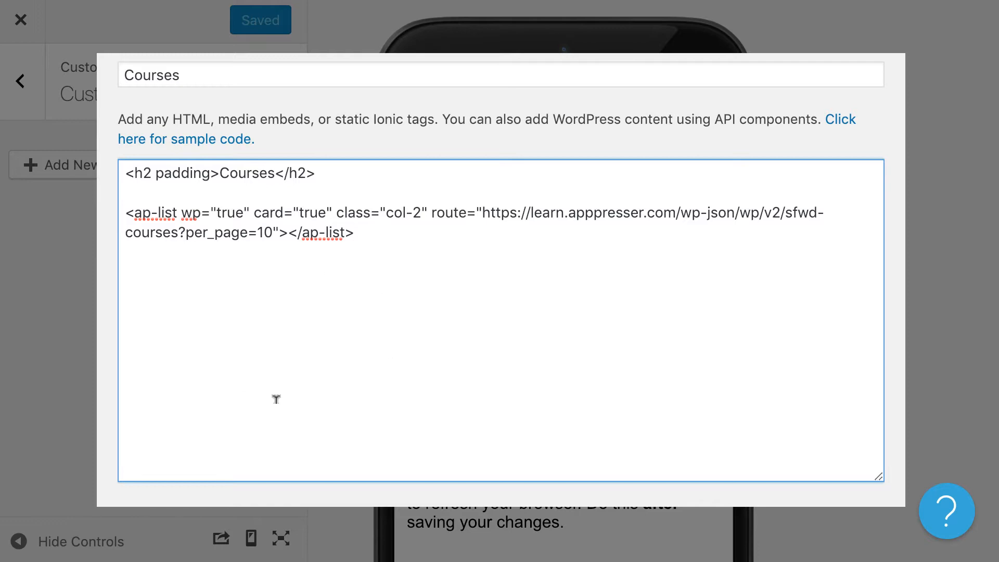
mouse_move(226, 309)
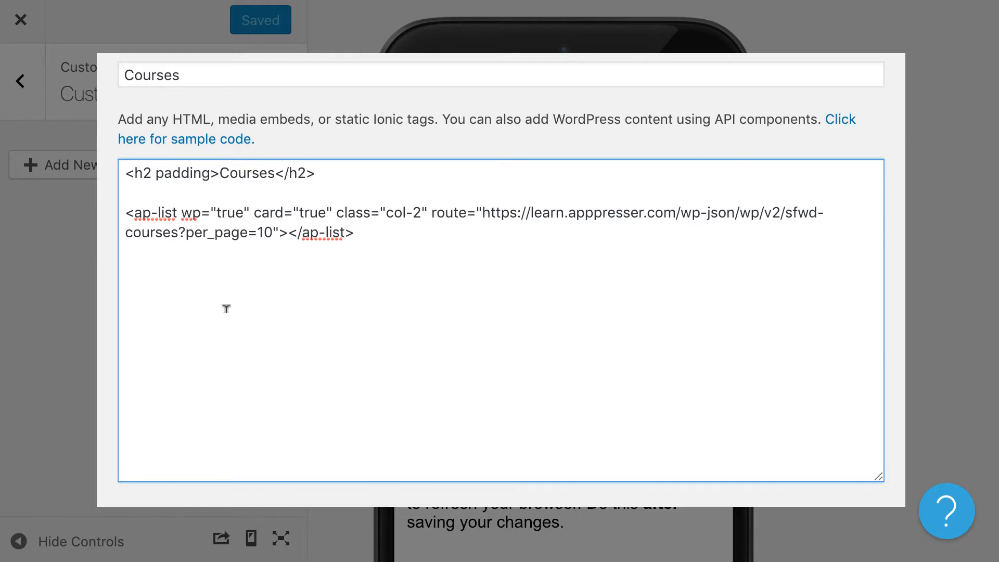
scroll(down, 3)
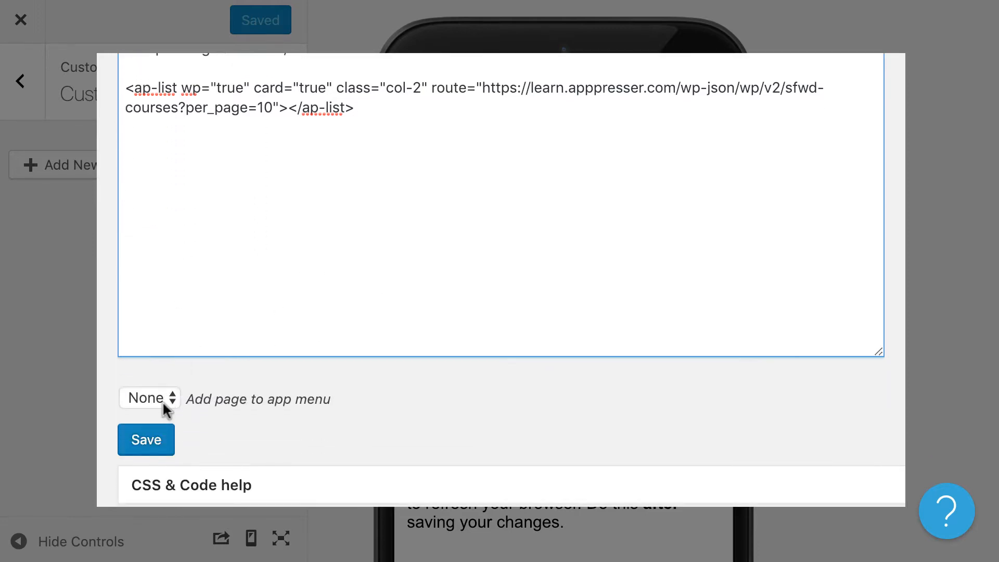
click(146, 439)
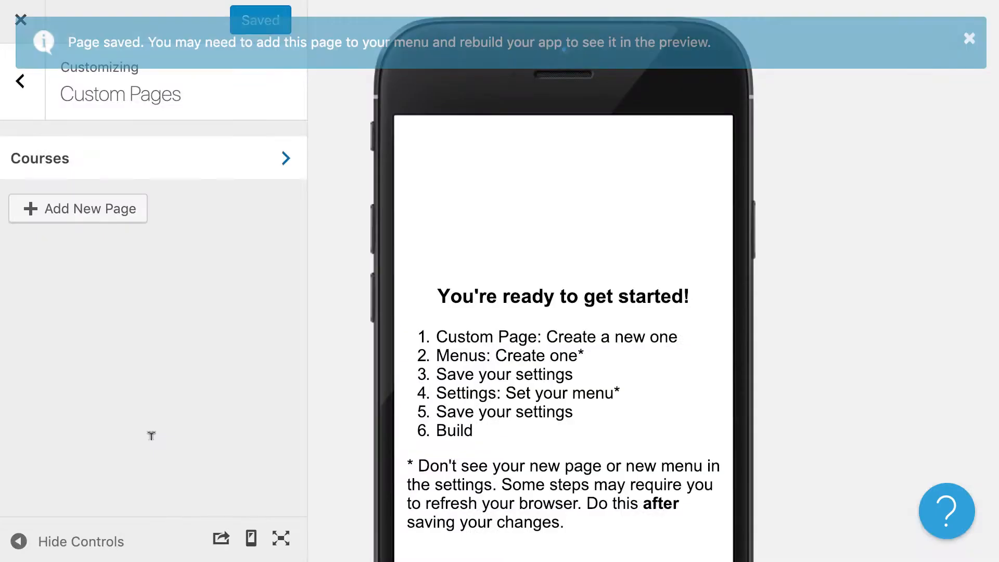
mouse_move(367, 271)
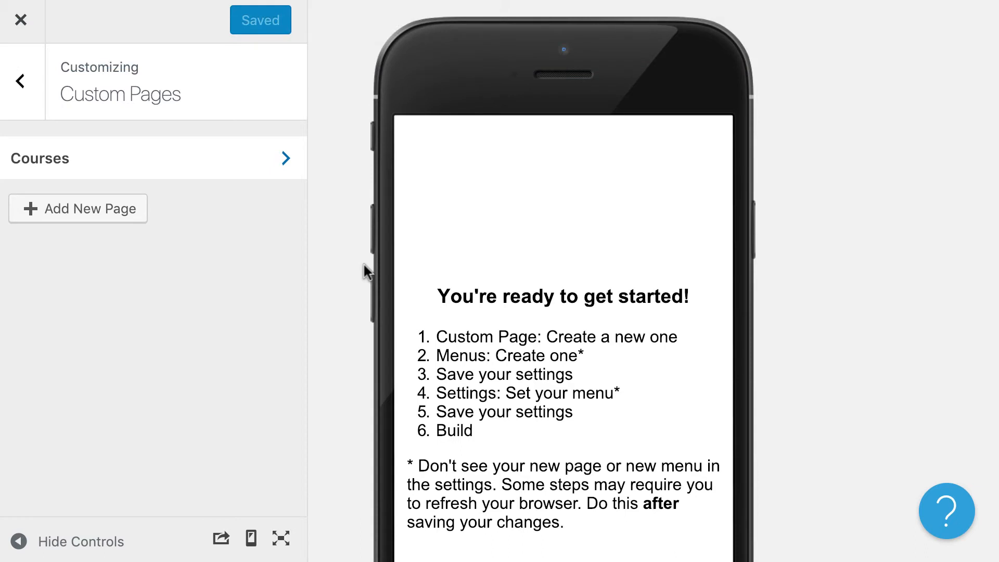
Create a new menu named Courses Menu and add the Courses page to it.
click(21, 81)
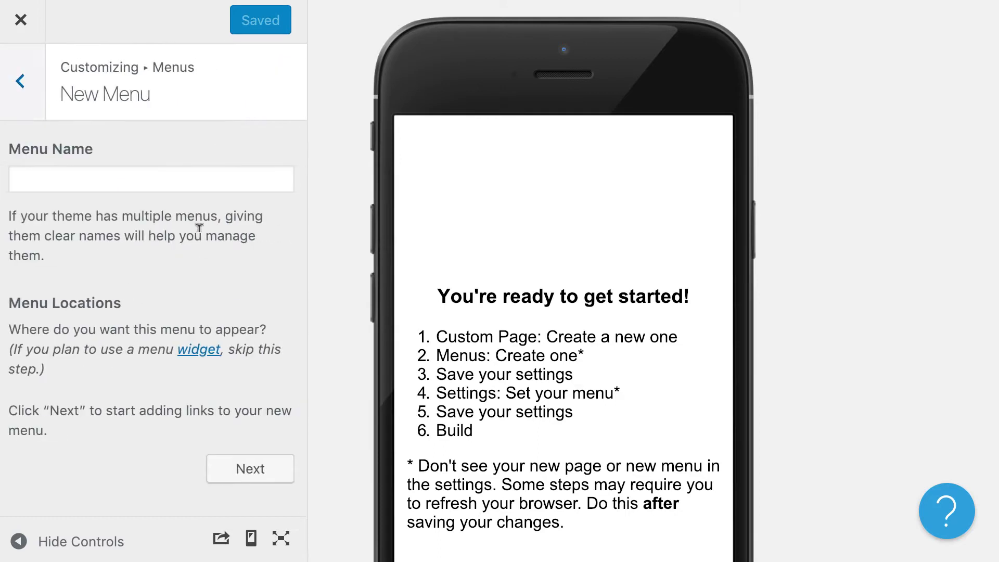
text(L)
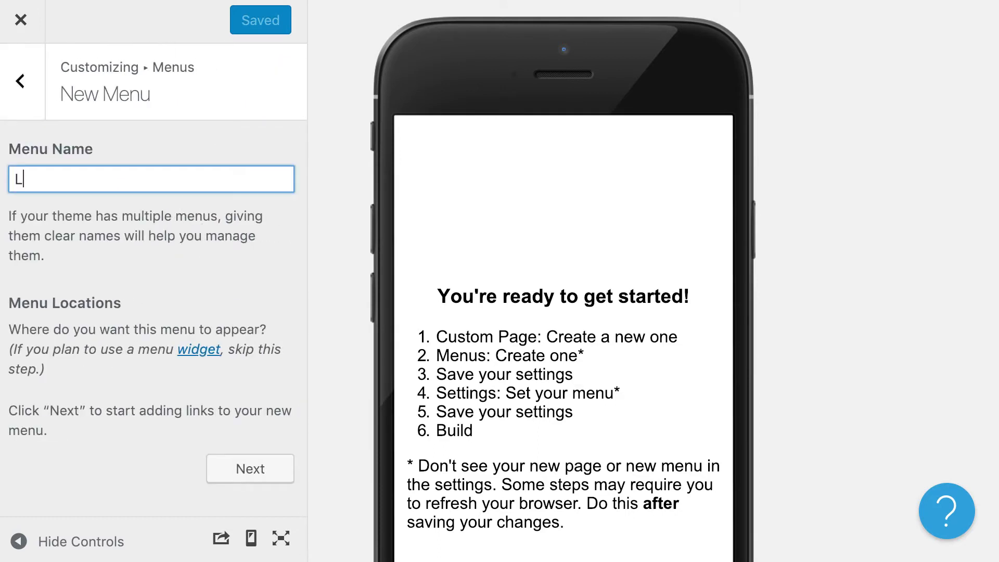
text(Courses)
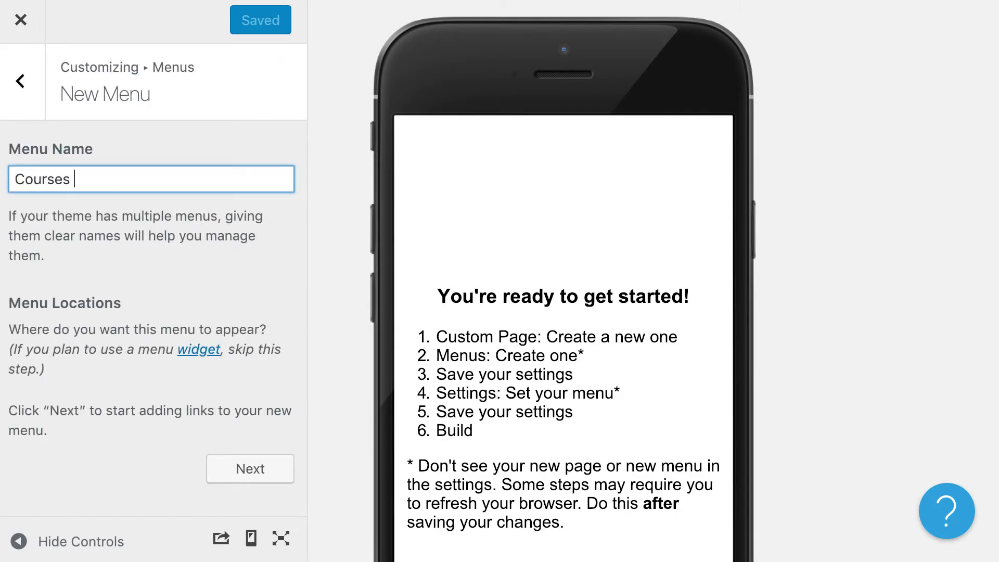
click(250, 468)
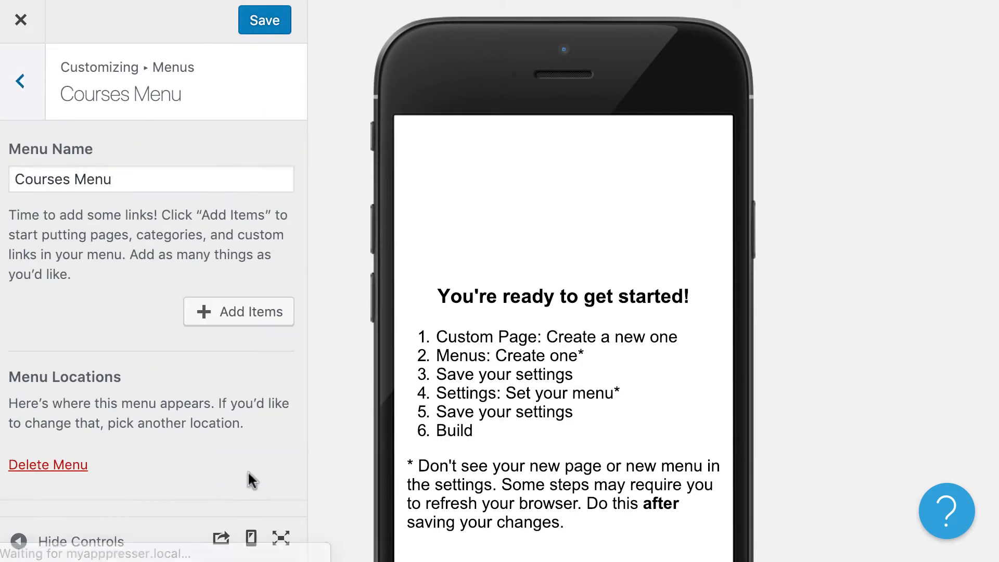
click(237, 311)
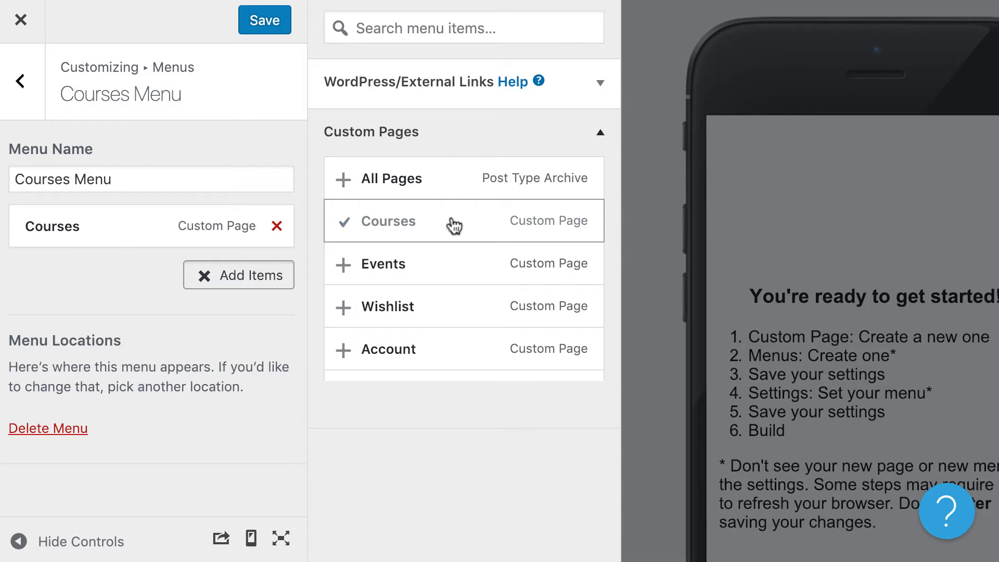
Give the Courses menu item the icon class 'list', save the menu and return to the main options.
click(53, 226)
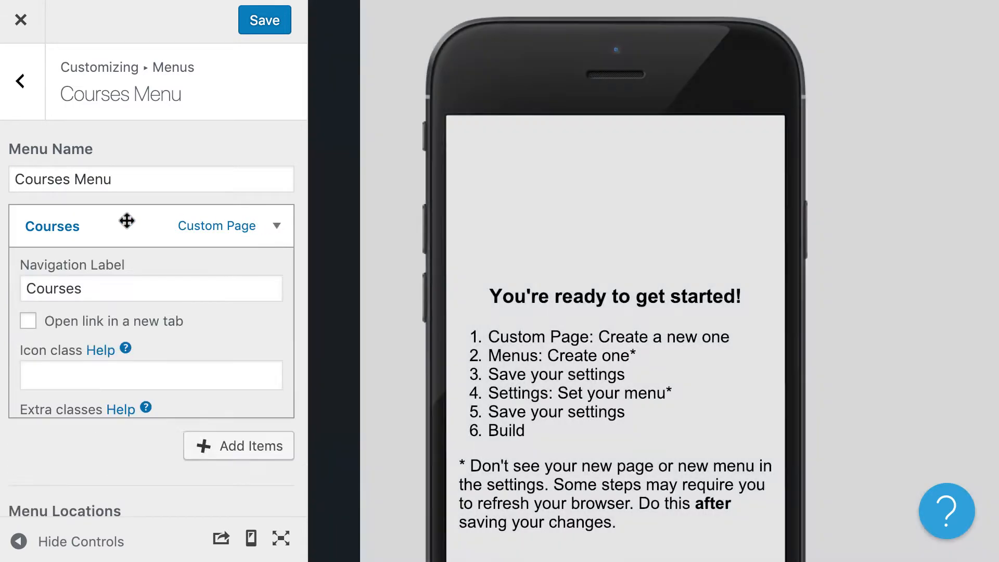
text(list)
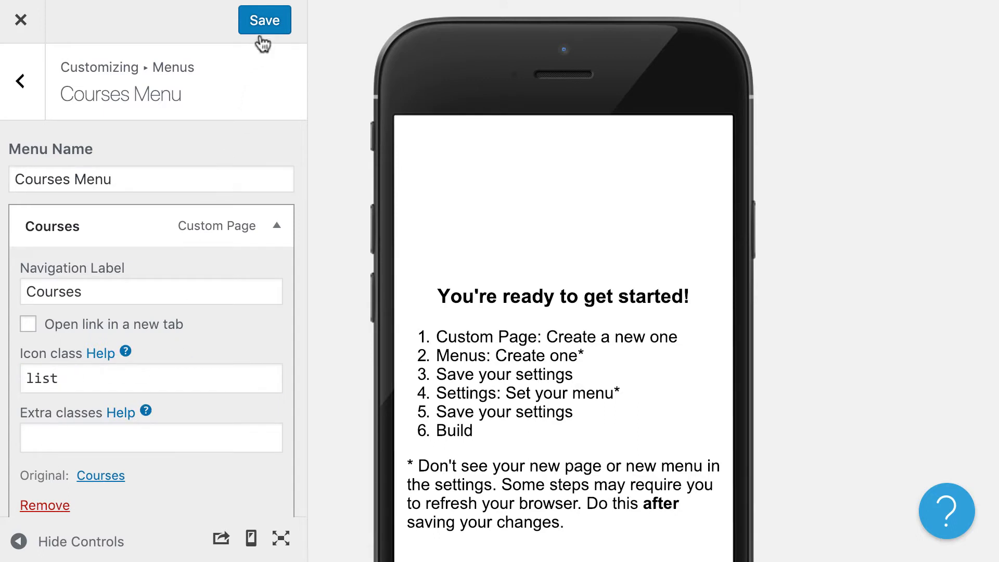
click(264, 20)
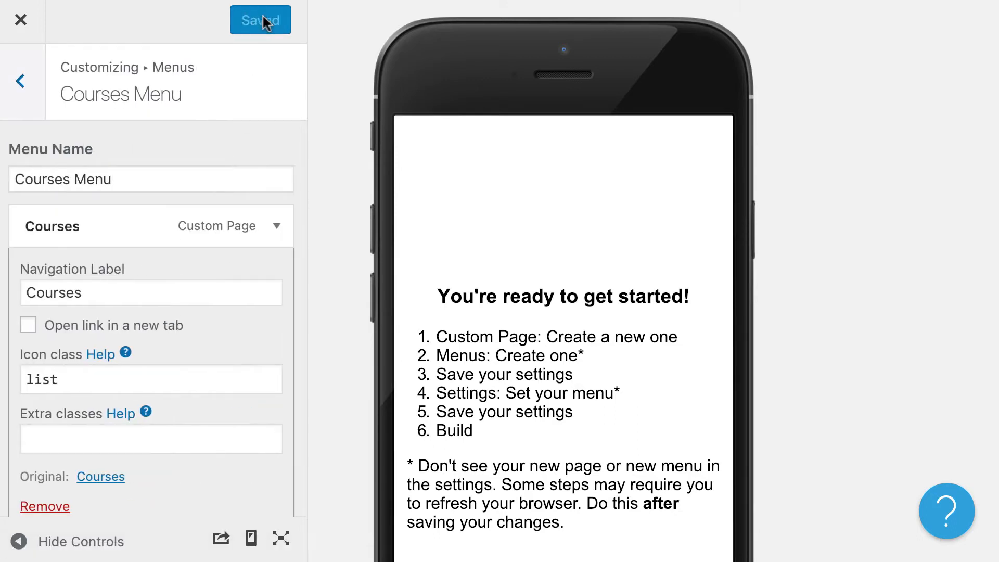
click(21, 82)
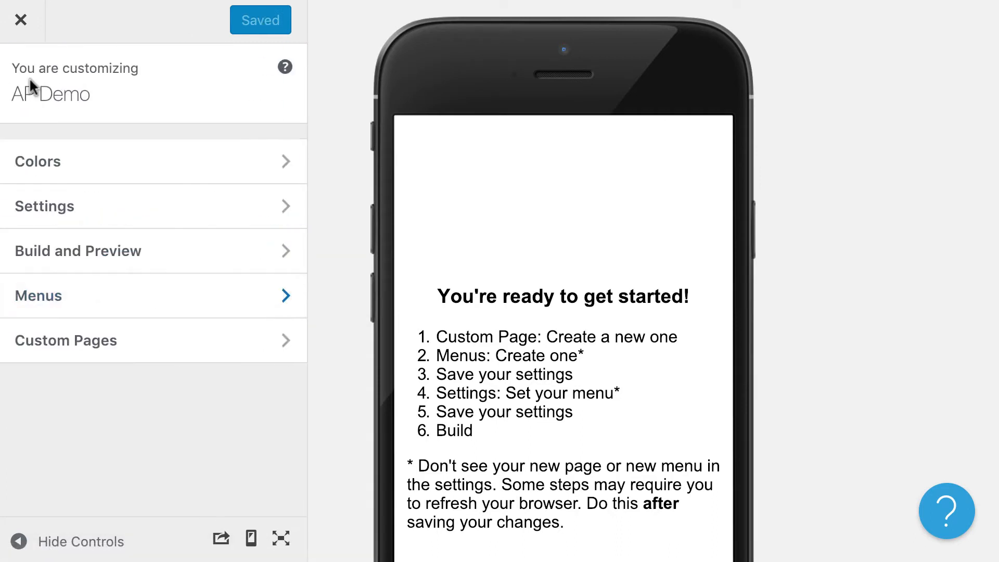
In Settings choose Courses Menu as the Side Menu, save, and return to the main options.
click(44, 206)
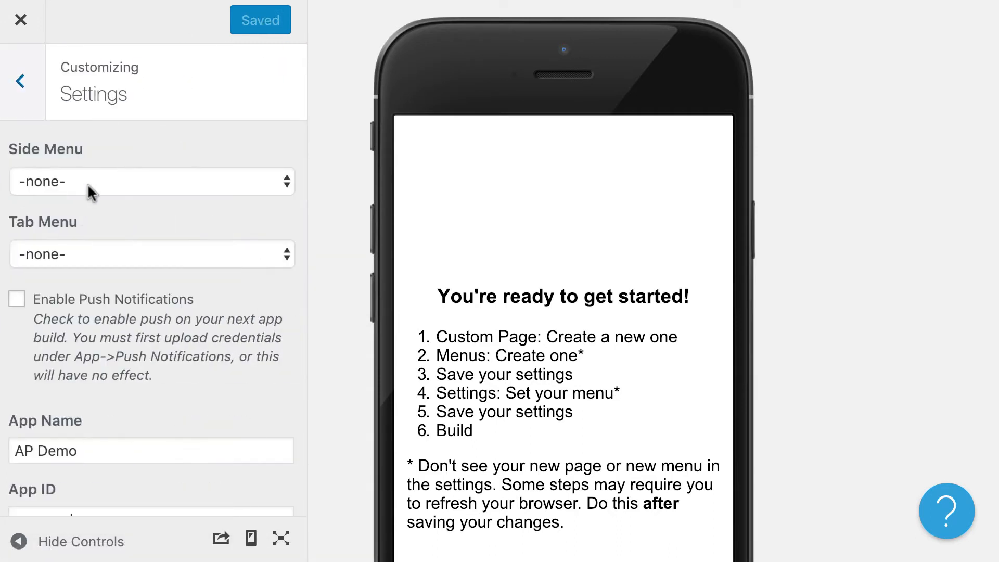
click(152, 181)
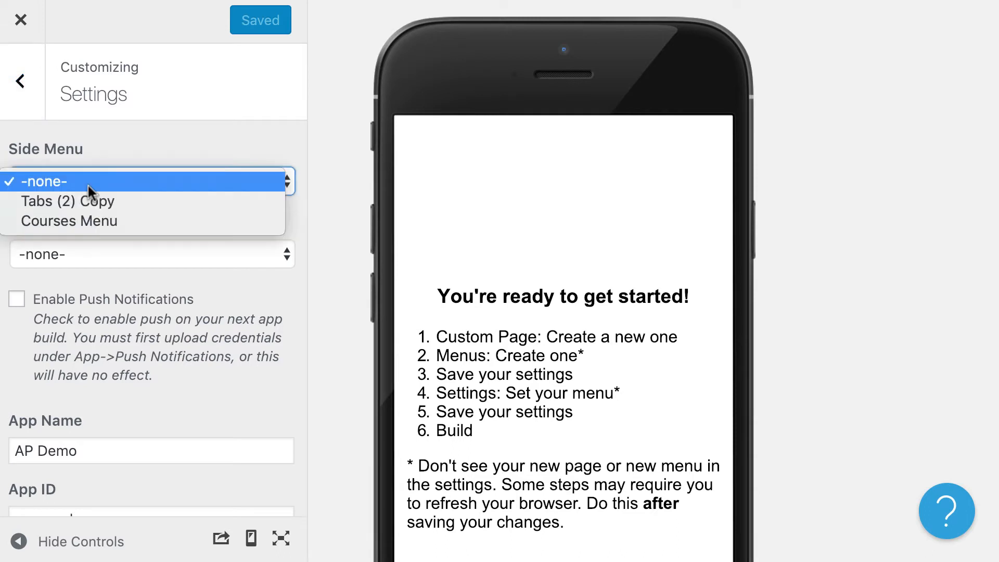
click(69, 220)
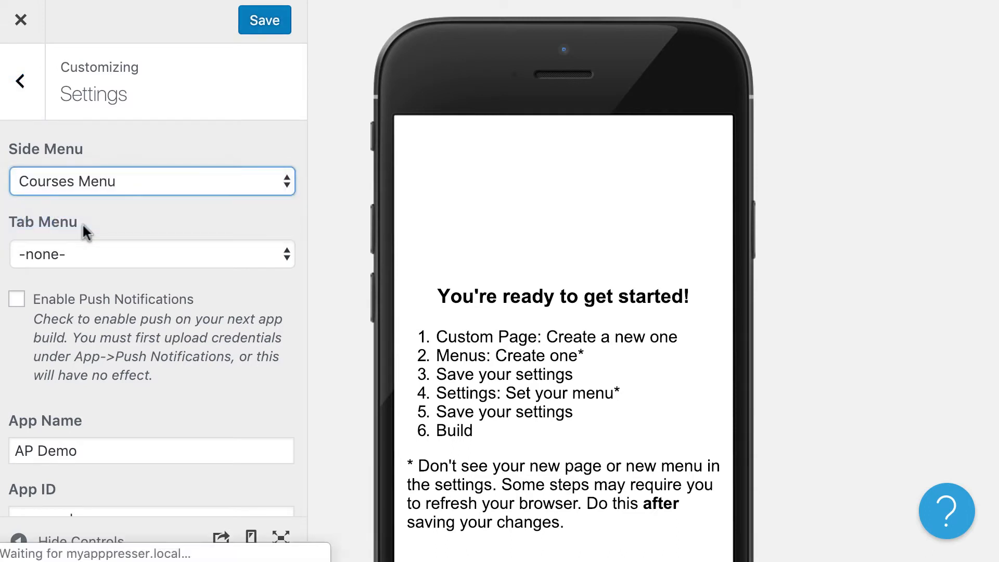
click(263, 20)
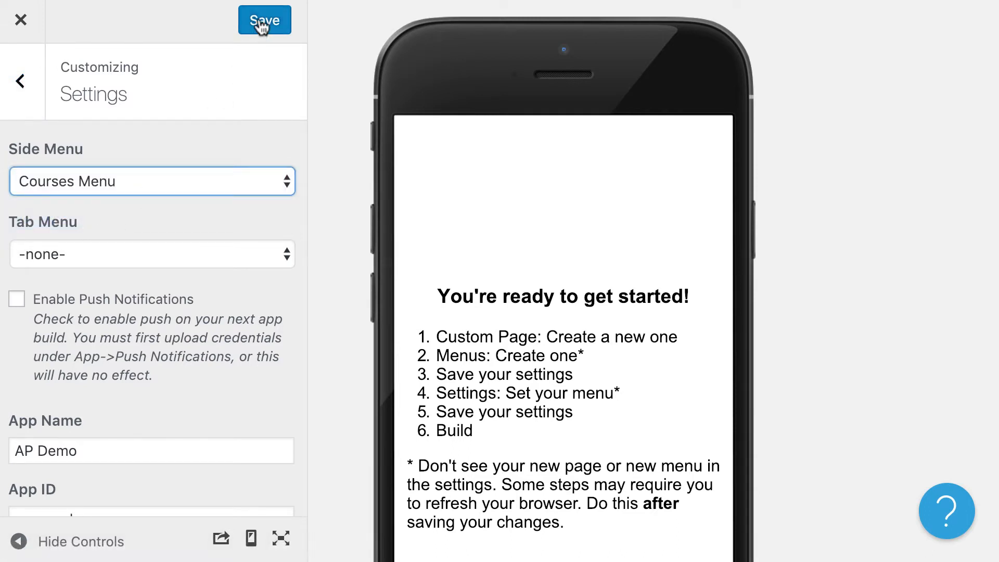
click(263, 20)
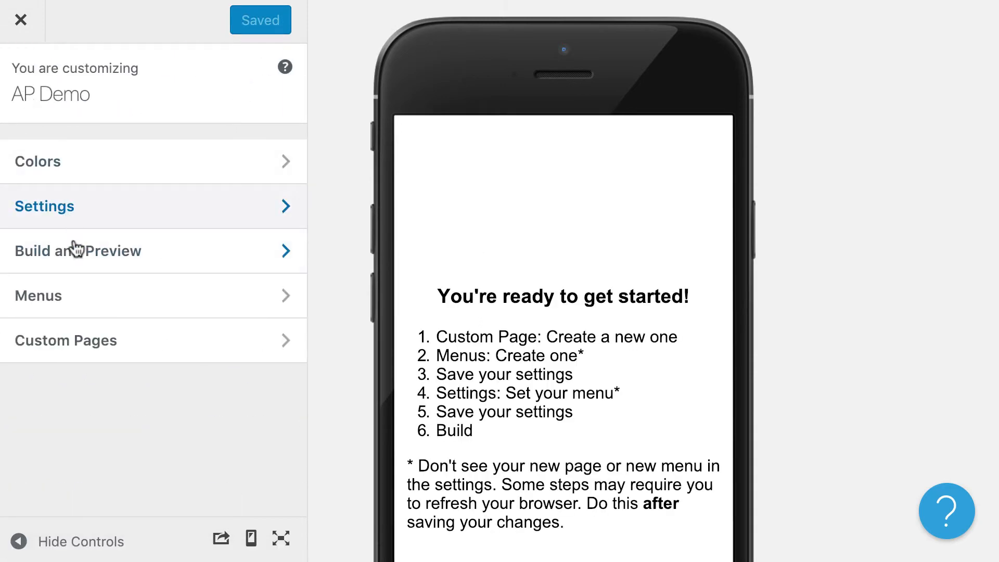
Run Build App from Build and Preview so the preview shows the Courses page with course cards.
click(77, 251)
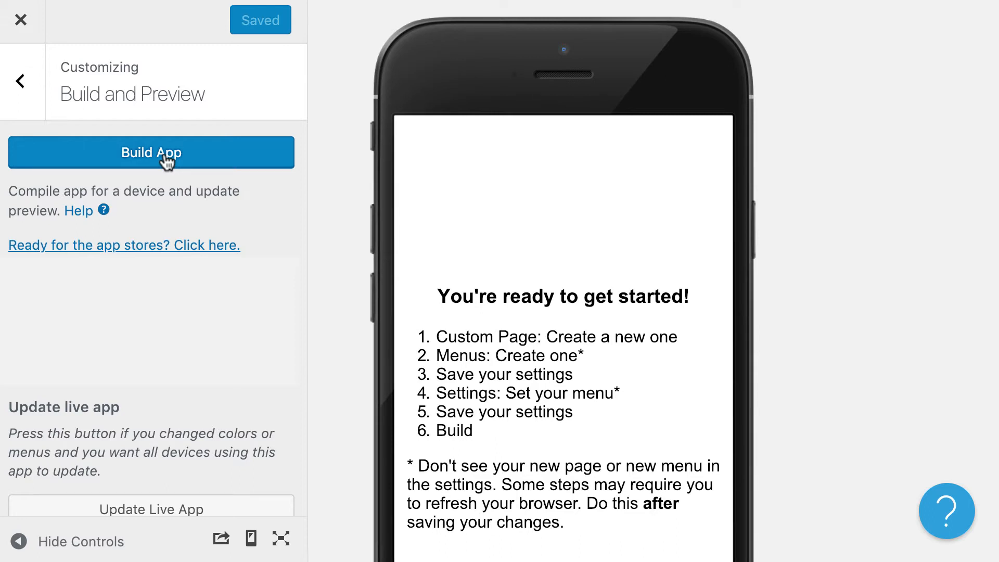
click(151, 152)
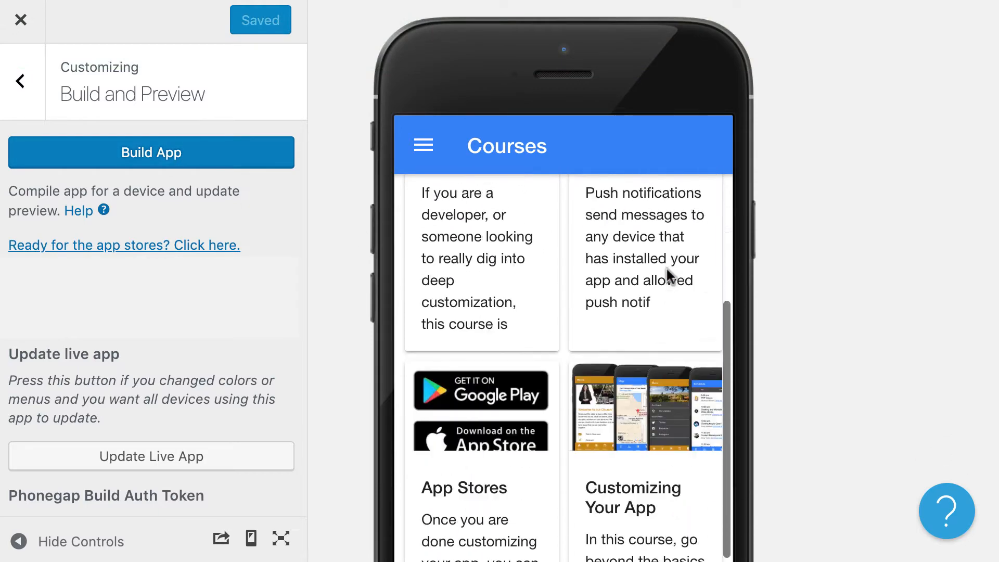
click(422, 145)
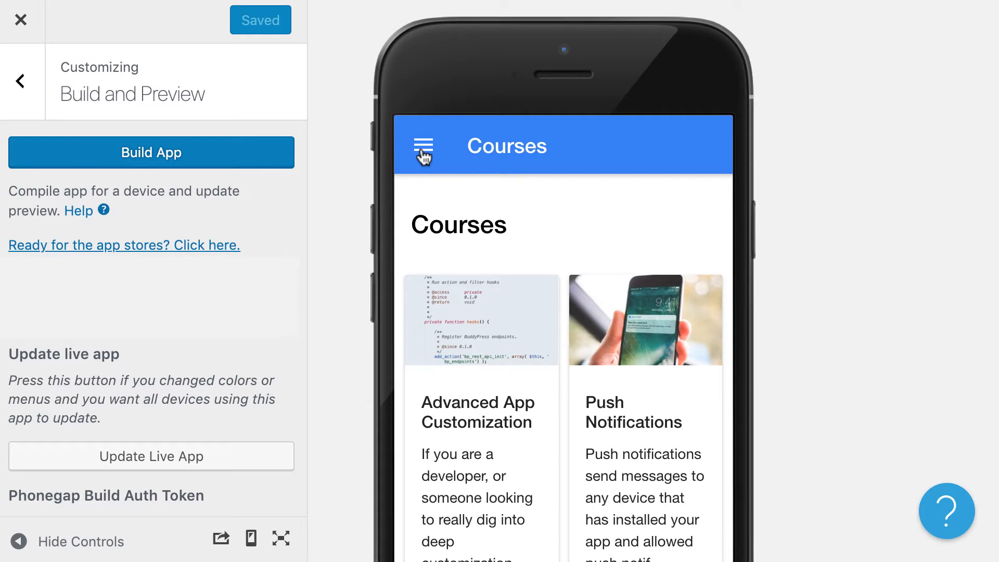
mouse_move(20, 21)
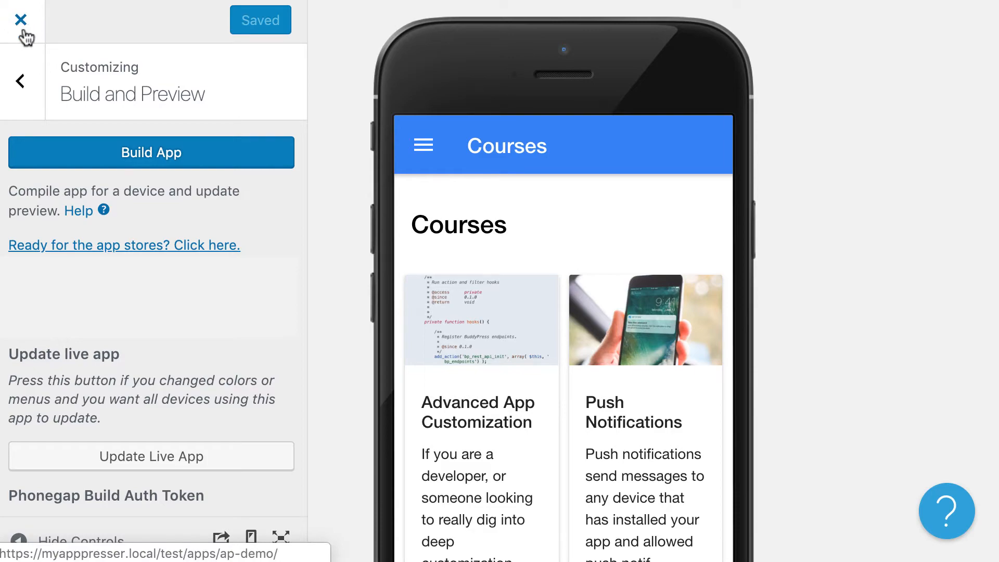
Close the customizer to return to the AP Demo app dashboard.
click(21, 18)
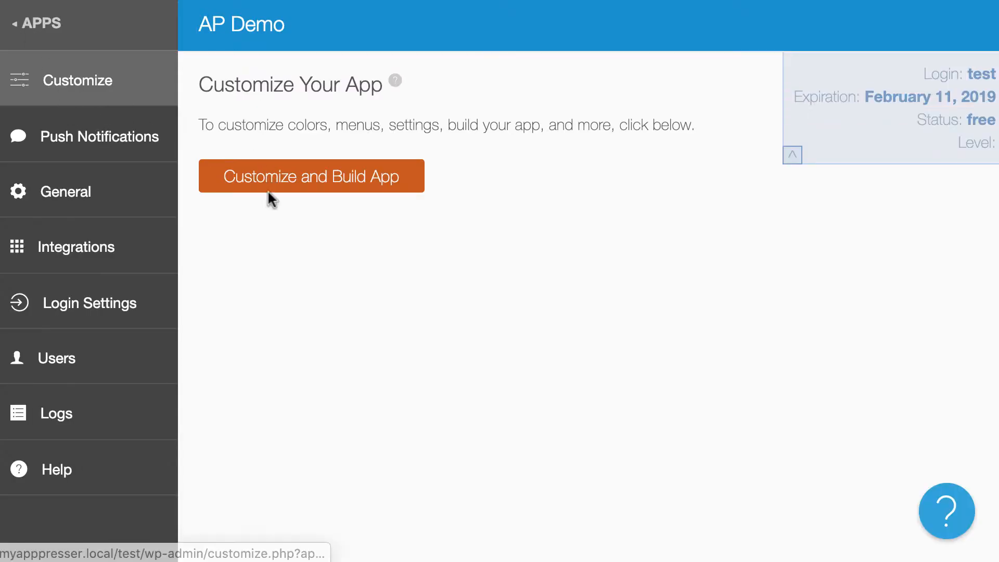
mouse_move(56, 470)
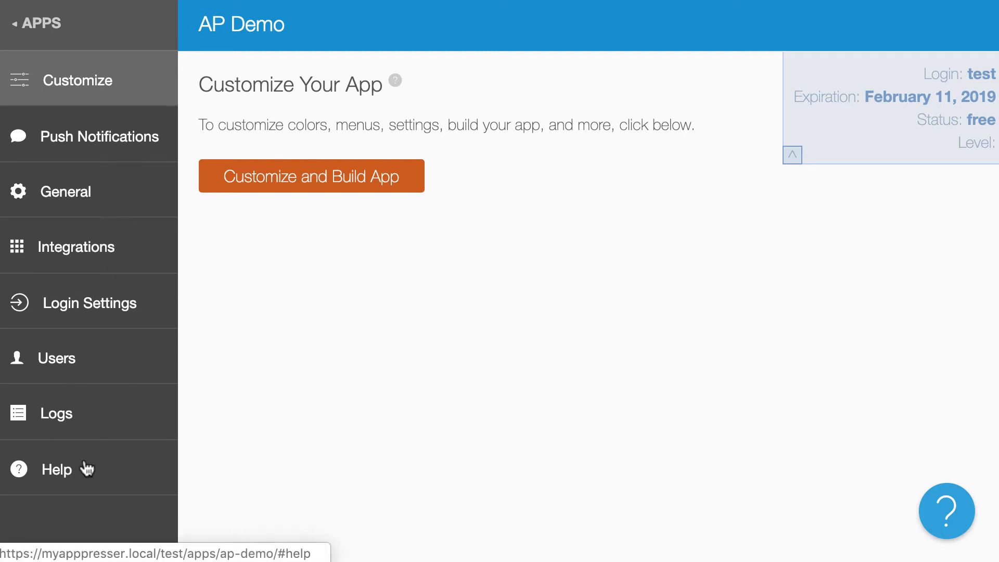
mouse_move(201, 214)
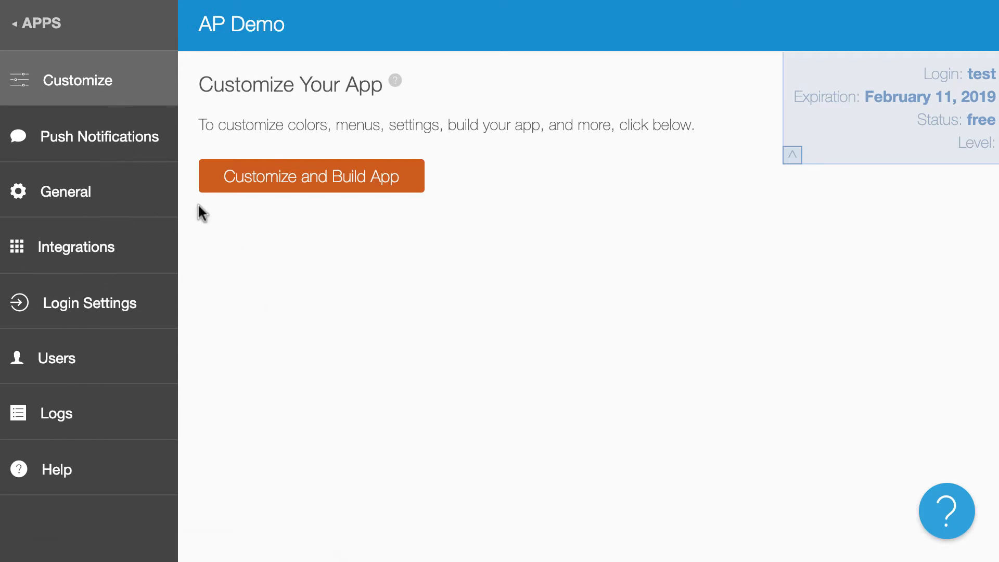
mouse_move(102, 241)
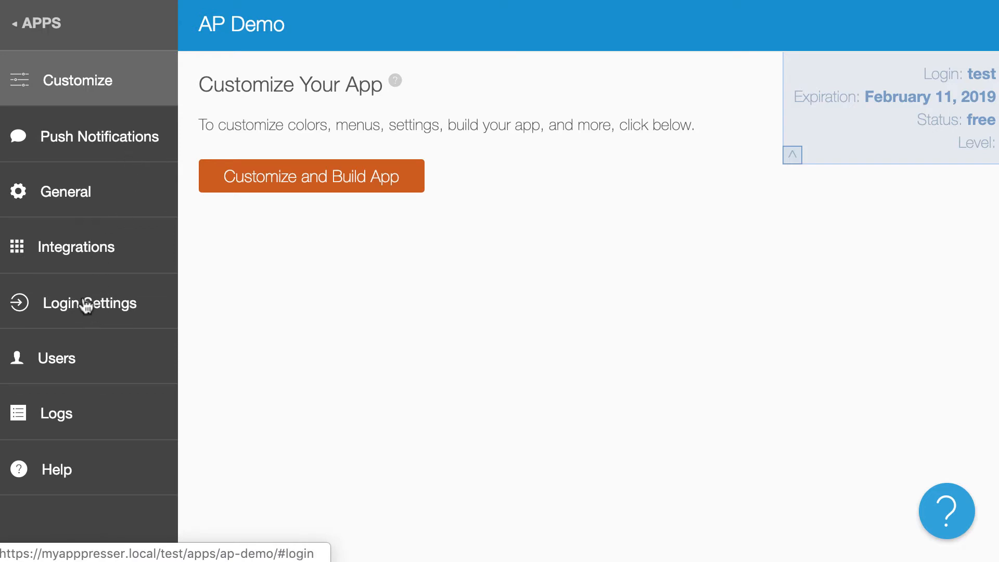
click(97, 303)
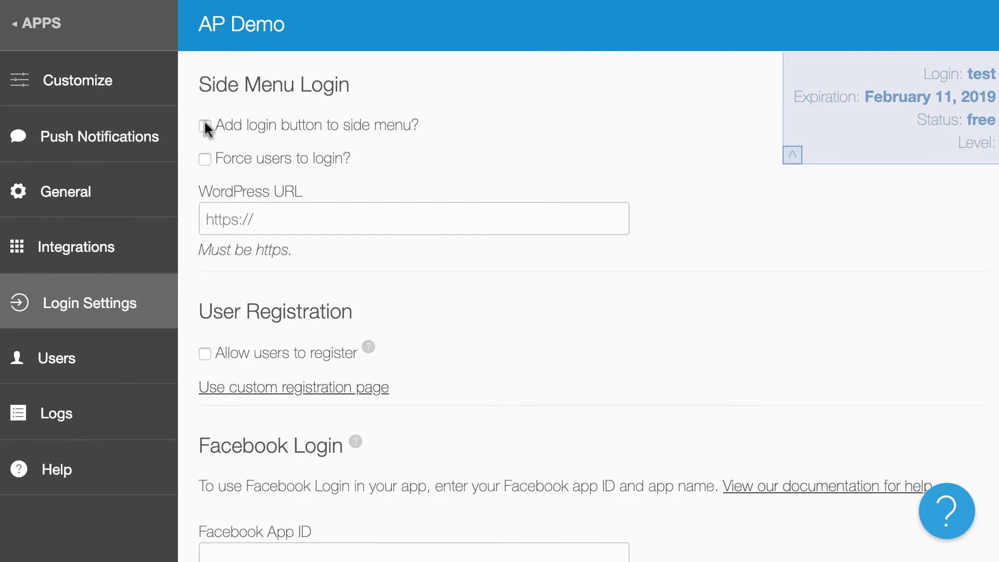
click(205, 126)
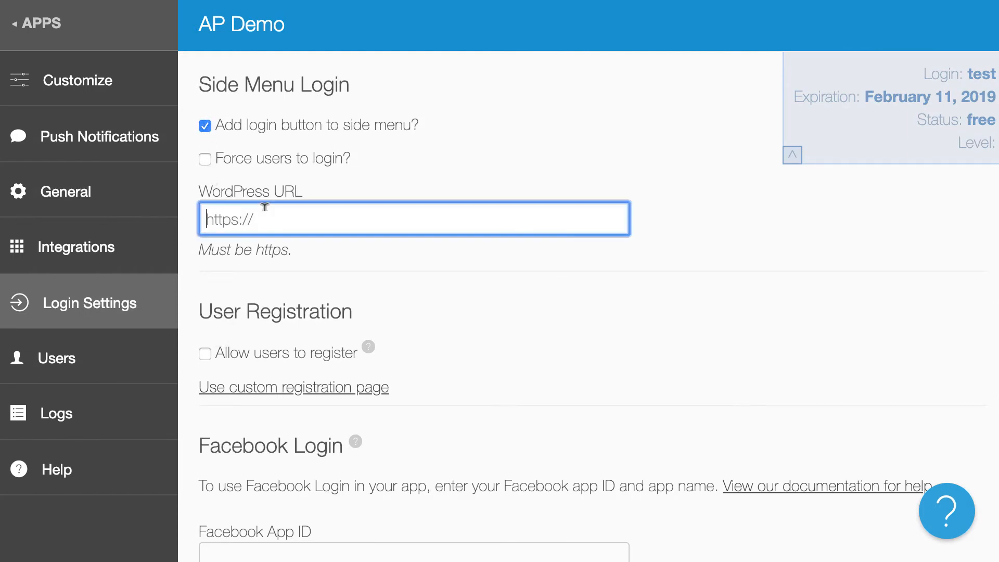
text(https://learn.appresser.com)
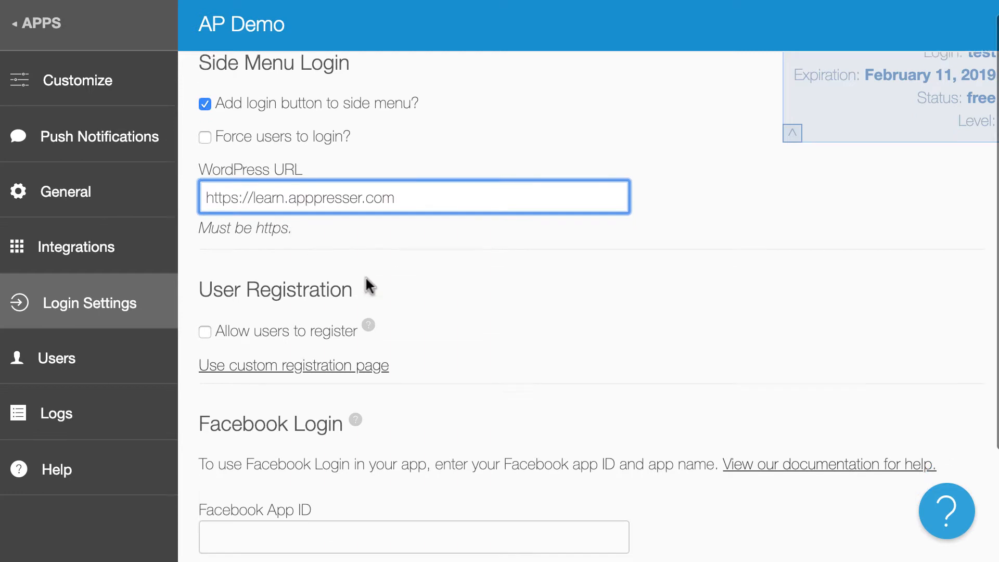
click(205, 331)
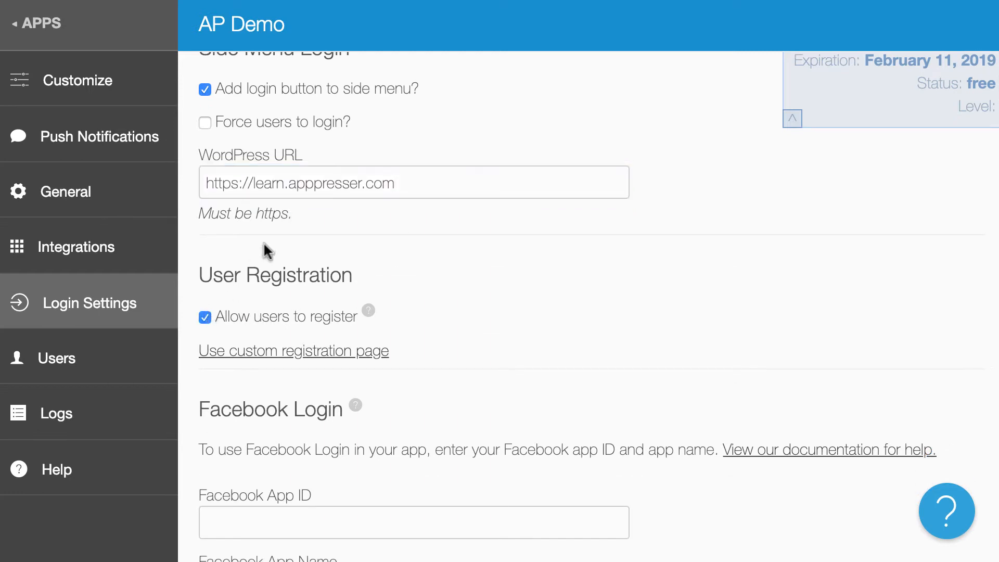
scroll(down, 3)
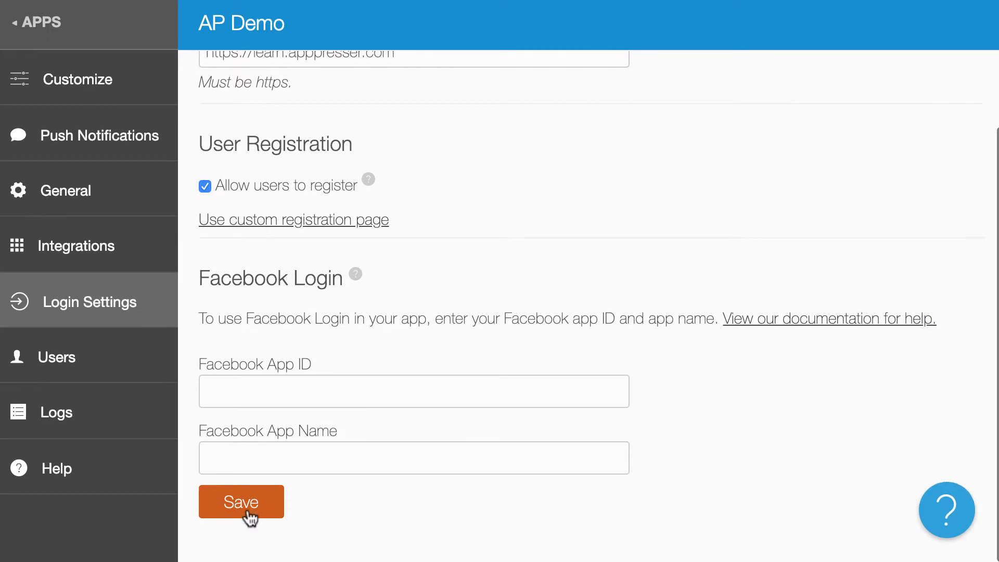
click(240, 502)
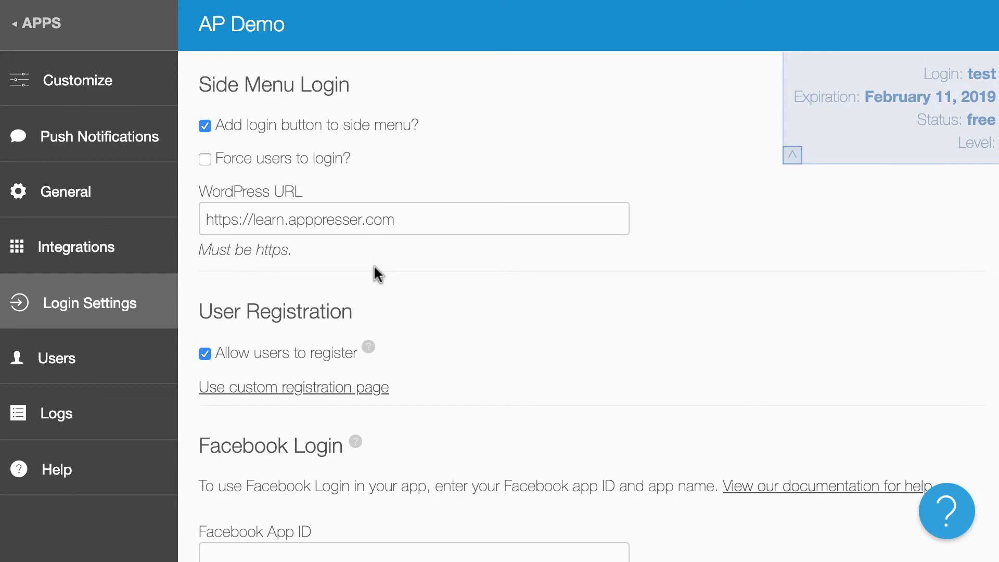
mouse_move(115, 81)
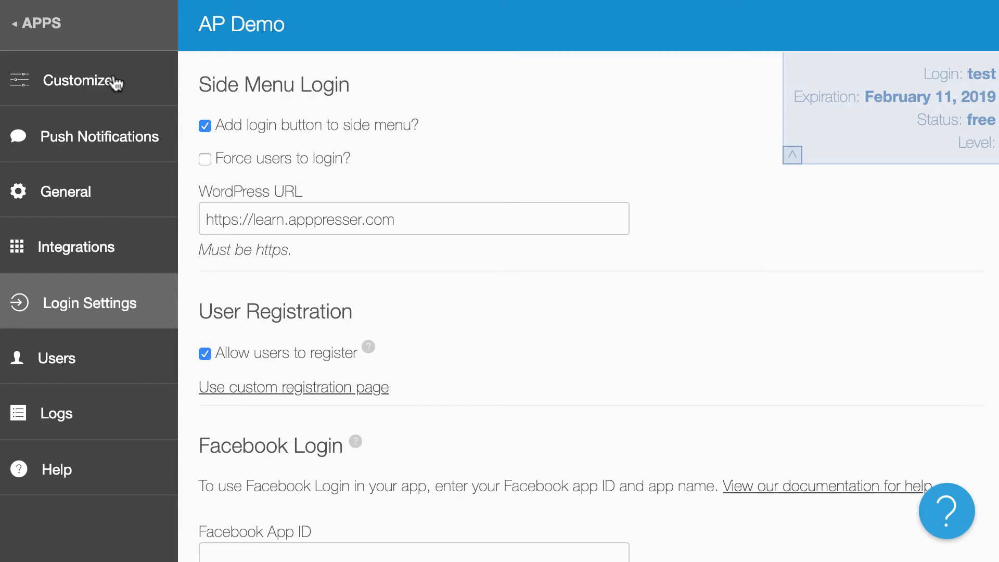
click(79, 81)
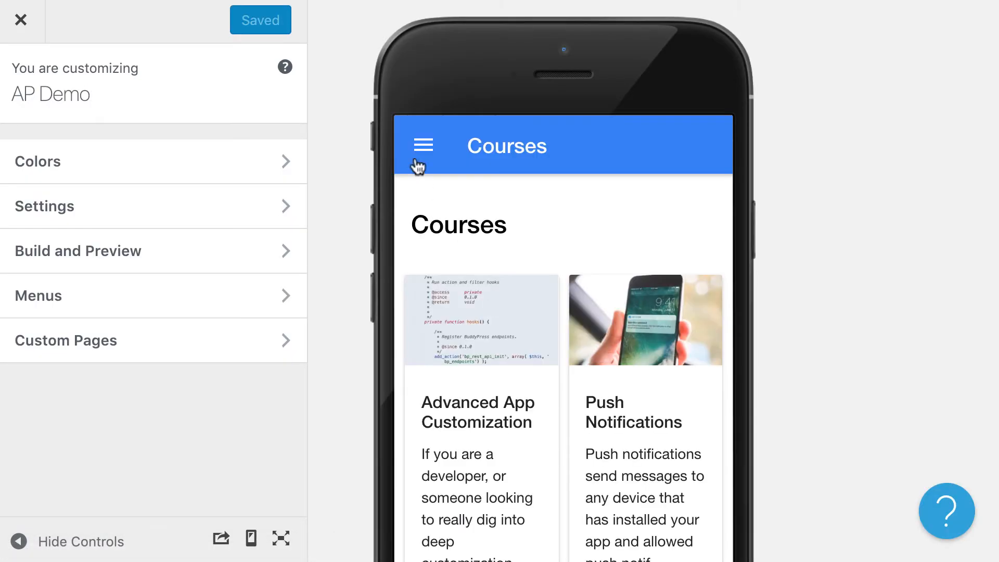
click(423, 145)
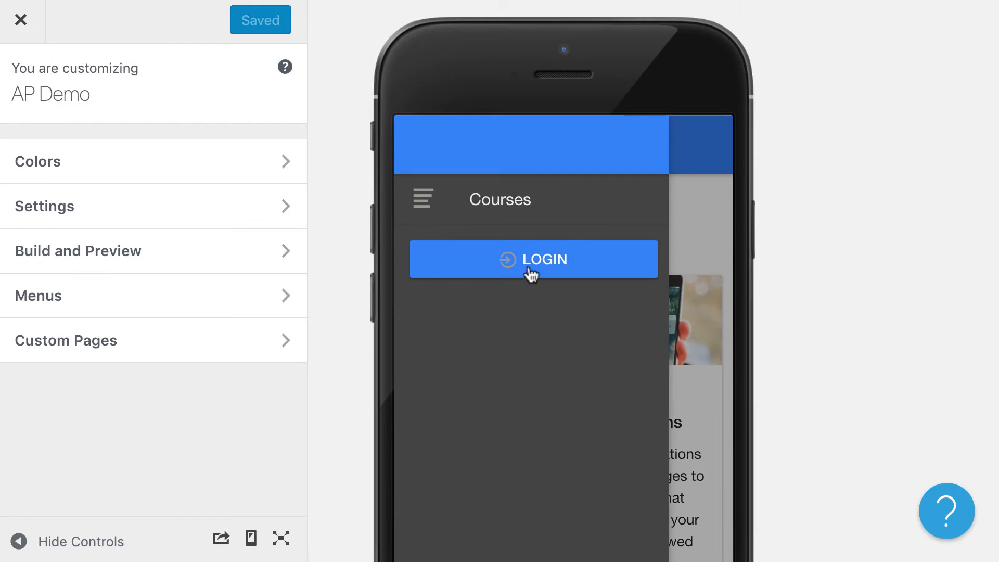
click(533, 259)
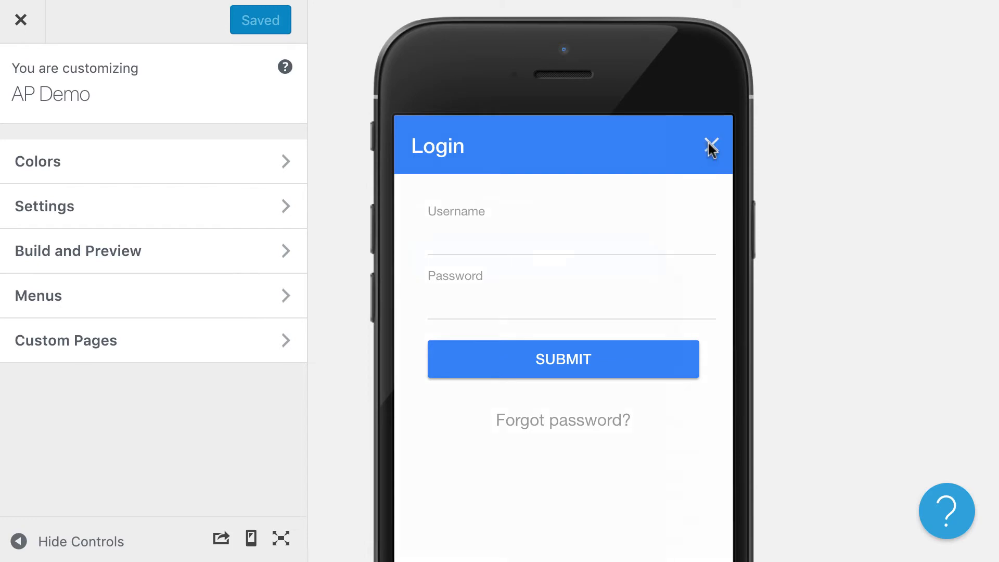
click(712, 145)
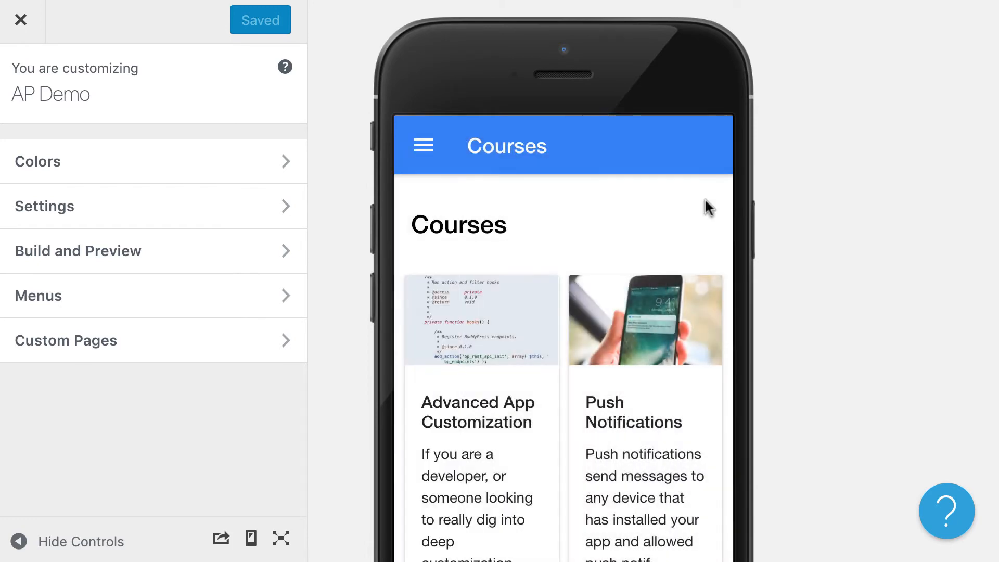
scroll(down, 3)
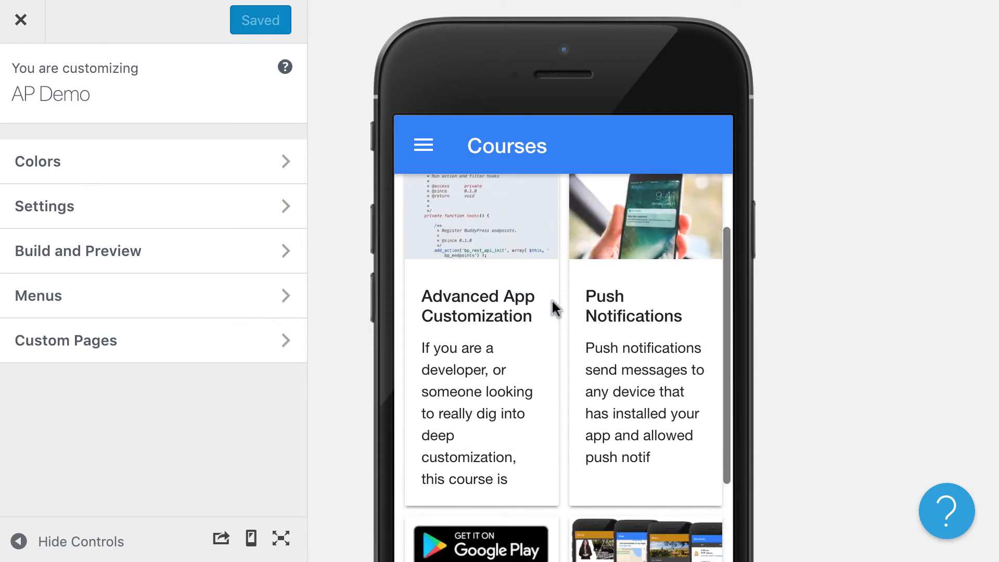
mouse_move(603, 353)
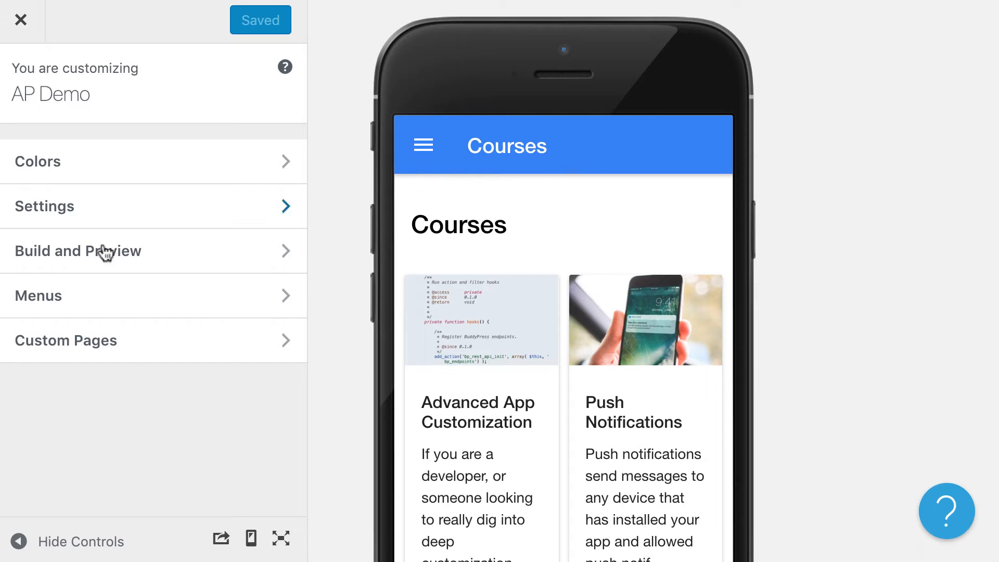
mouse_move(60, 412)
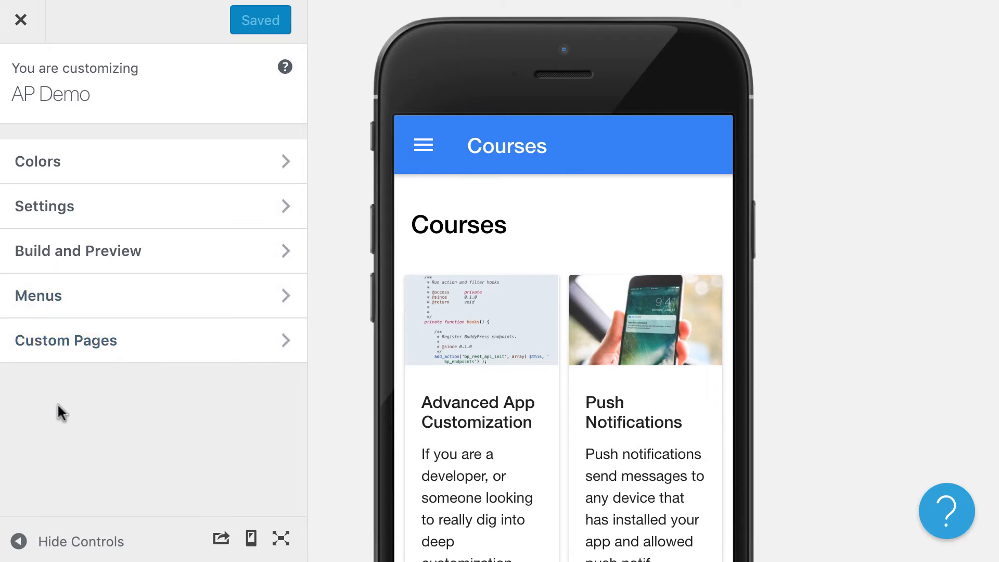
Add a new custom page using the WordPress Posts template and title it Posts.
click(65, 339)
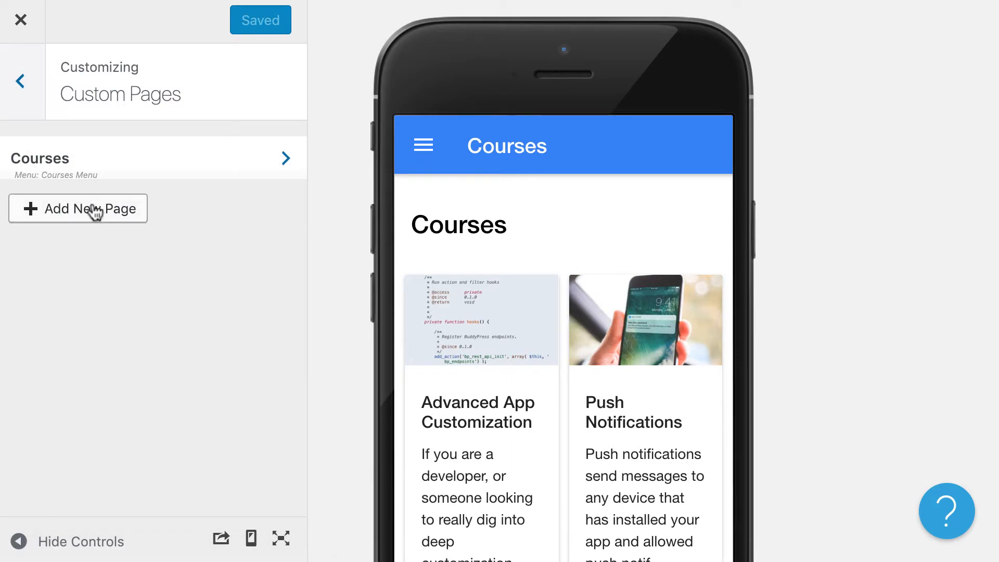
click(78, 208)
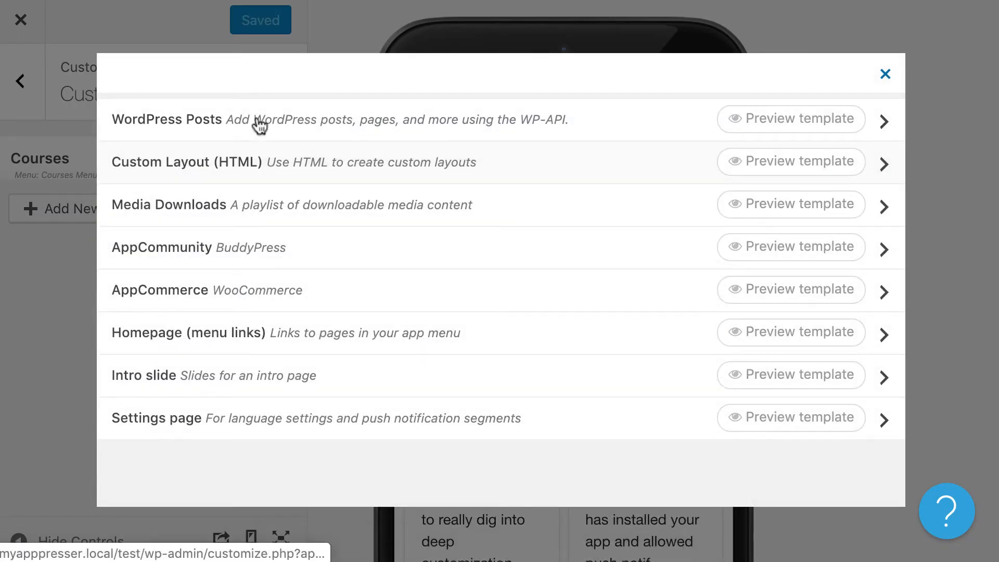
click(167, 119)
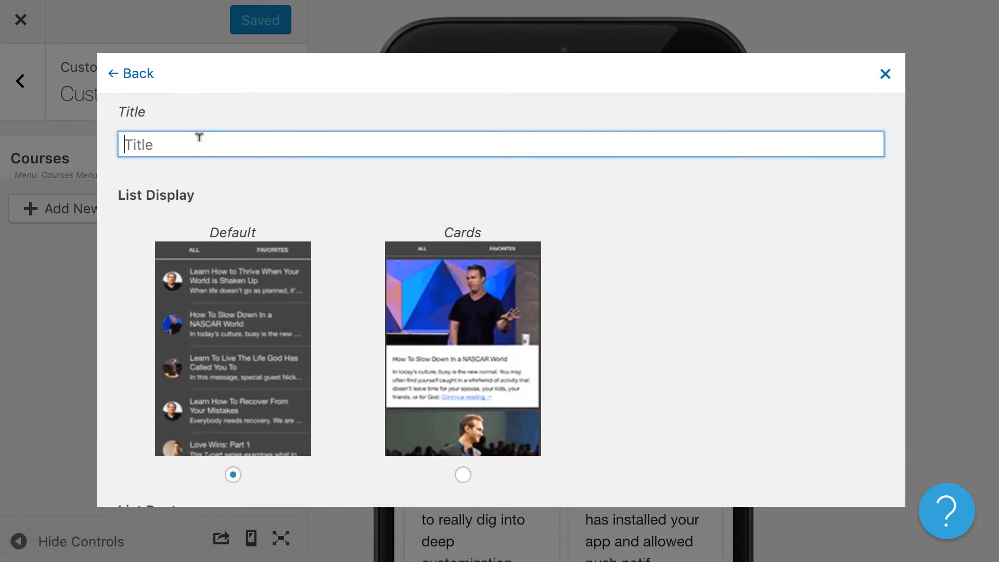
text(Posts)
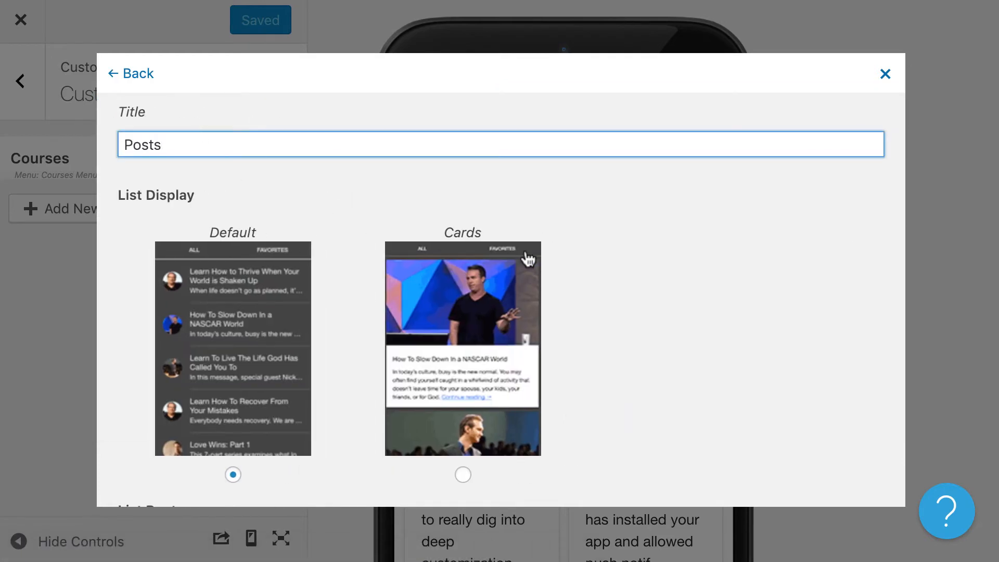
scroll(down, 3)
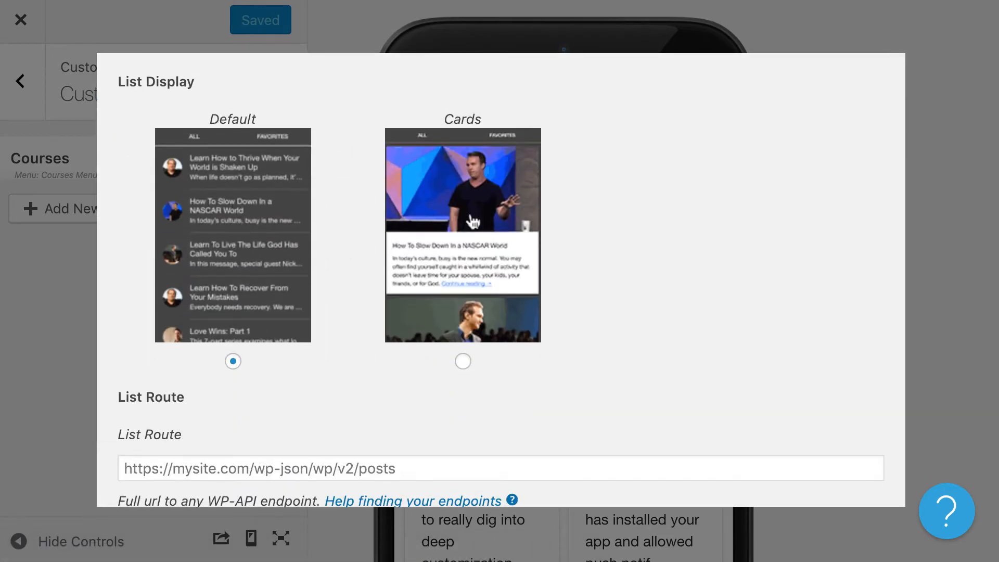
scroll(down, 3)
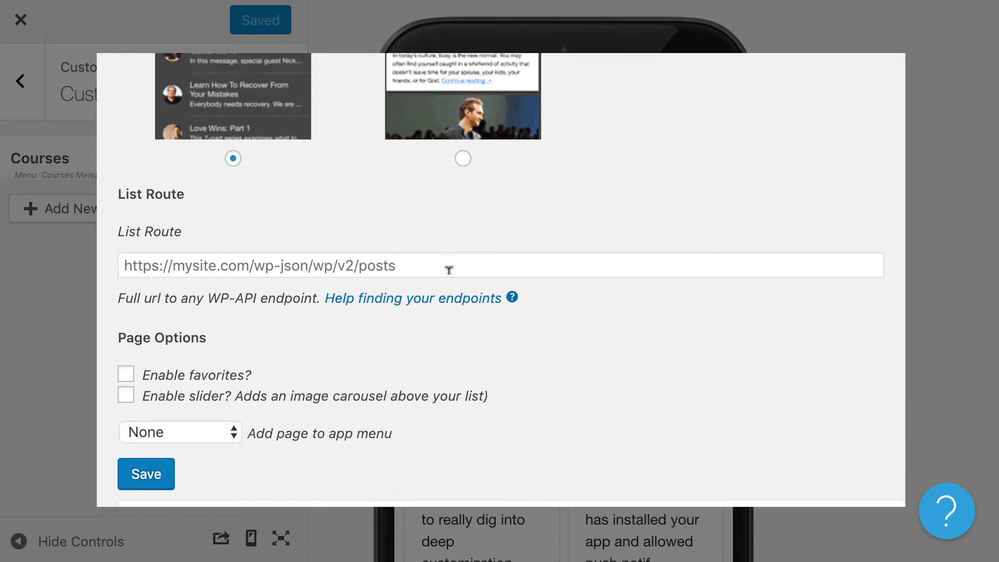
Fill the list route from a saved reactordev.com/apv3/wp-json/wp/v2 endpoint.
click(501, 265)
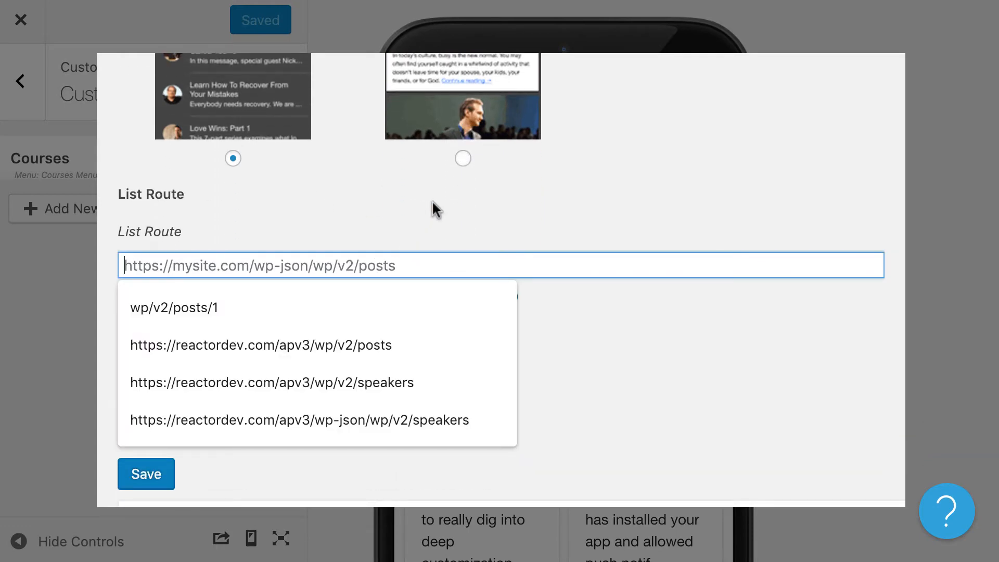
text(htt)
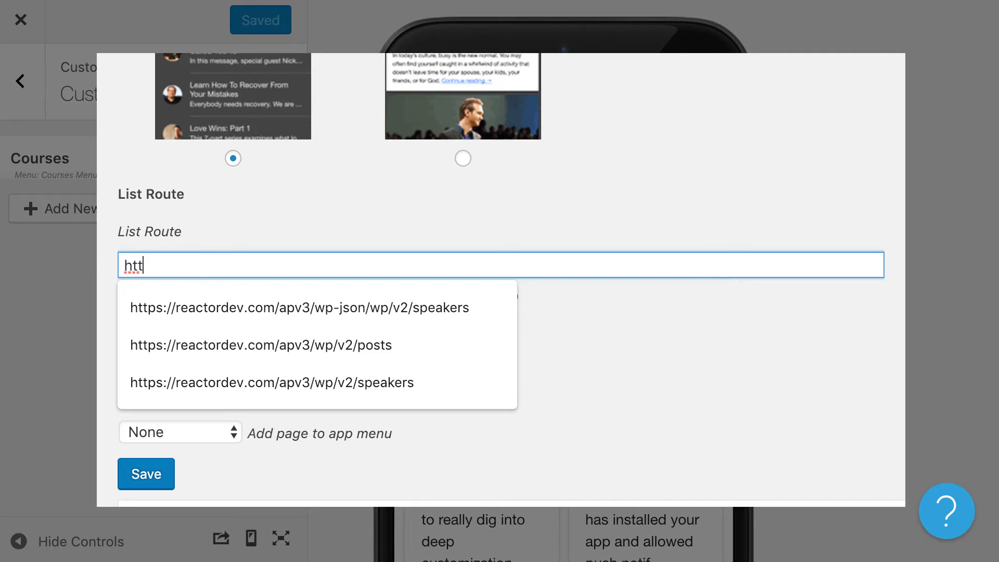
click(299, 308)
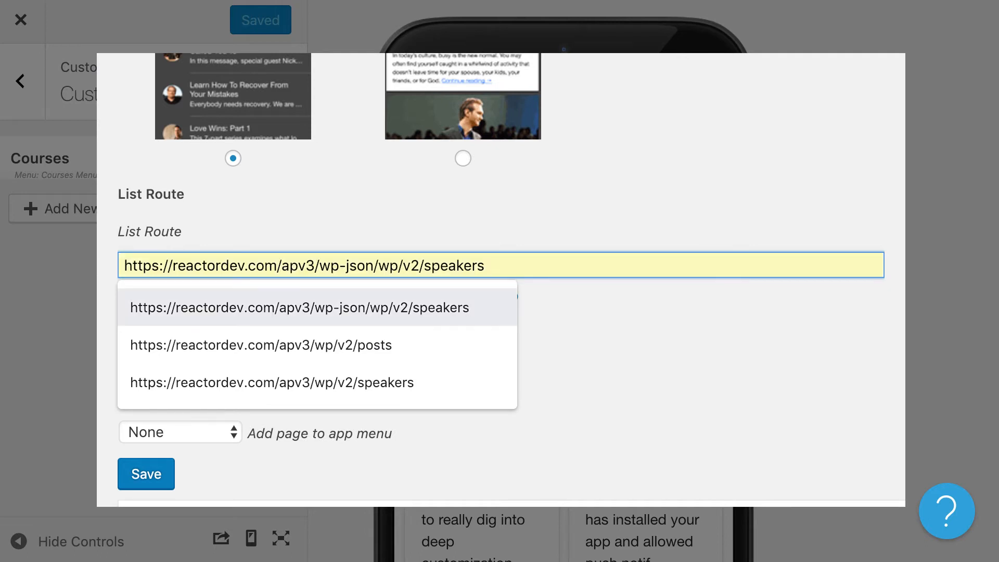
mouse_move(584, 288)
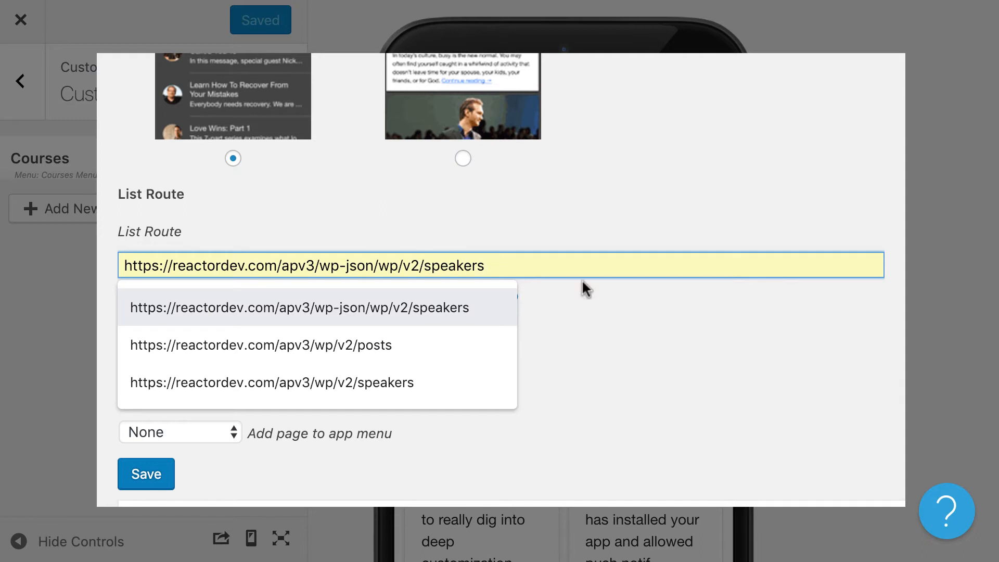
text(htt)
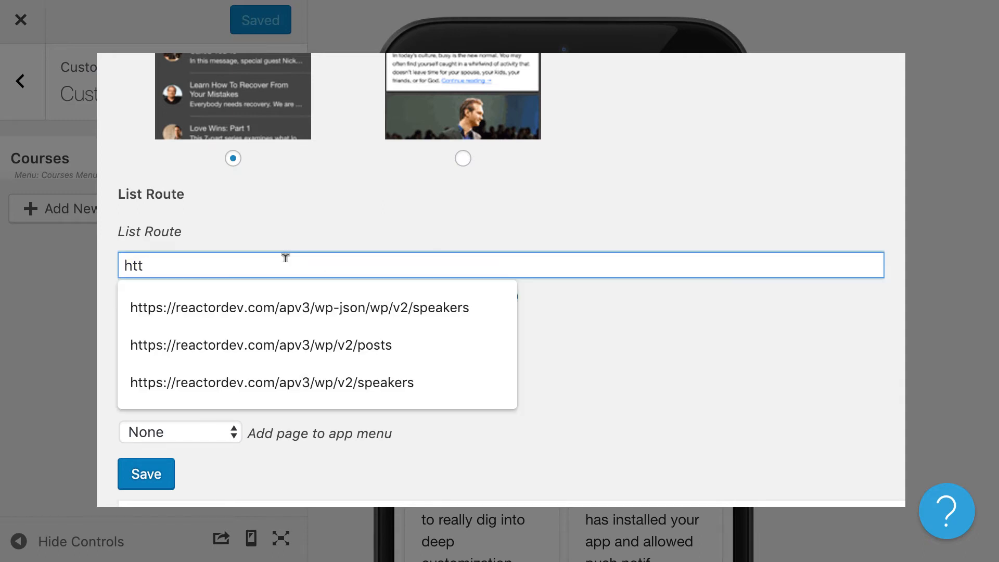
click(300, 309)
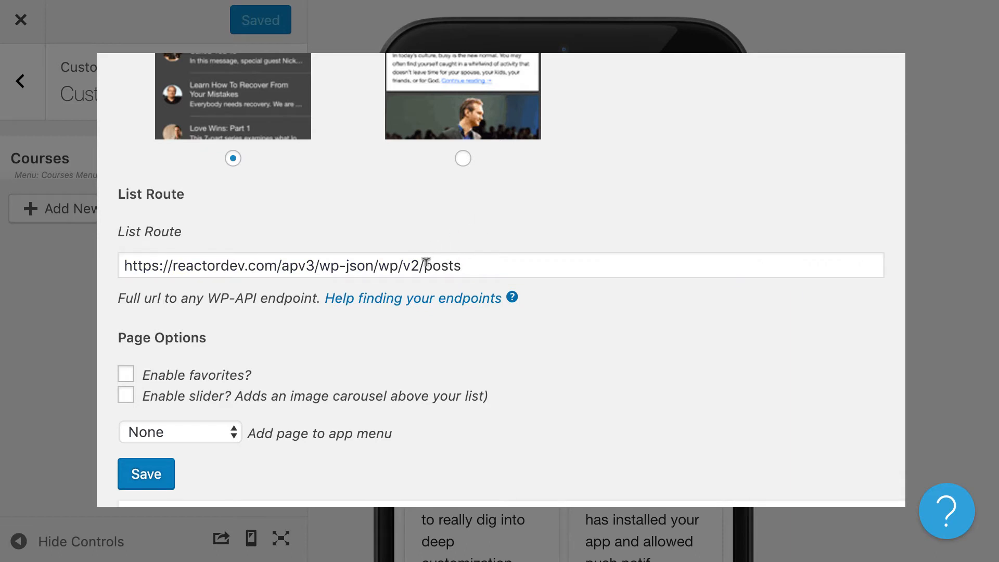
Edit the route ending so it points at the posts endpoint, trying 'events' in place of posts.
click(319, 266)
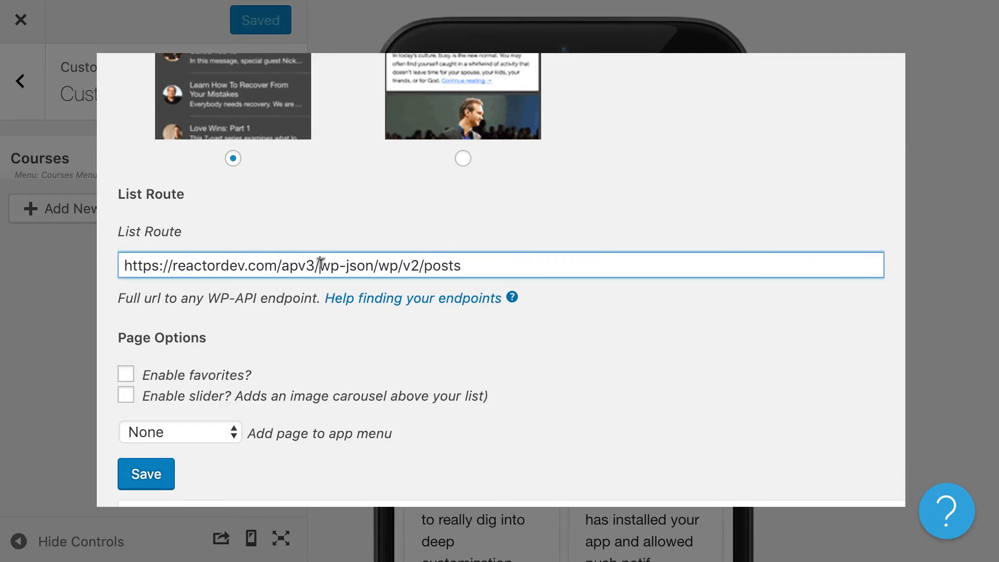
drag(301, 266, 399, 265)
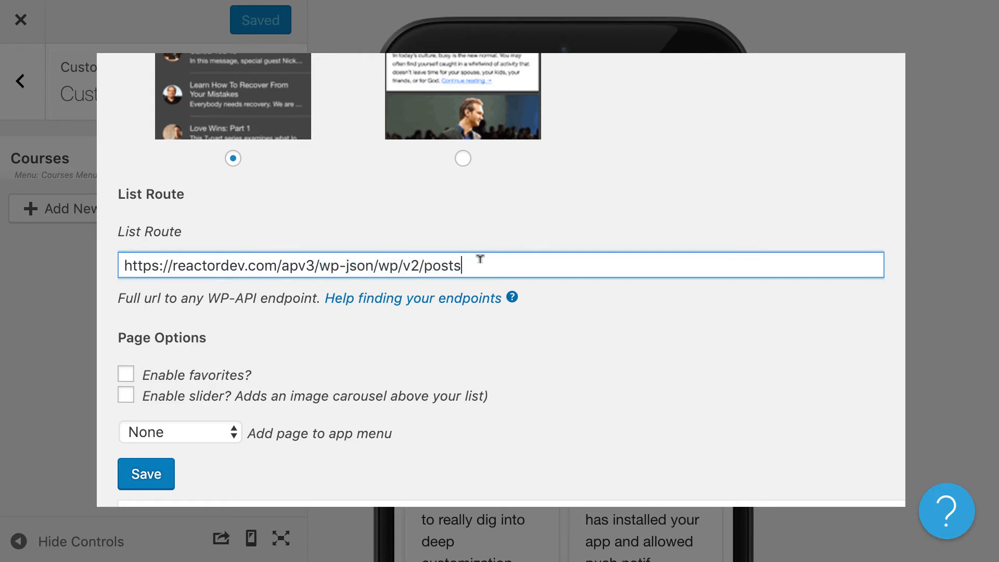
double_click(441, 265)
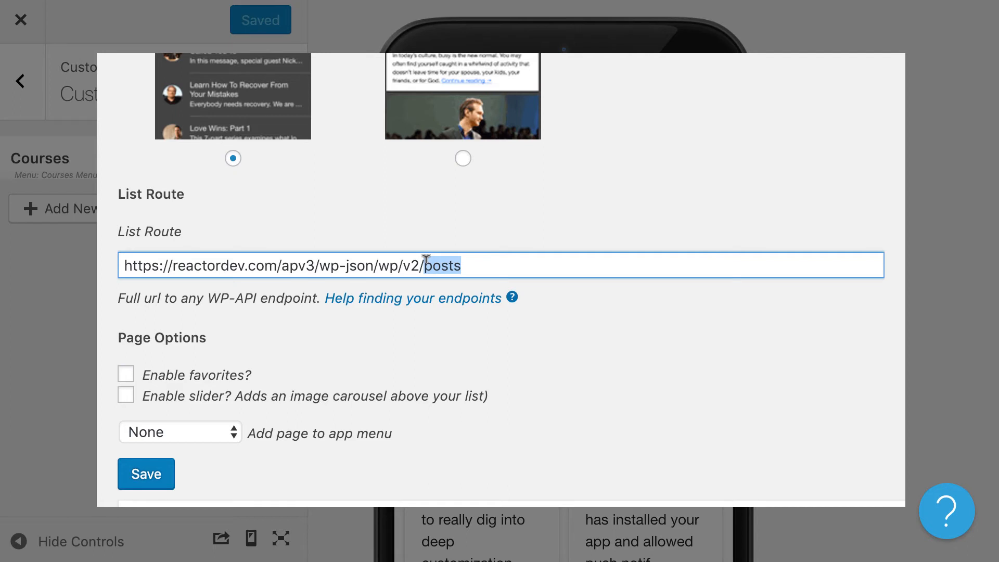
text(events)
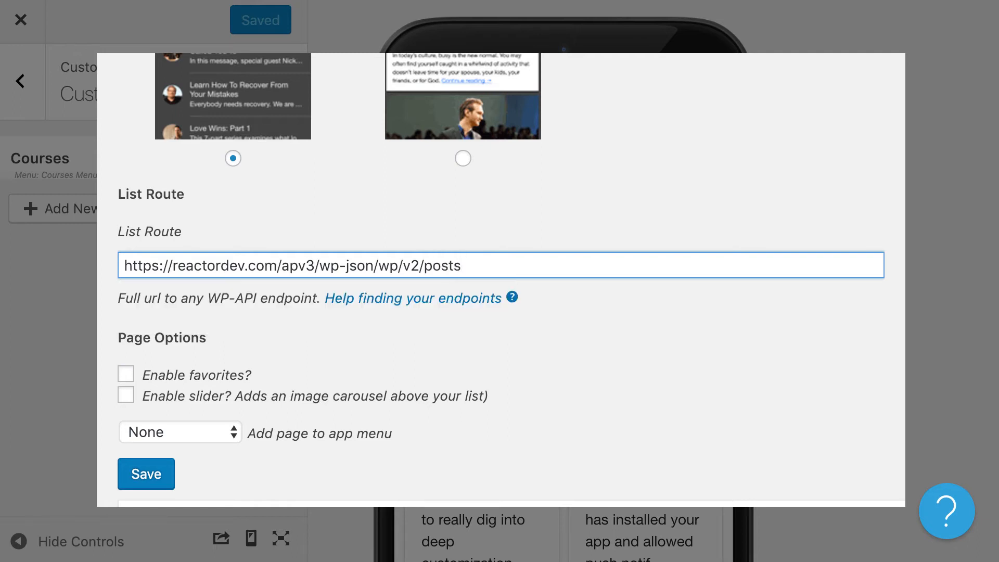
Enable favorites on the Posts page and add it to the Courses Menu.
scroll(down, 3)
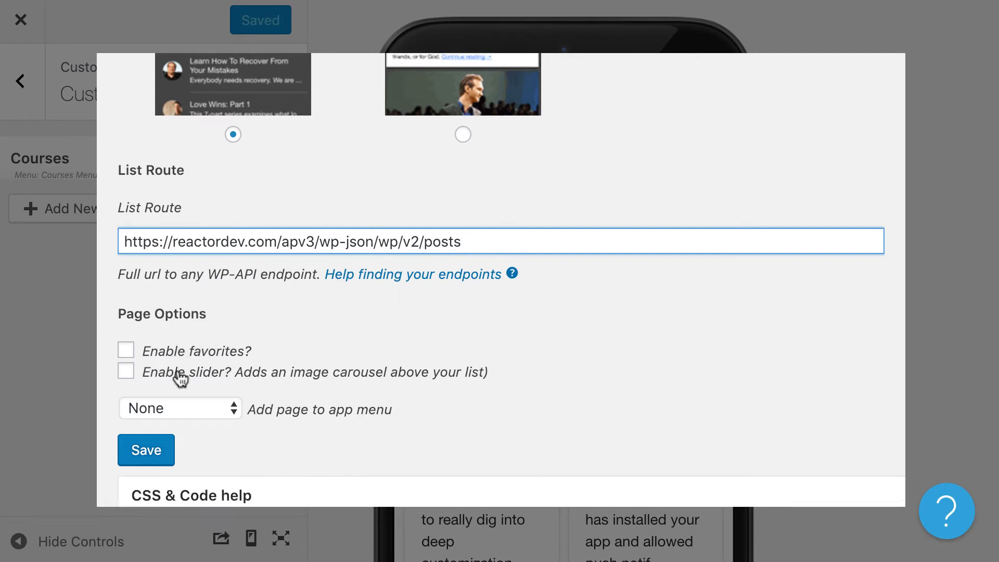
click(126, 350)
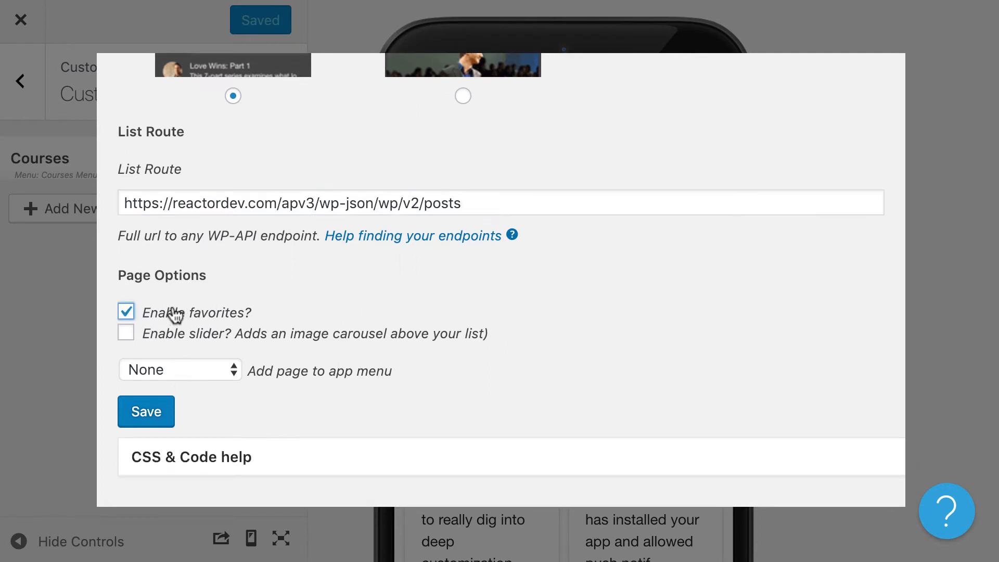
click(181, 370)
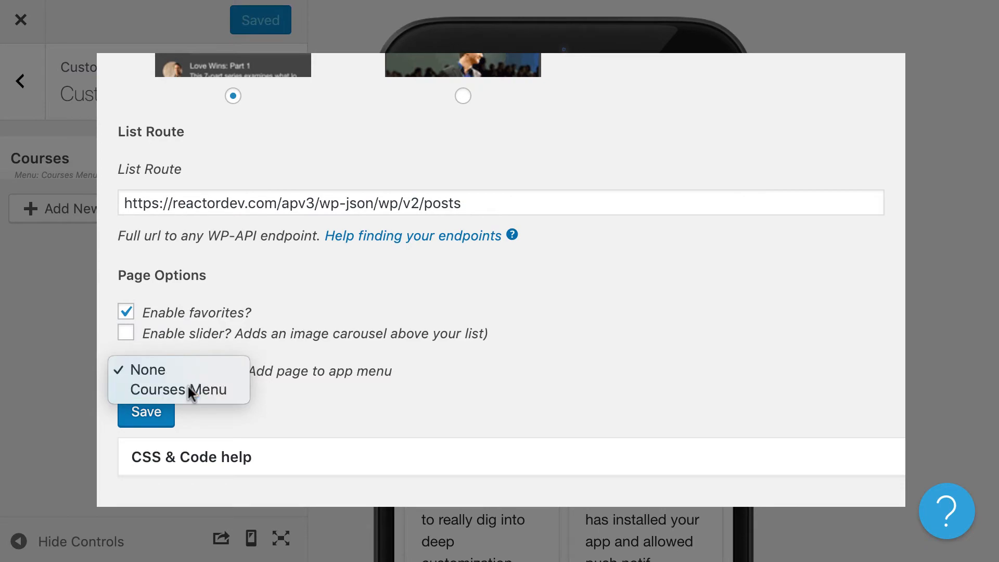
click(146, 412)
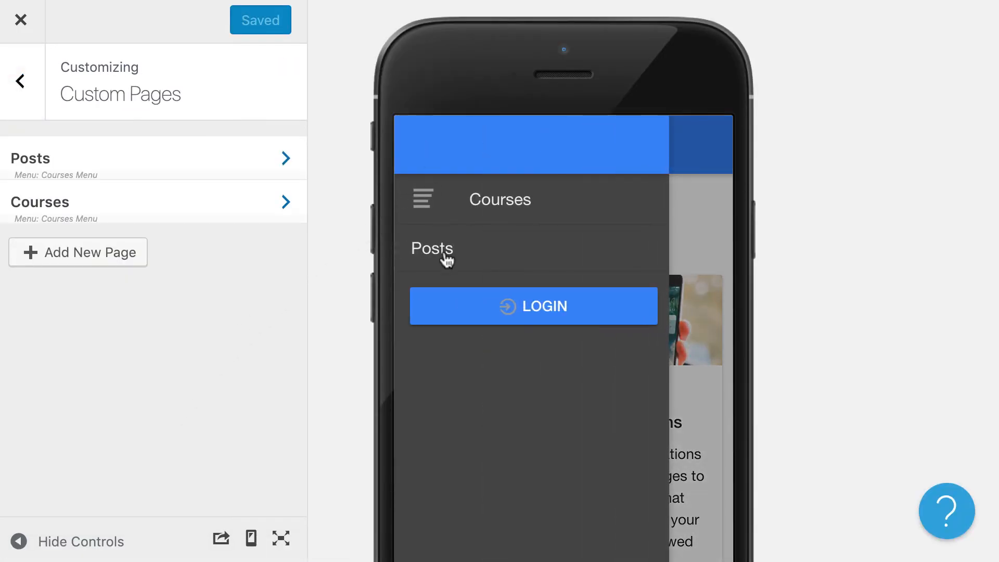
click(431, 248)
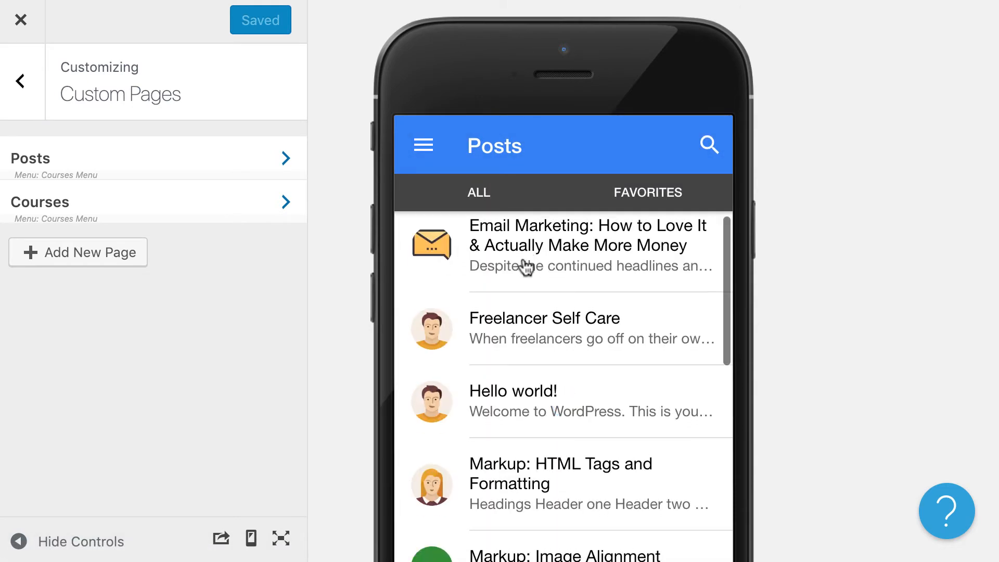
click(587, 245)
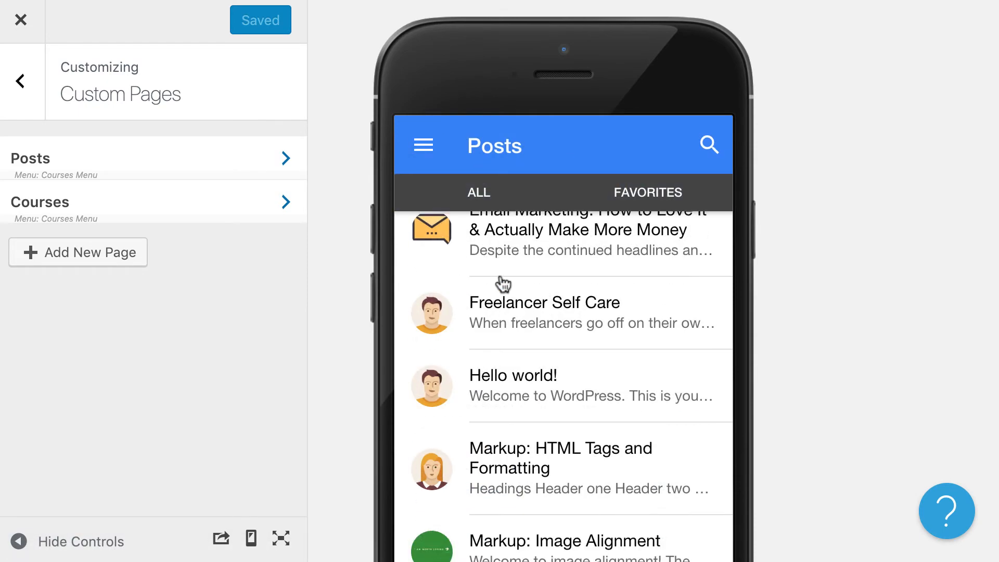
click(544, 302)
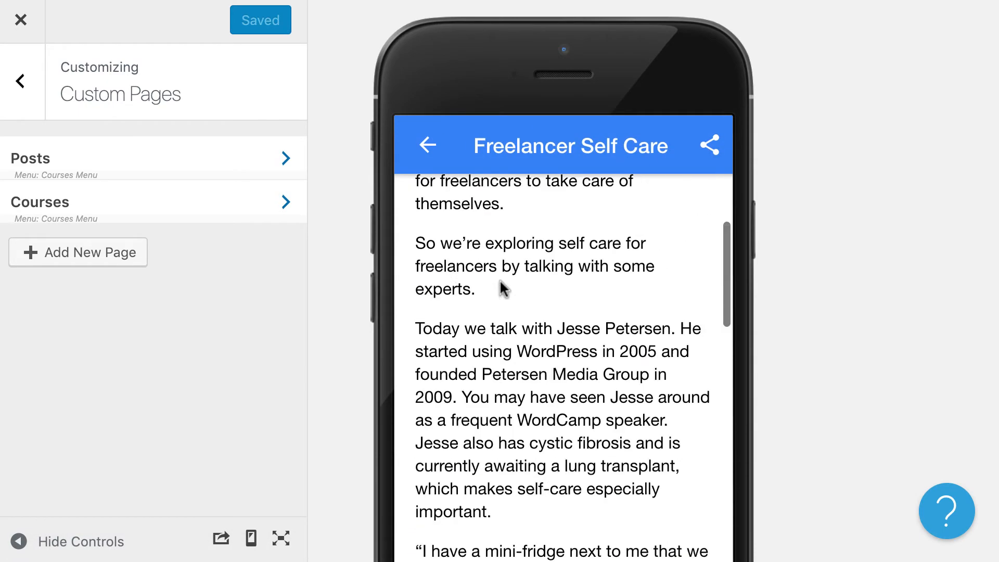
click(428, 145)
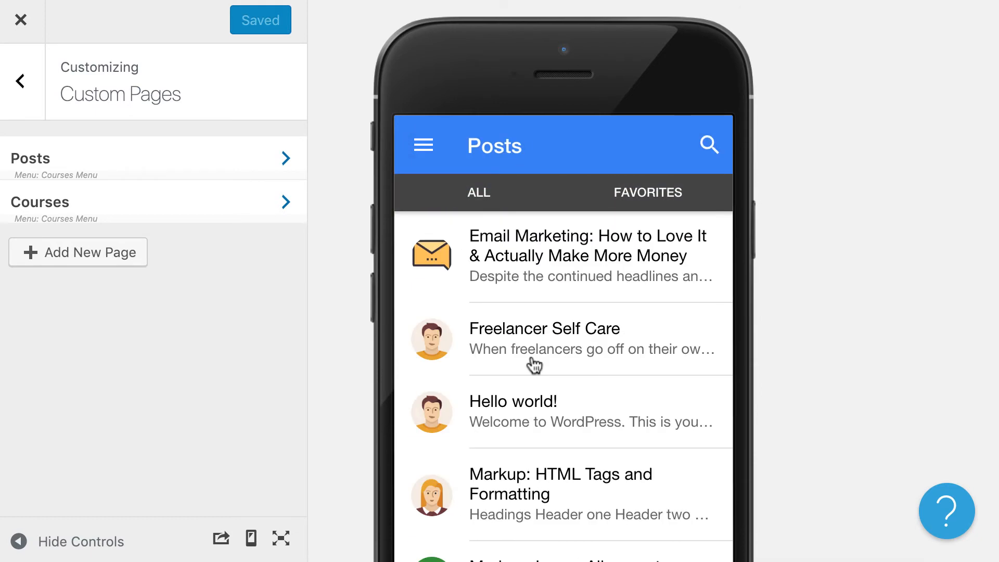
scroll(down, 3)
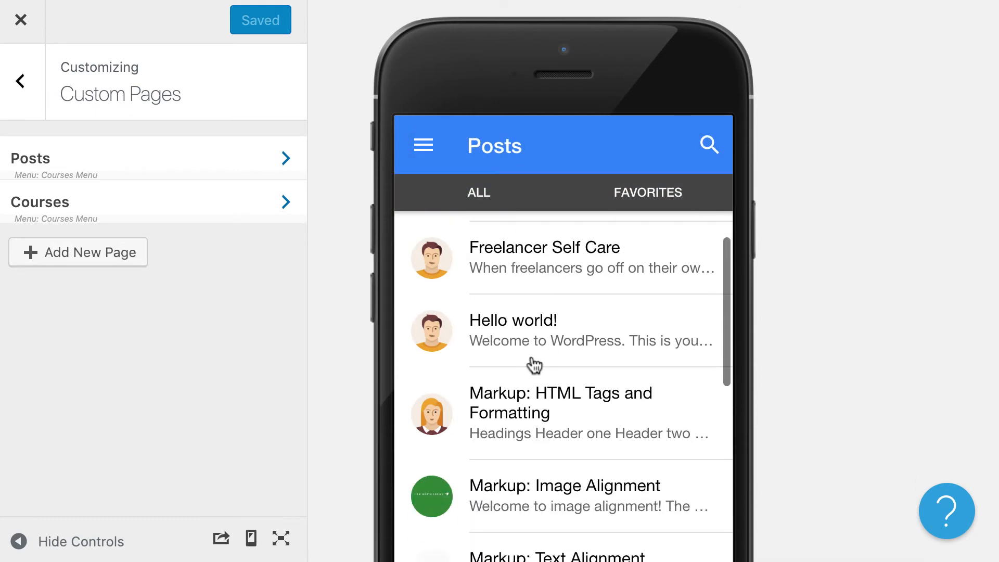
click(560, 402)
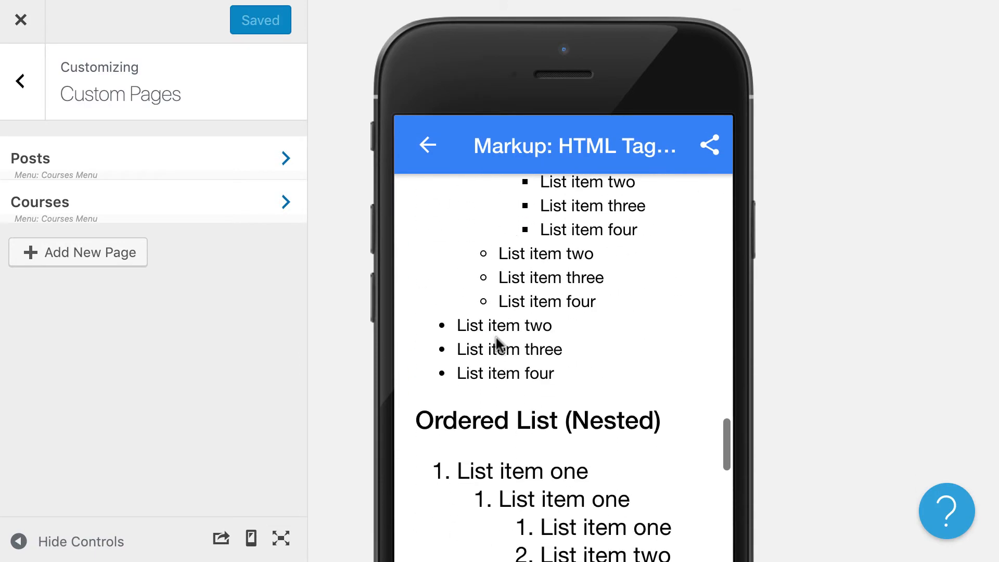
scroll(down, 3)
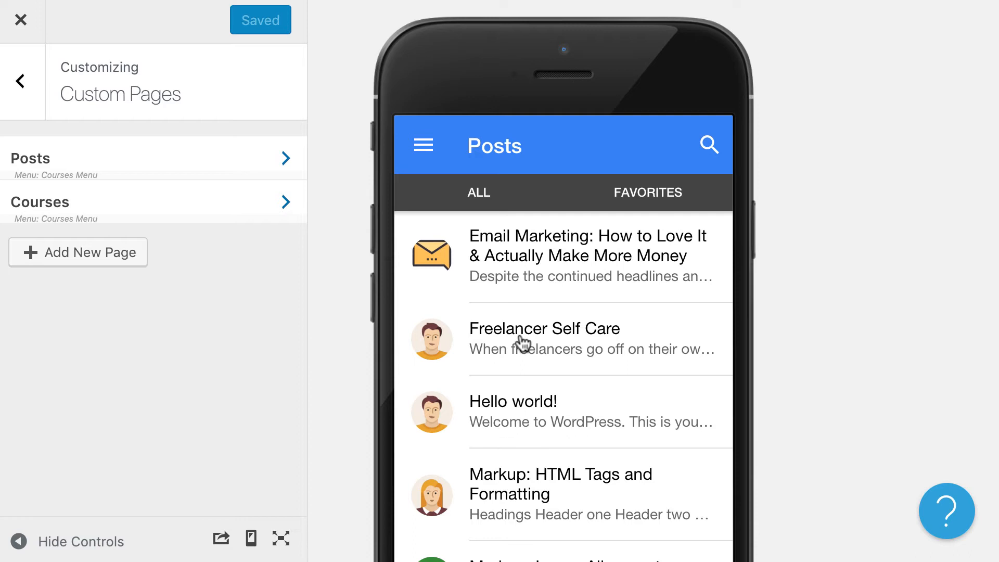
click(545, 338)
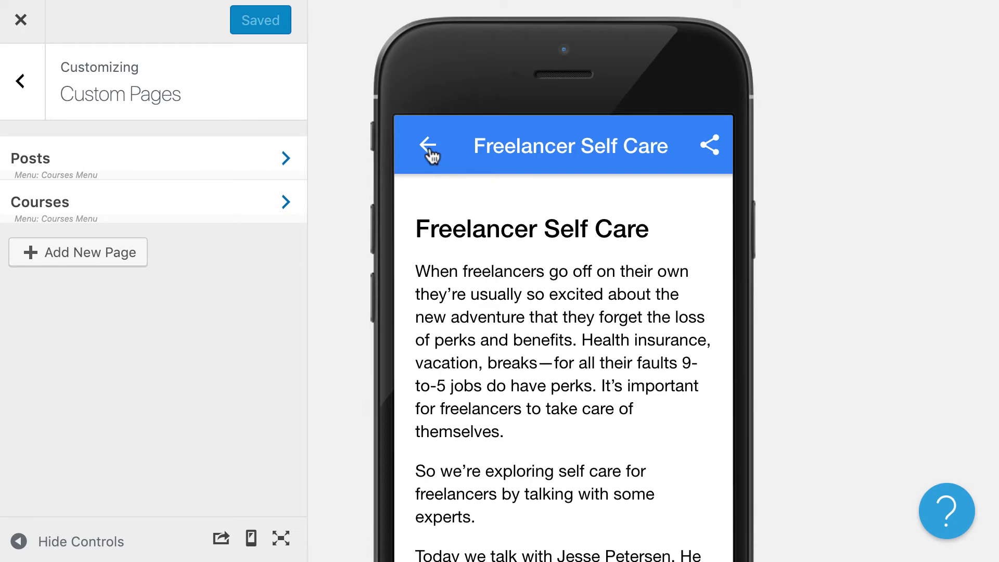
click(431, 145)
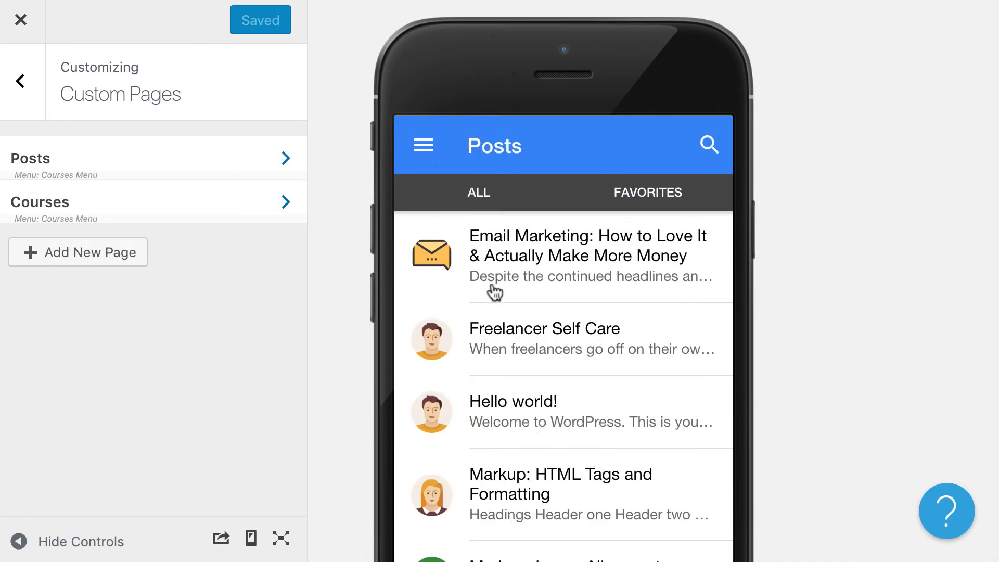
mouse_move(513, 363)
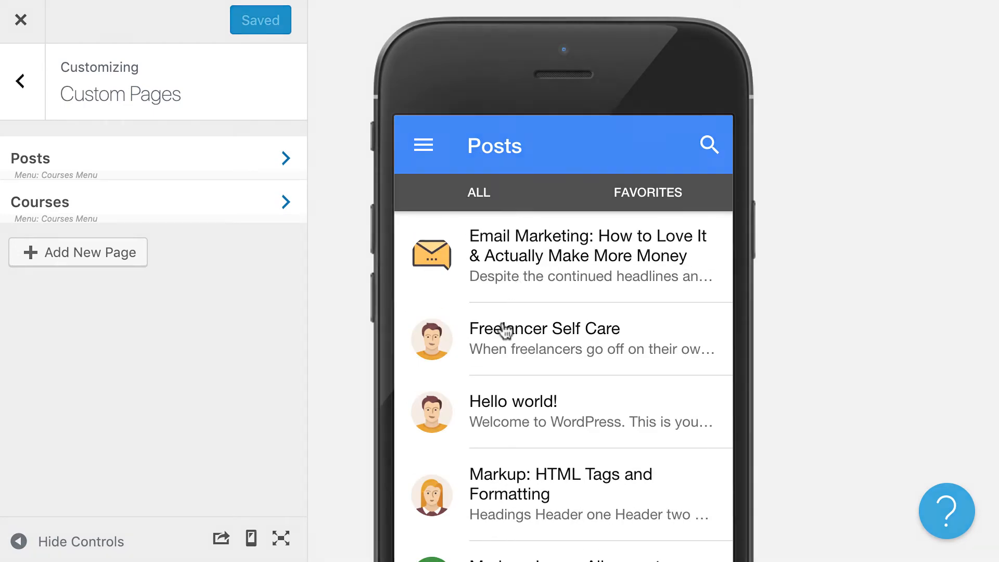
mouse_move(930, 157)
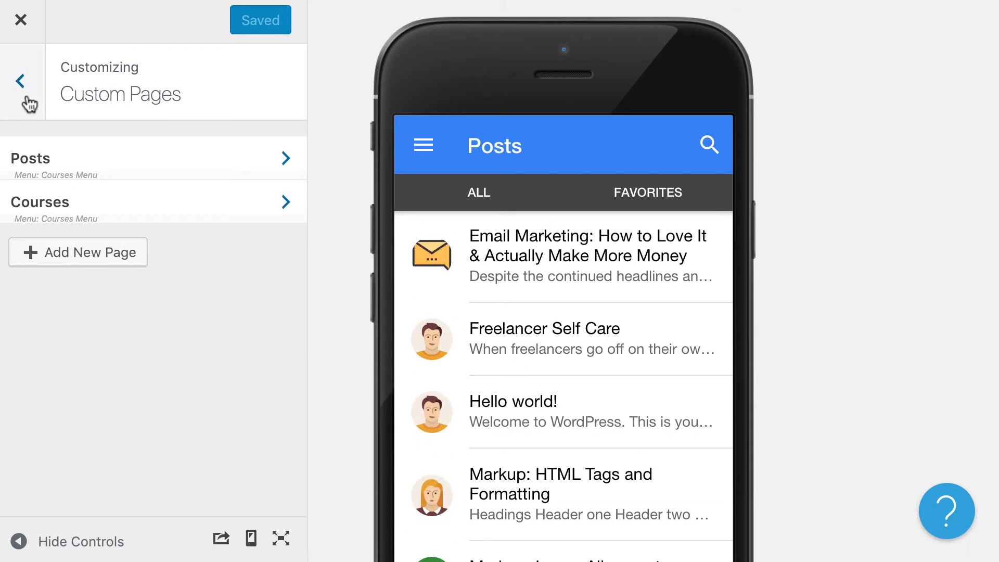
Go back to Menus and open the Courses Menu, listing Courses and Posts.
click(18, 81)
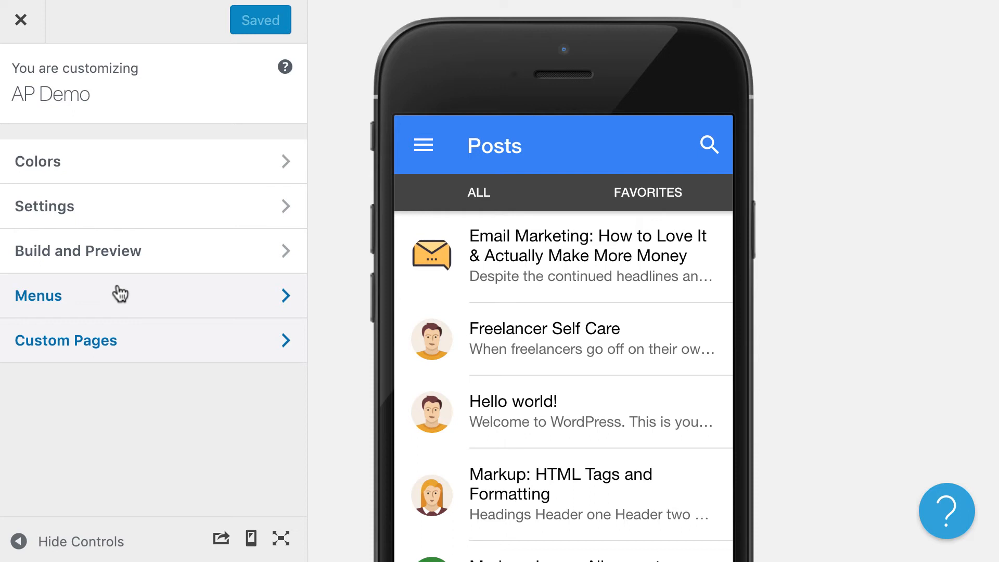
click(39, 294)
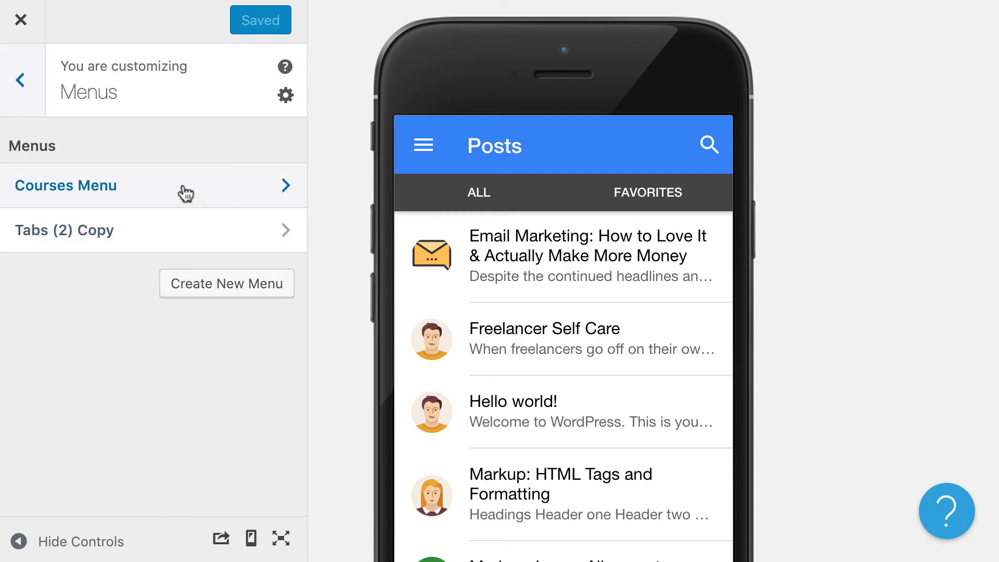
click(65, 185)
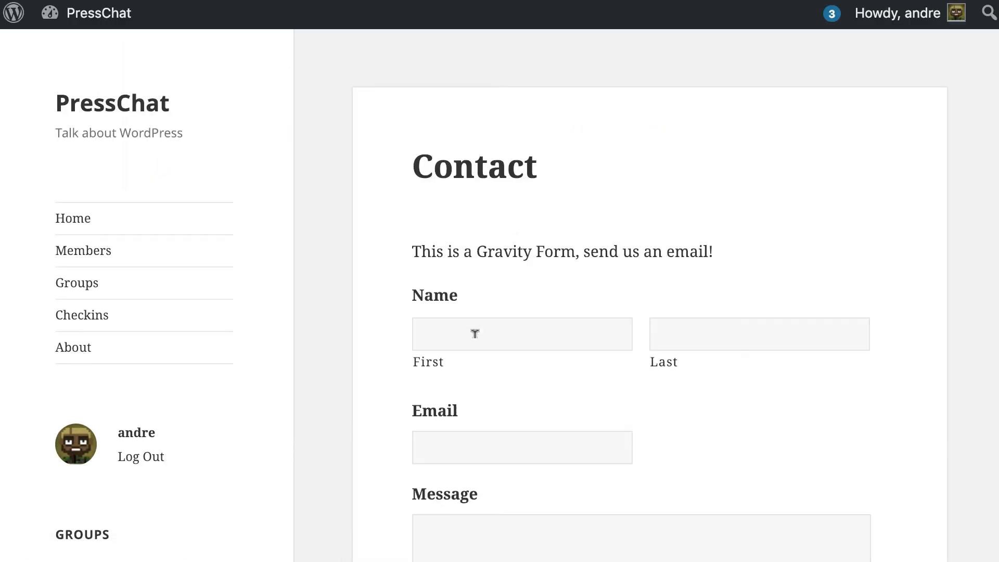
scroll(down, 3)
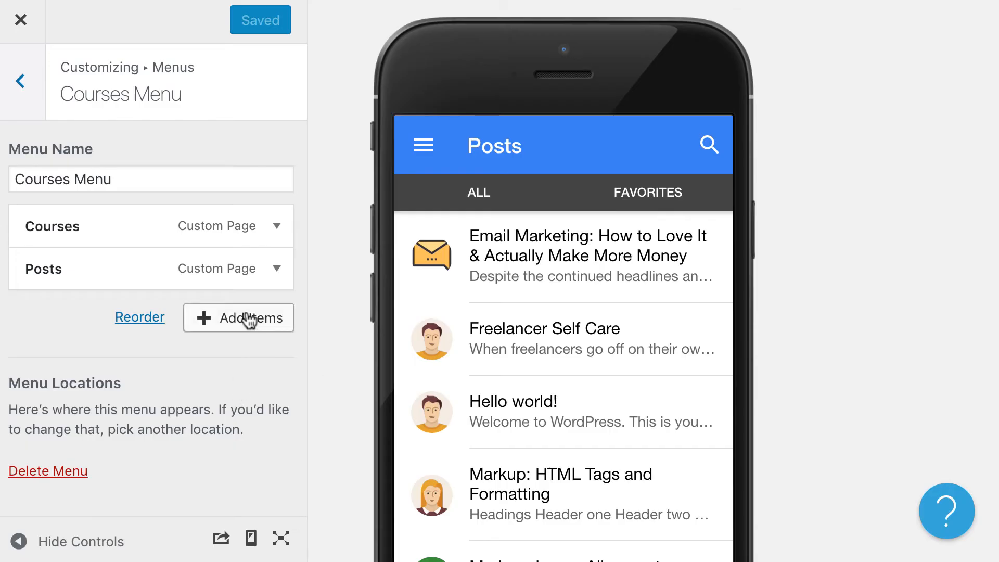
Add a 'Contact' custom link to the reactordev contact page and save the menu.
click(239, 318)
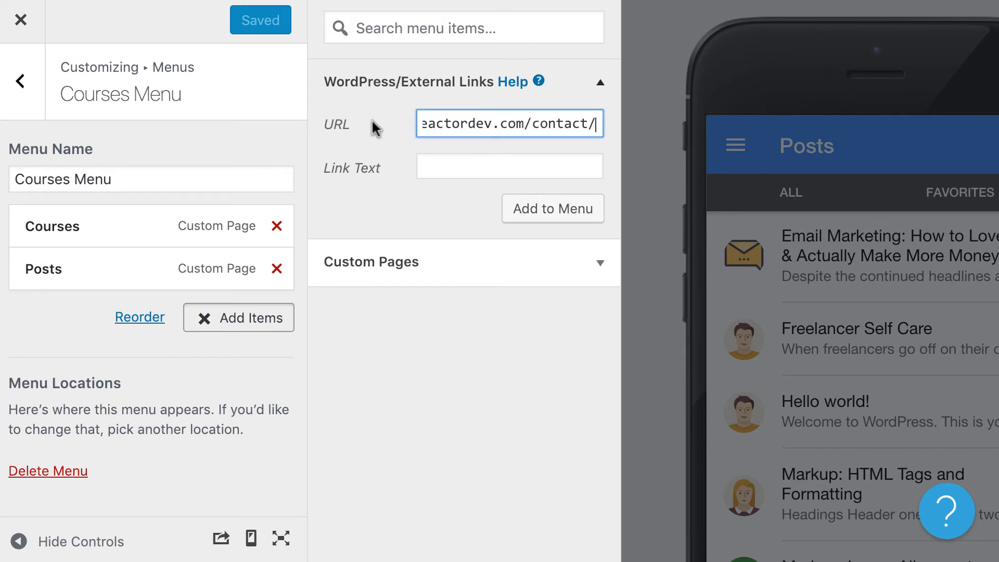
text(Con)
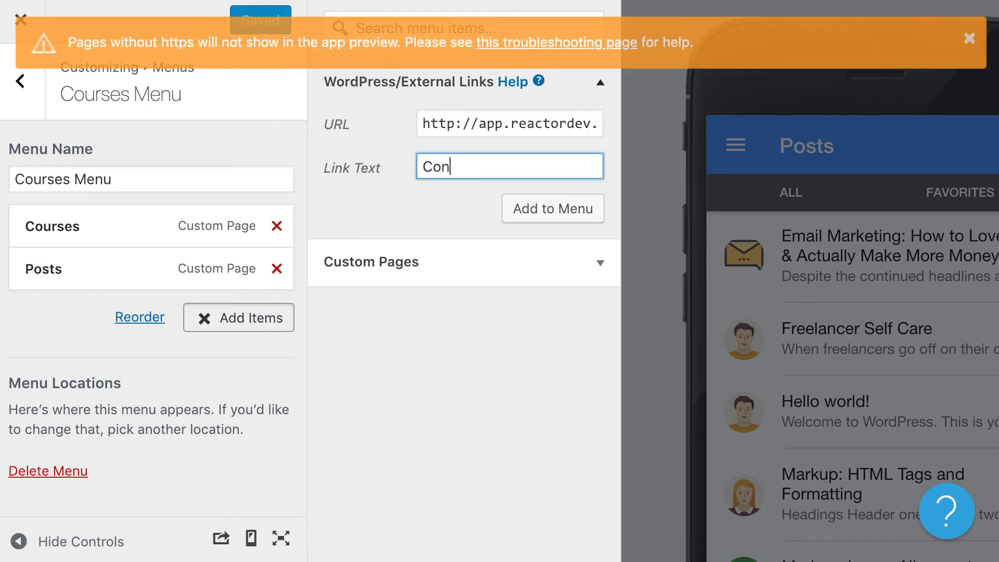
text(tact)
click(510, 123)
text(s)
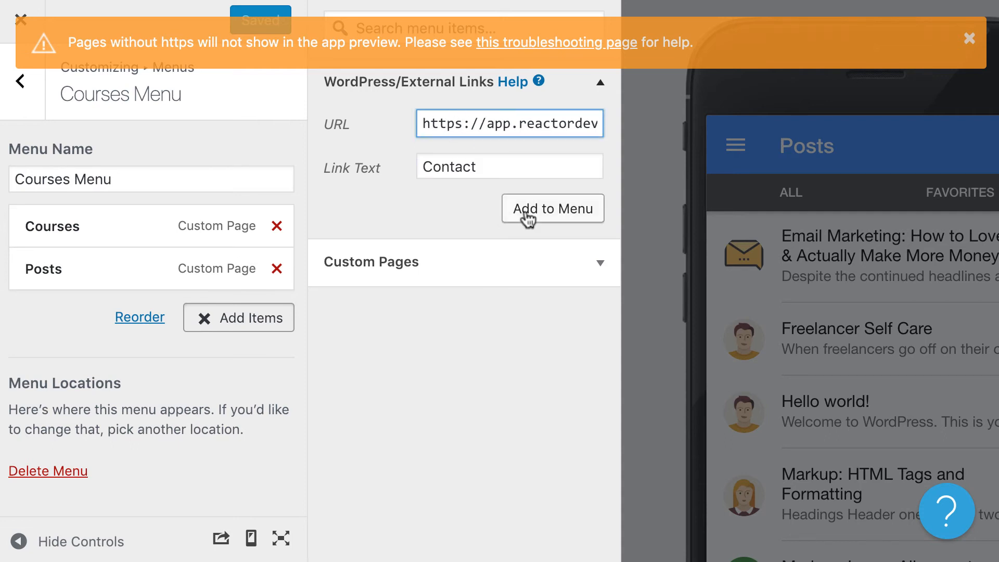
click(551, 209)
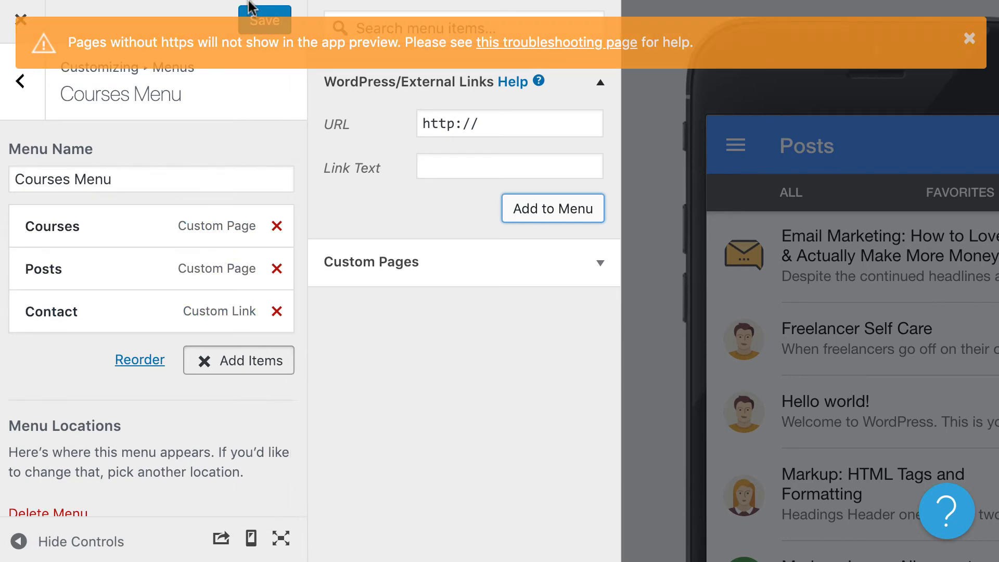
click(264, 20)
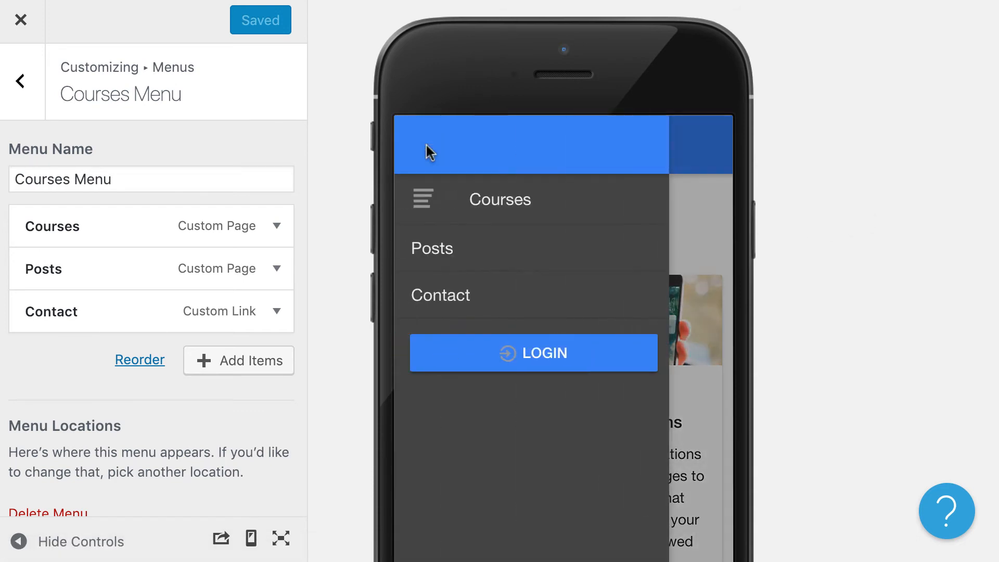
Open Contact in the preview, enter 'Scott' in the form name field, then go back.
click(441, 294)
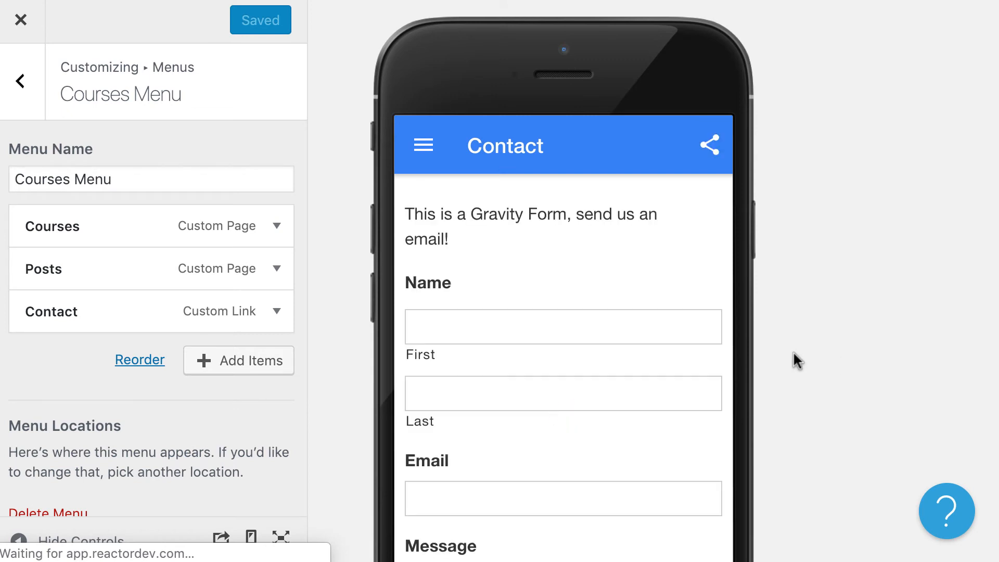
scroll(down, 3)
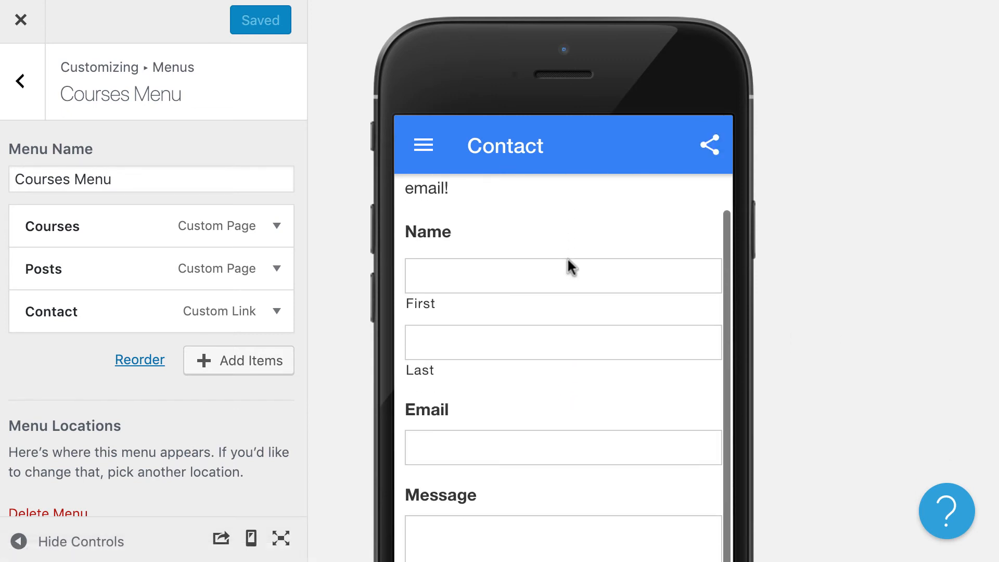
text(Scott)
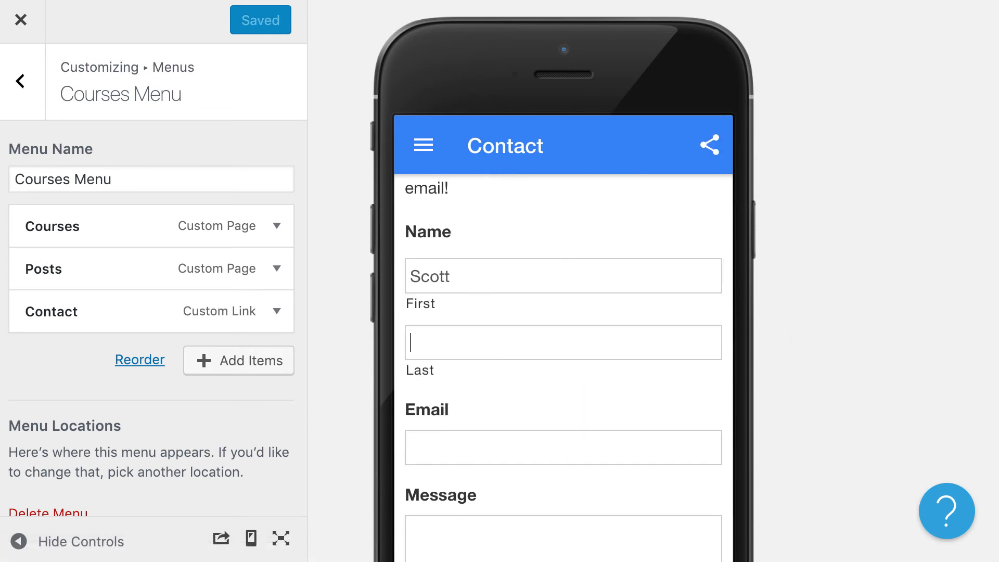
scroll(down, 3)
text(asdf)
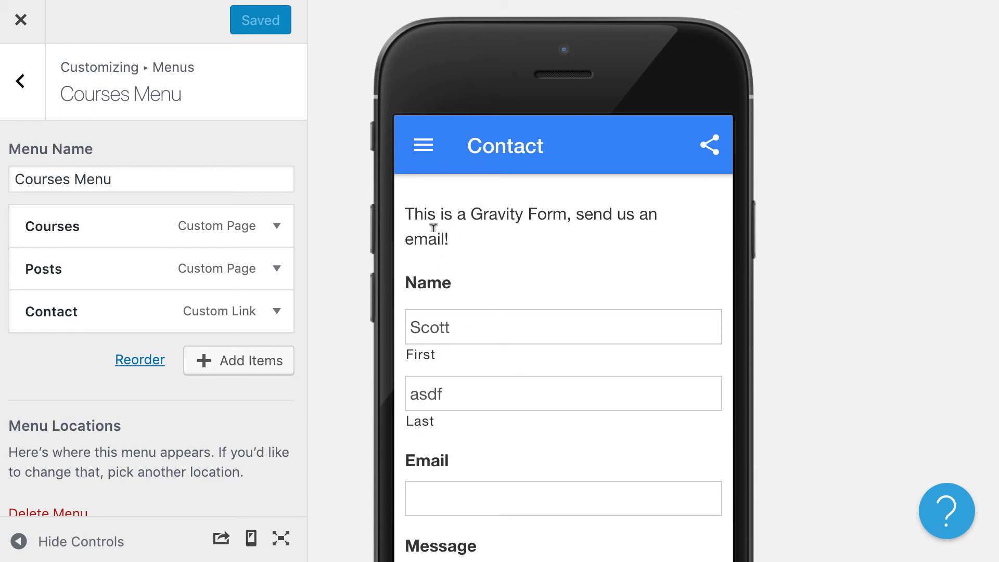
click(21, 82)
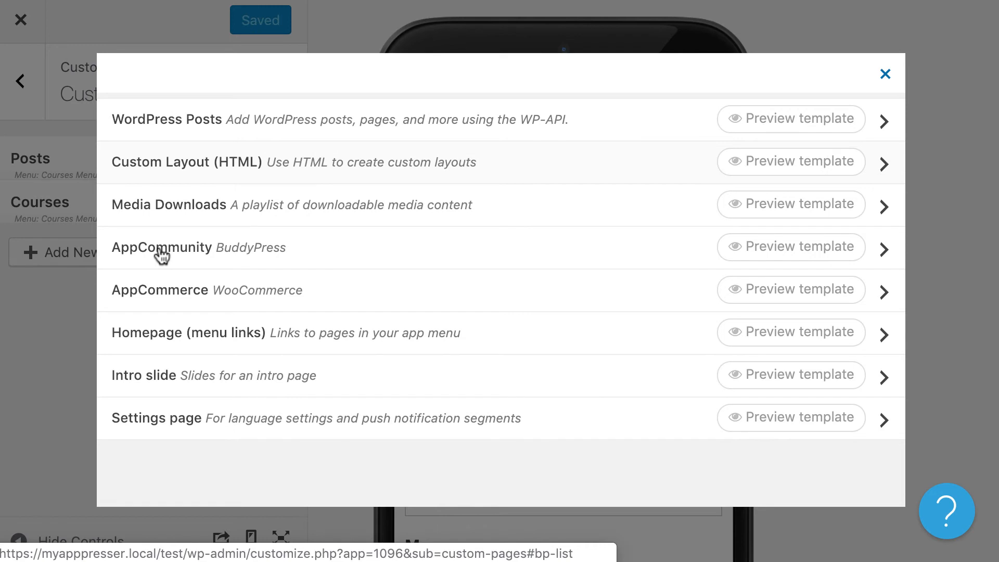
View the AppCommunity template with the Groups component, then close the dialog.
click(162, 247)
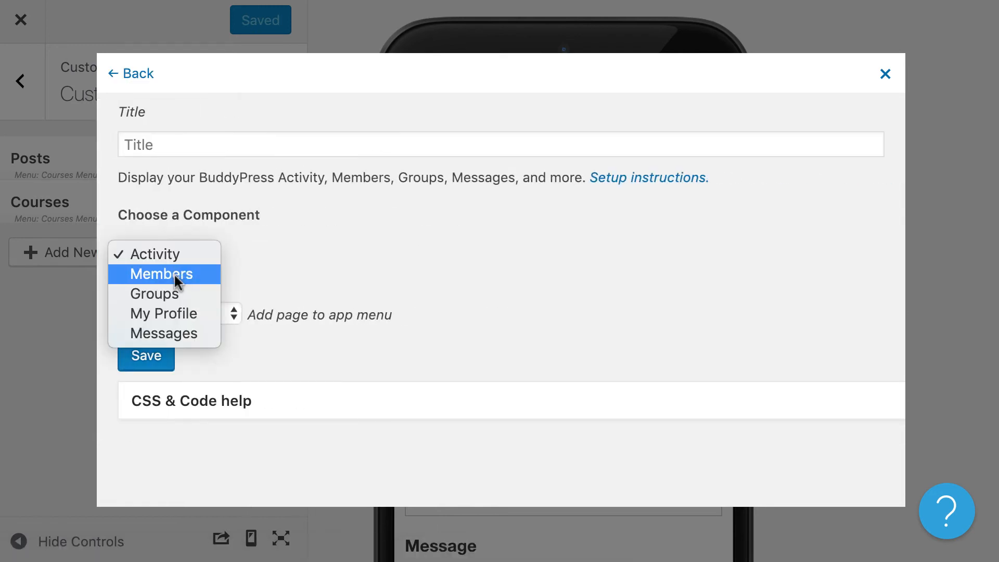
click(154, 294)
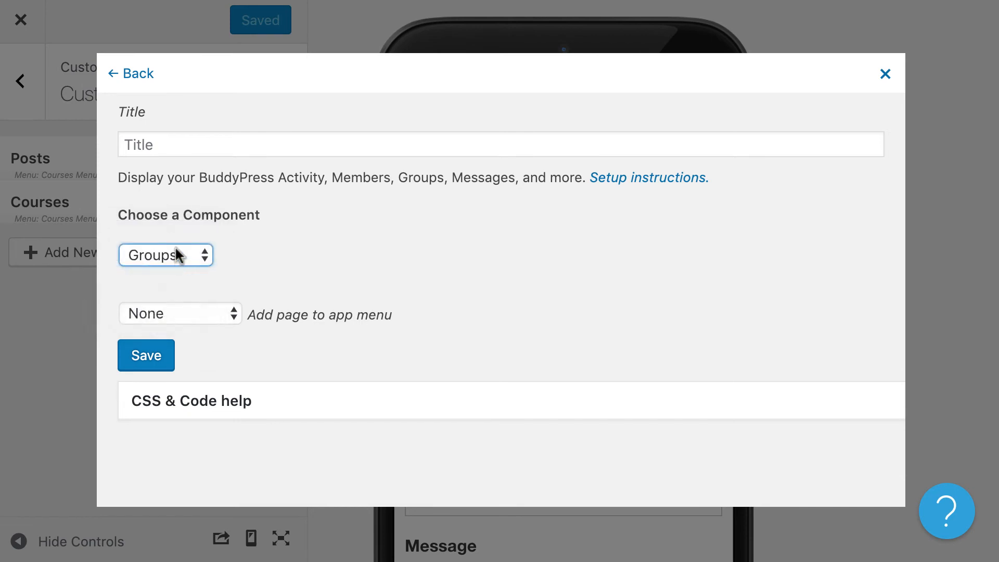
click(166, 255)
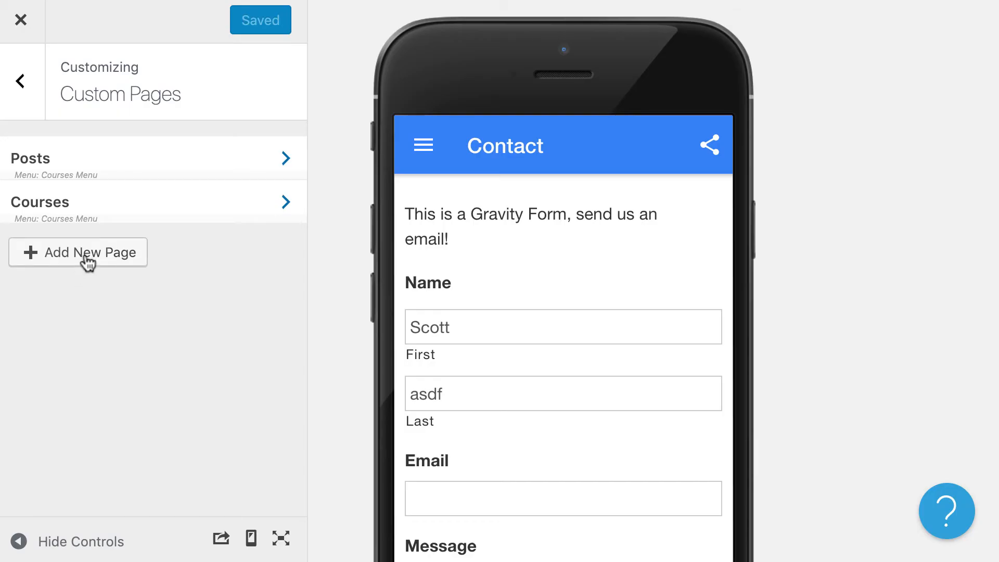
View the AppCommerce template with component None and woo-list code, then close it and go back.
click(78, 252)
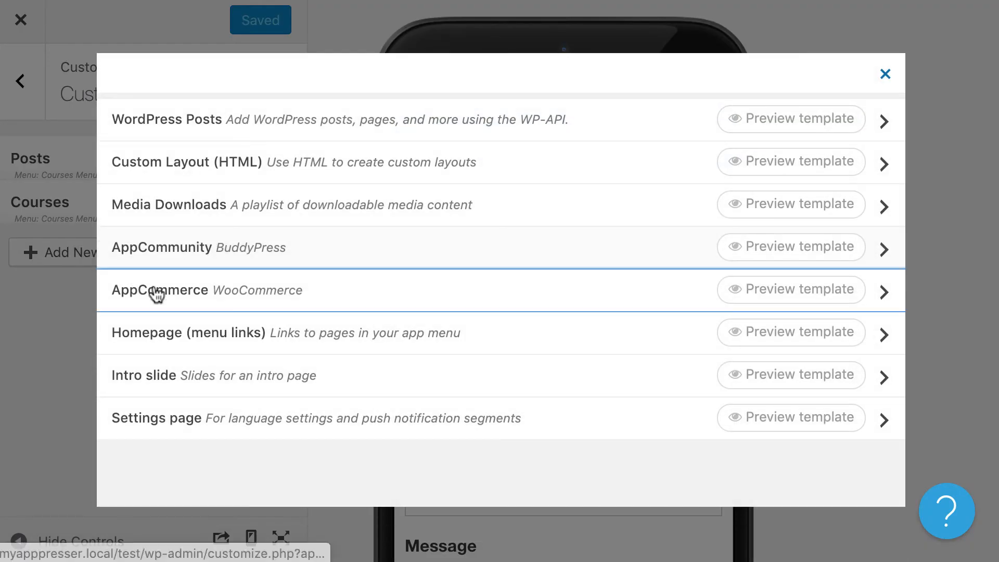
click(159, 290)
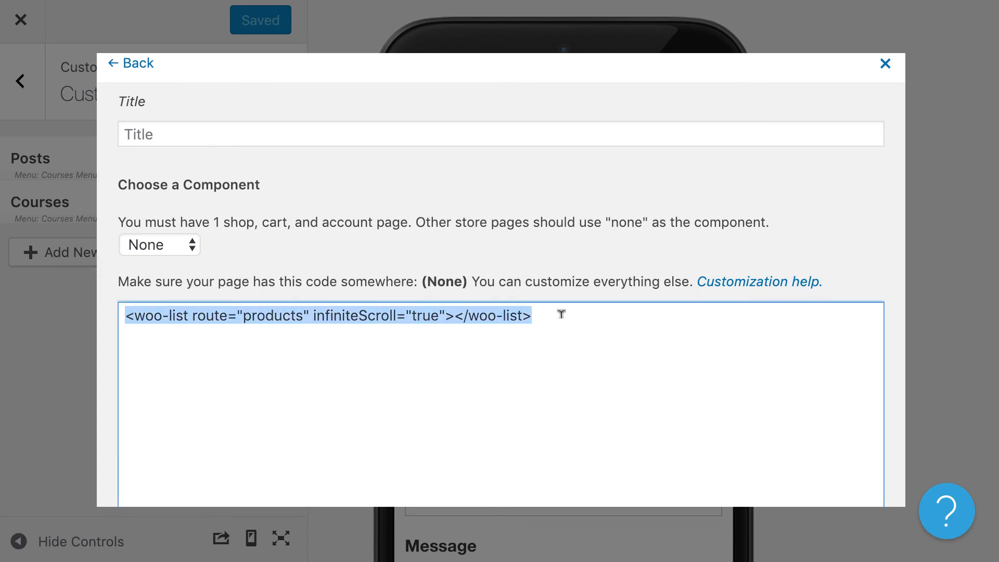
click(537, 314)
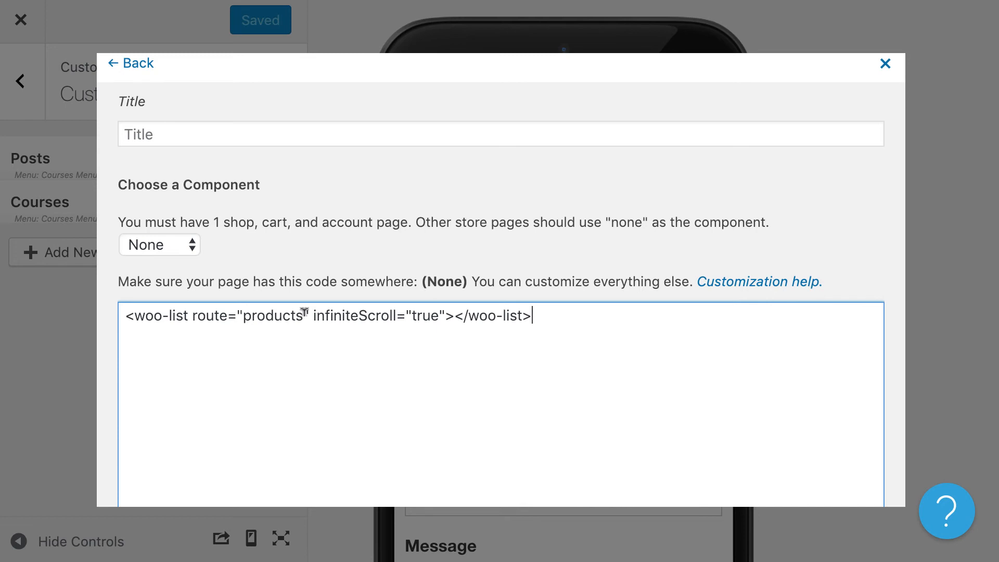
click(158, 243)
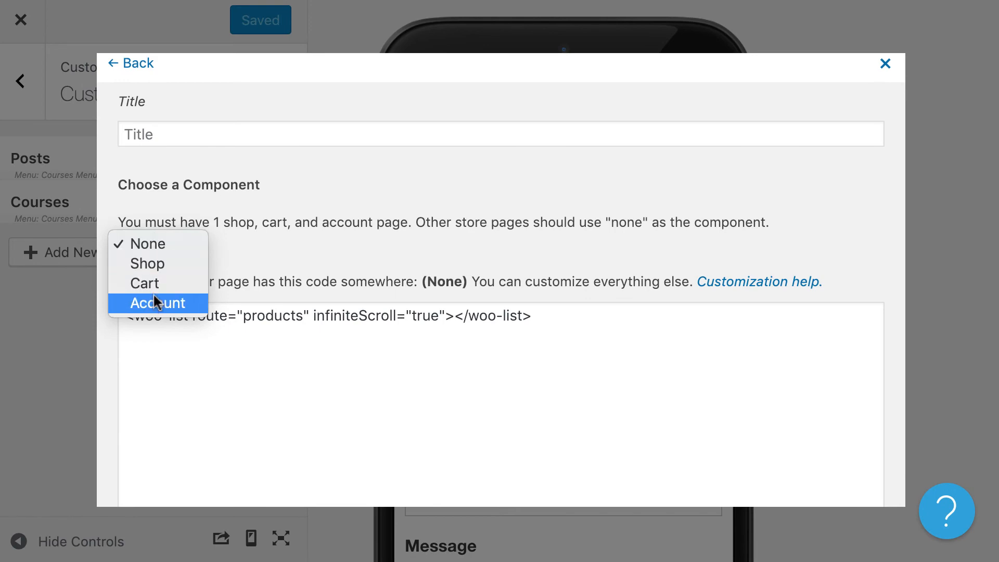
click(146, 244)
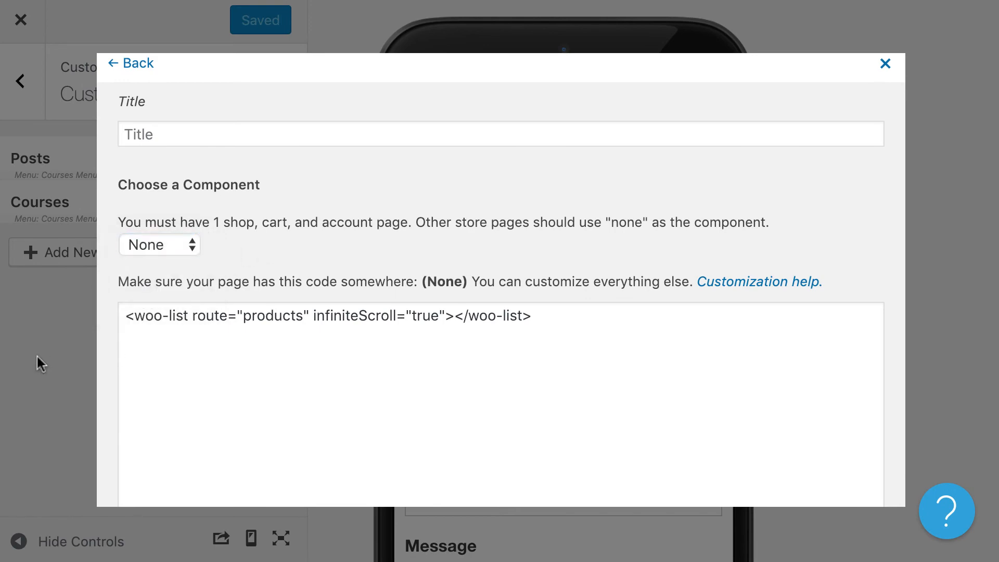
click(130, 62)
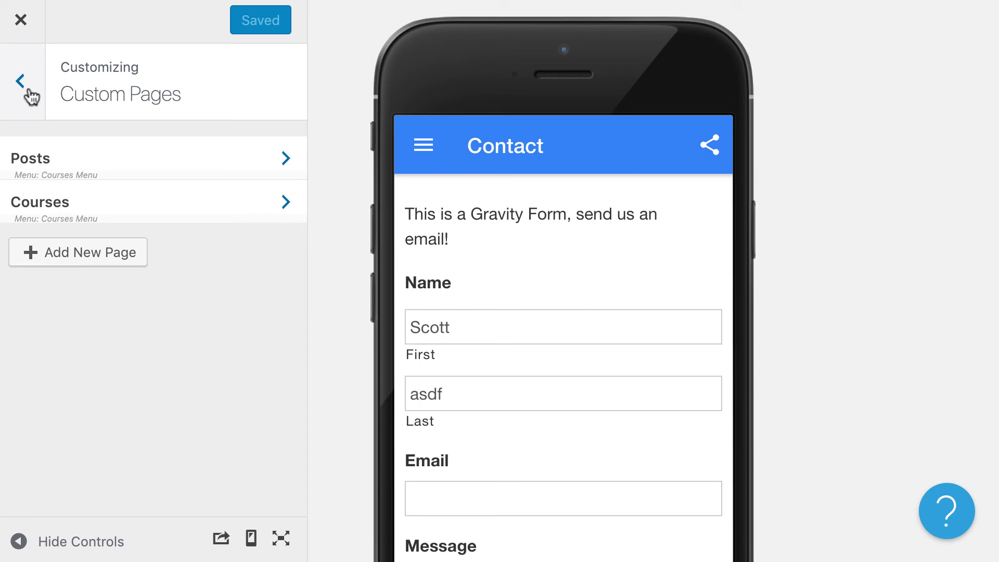
click(21, 81)
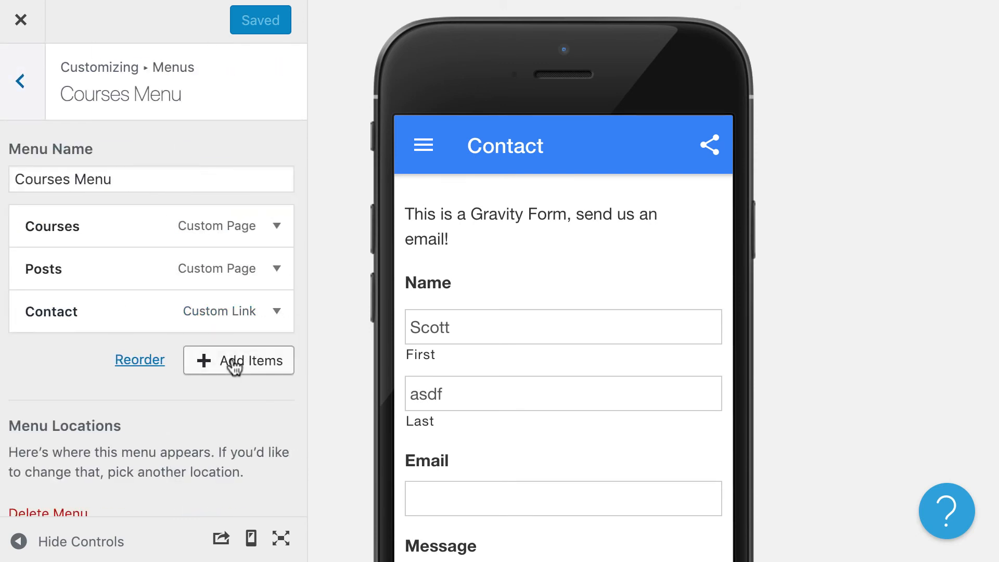
click(237, 360)
text(https://apppress)
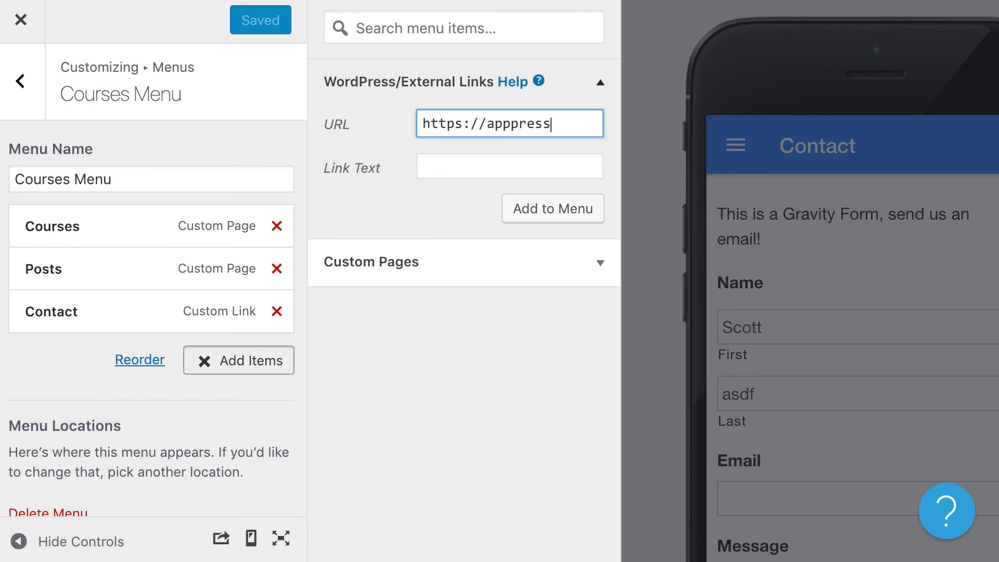
text(AppPresser)
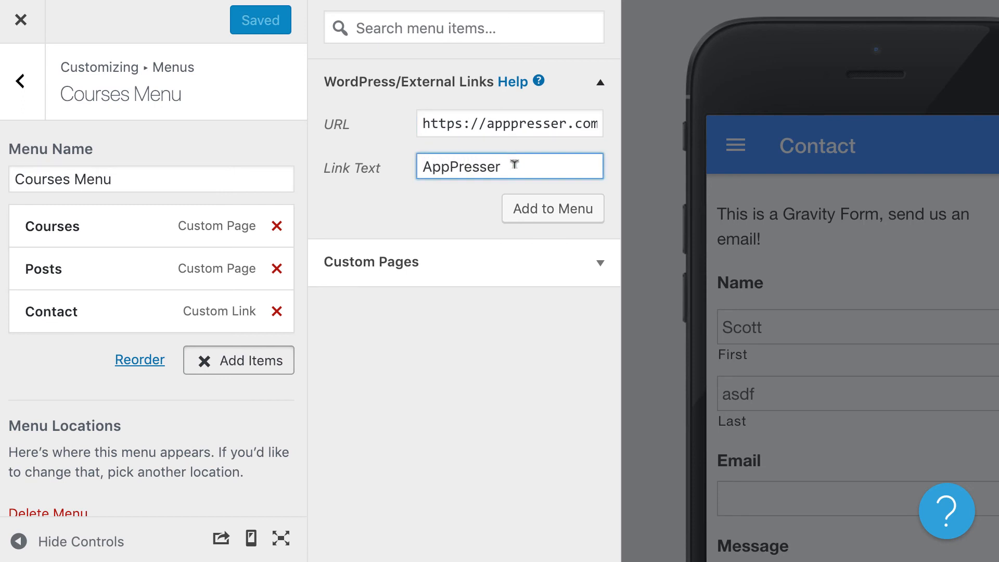
click(551, 208)
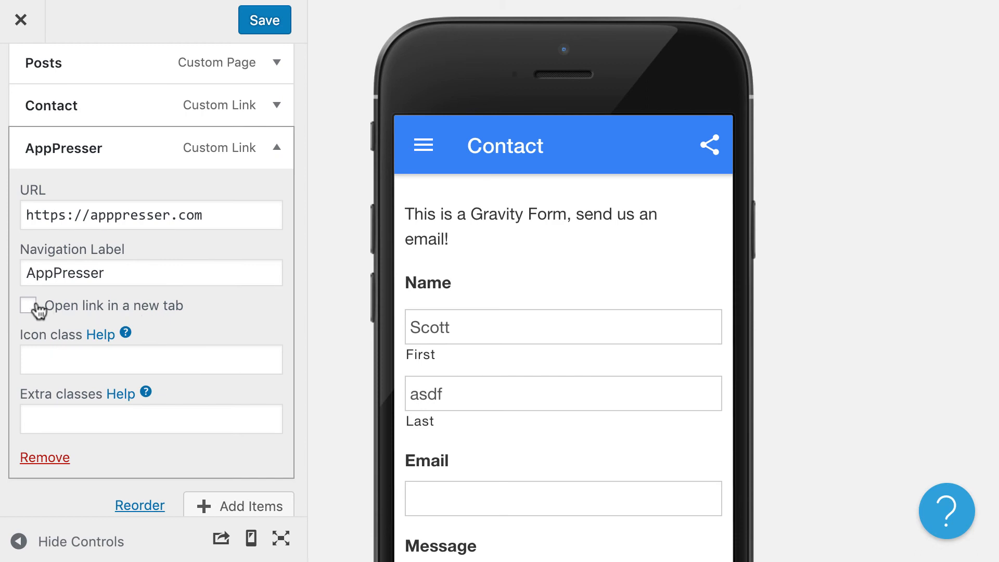
Set the AppPresser link to open in a new tab with globe icon and class 'hide', and save.
click(28, 305)
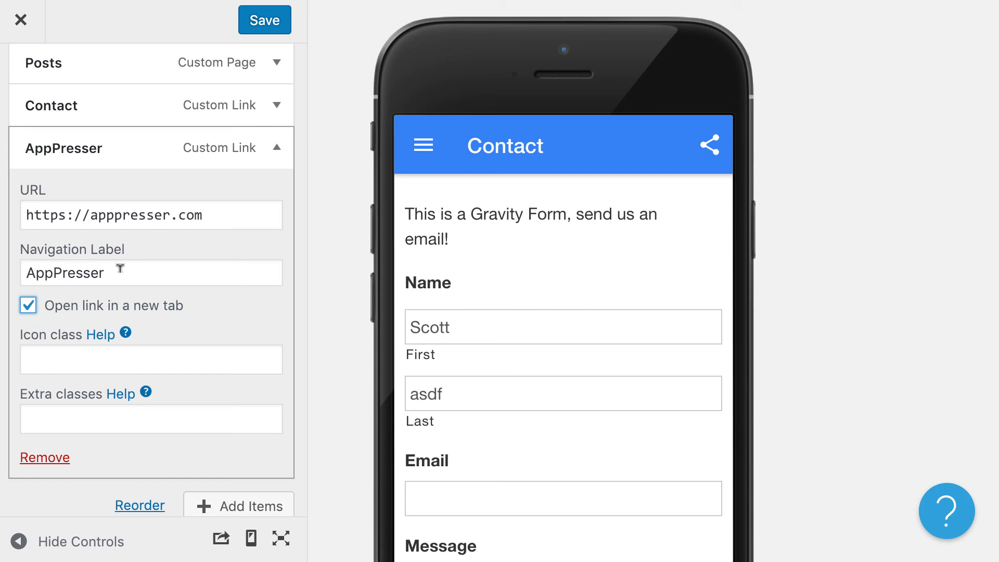
click(151, 359)
text(globe)
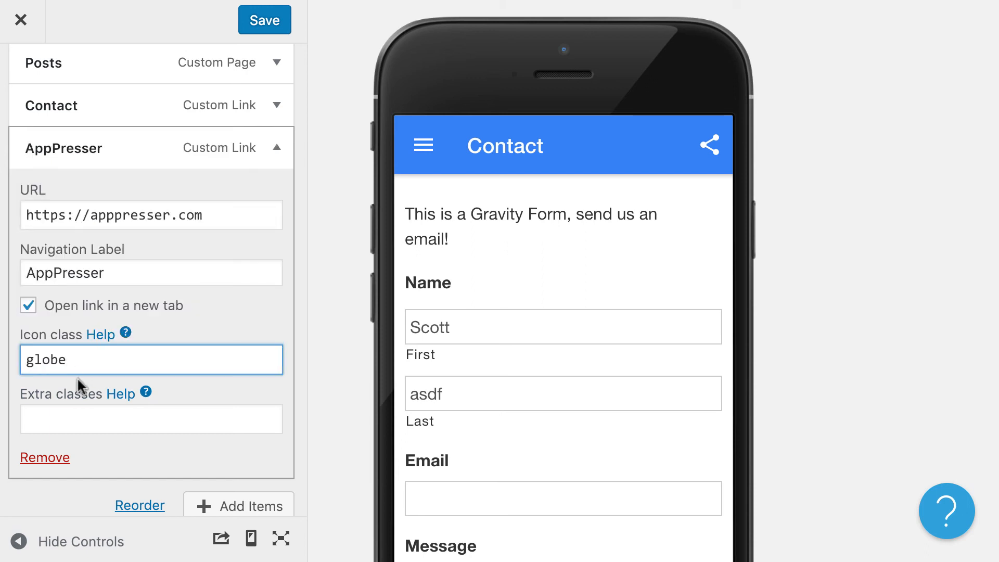
click(151, 419)
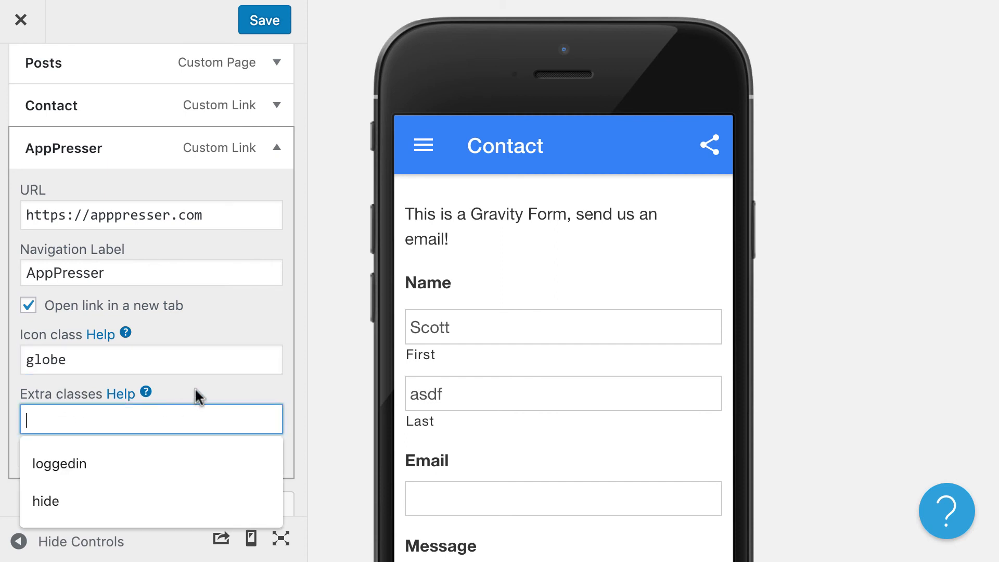
mouse_move(125, 415)
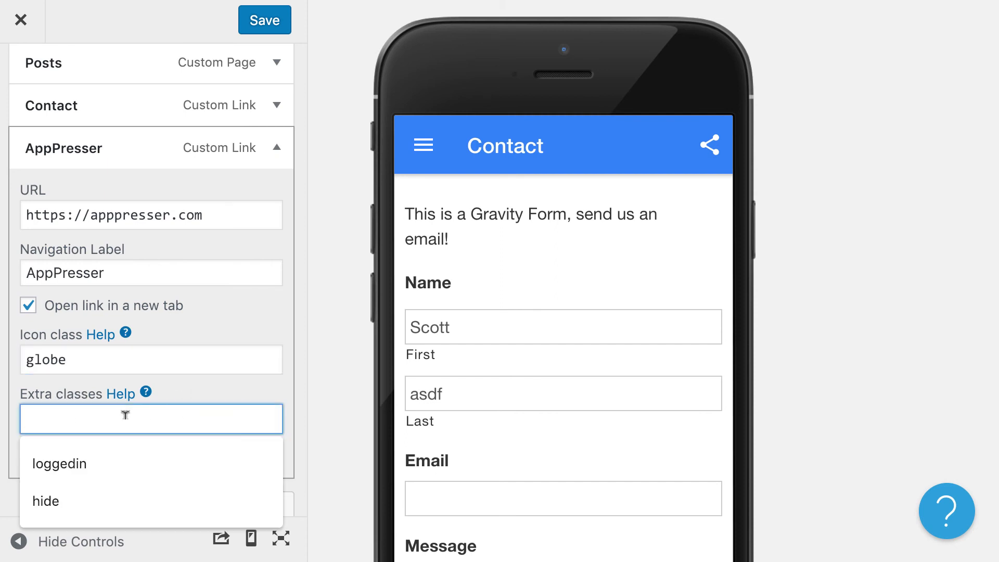
click(58, 463)
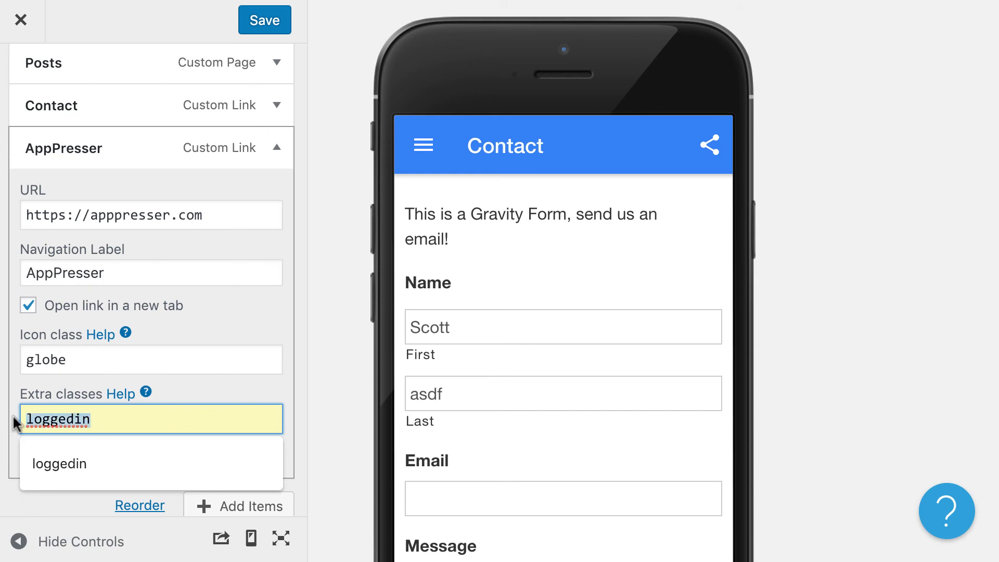
text(hide)
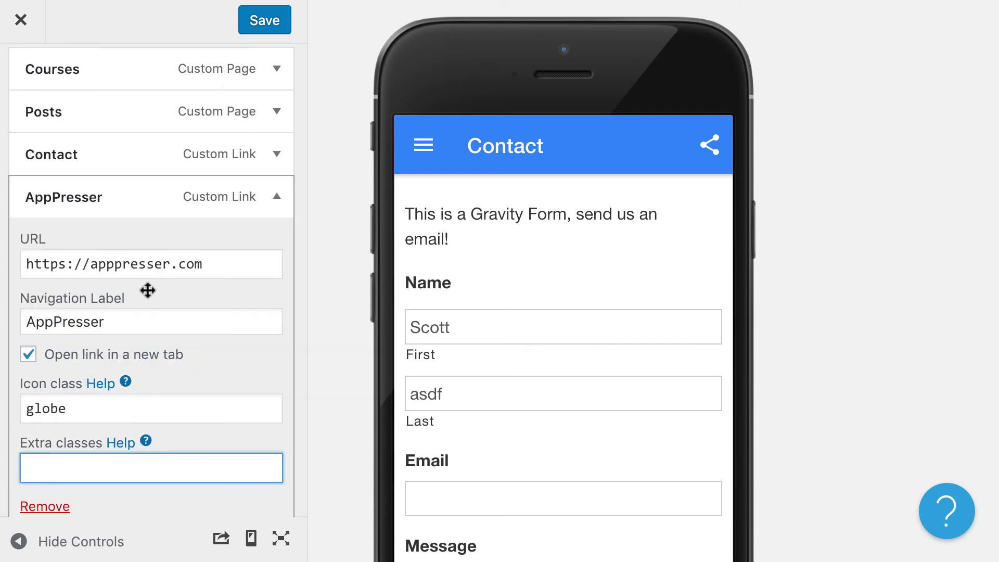
click(264, 20)
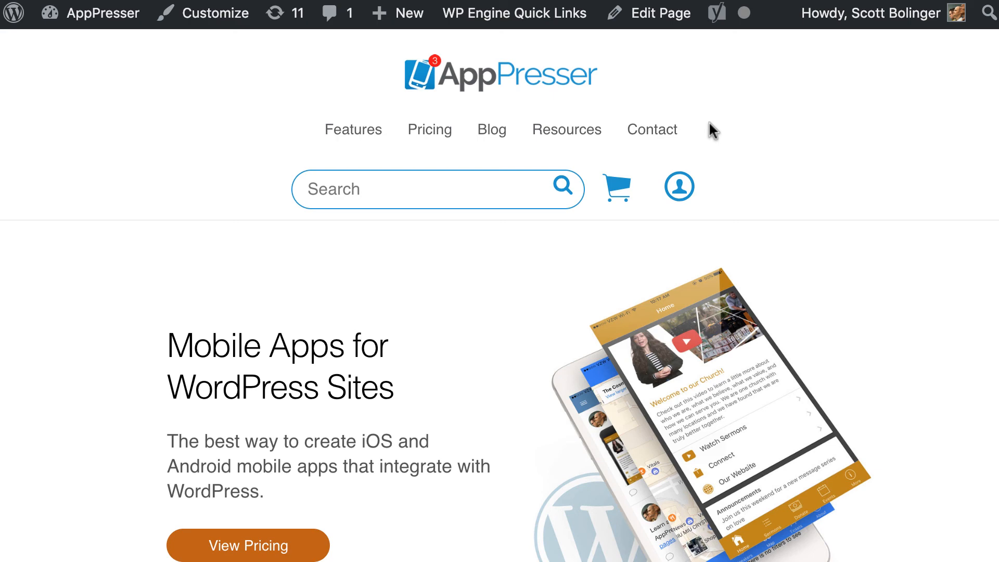
click(214, 13)
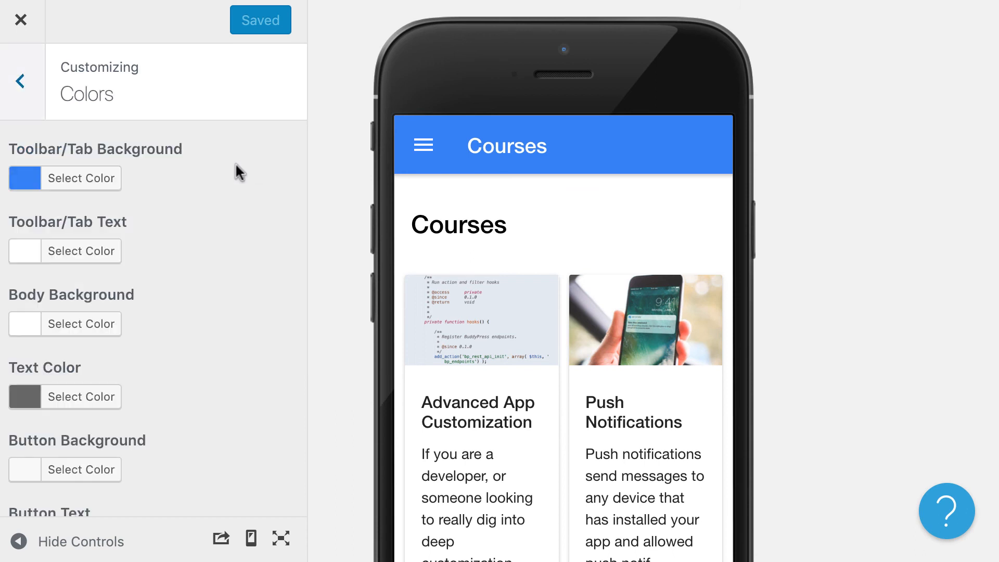
Set Left Menu Background #dbdbdb and Left Menu Icon Color red (#dd3333), checking the preview.
click(81, 178)
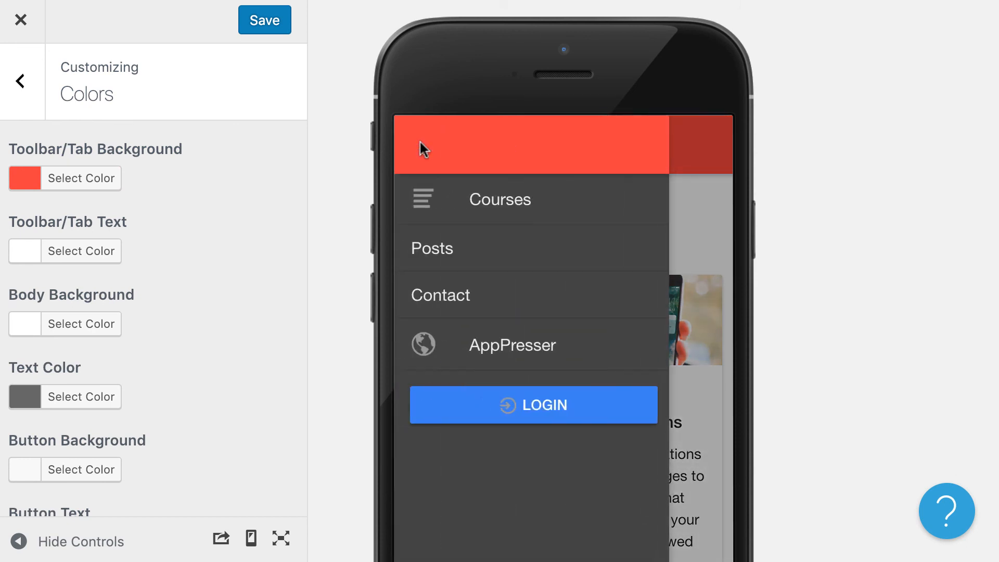
scroll(down, 3)
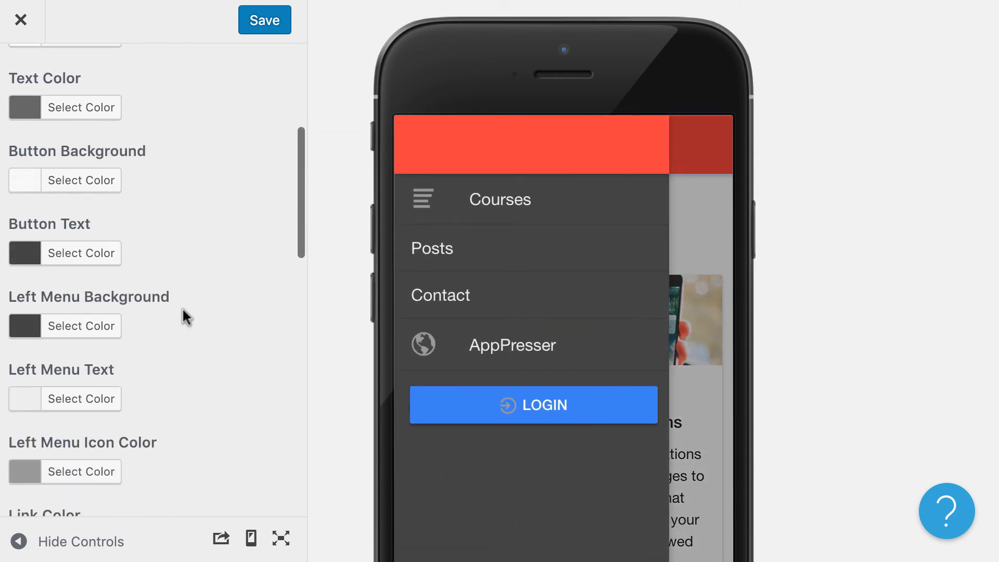
click(82, 326)
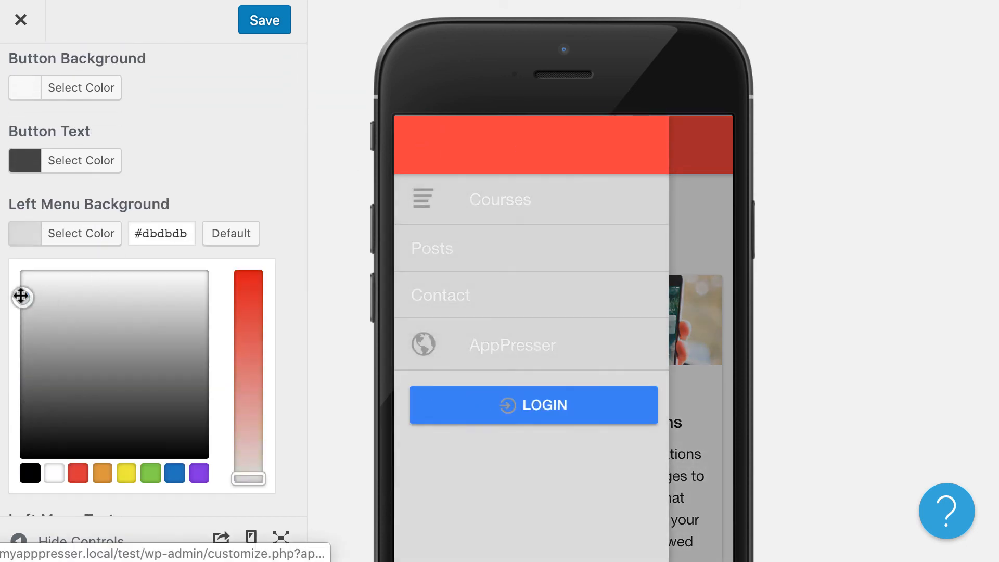
scroll(down, 3)
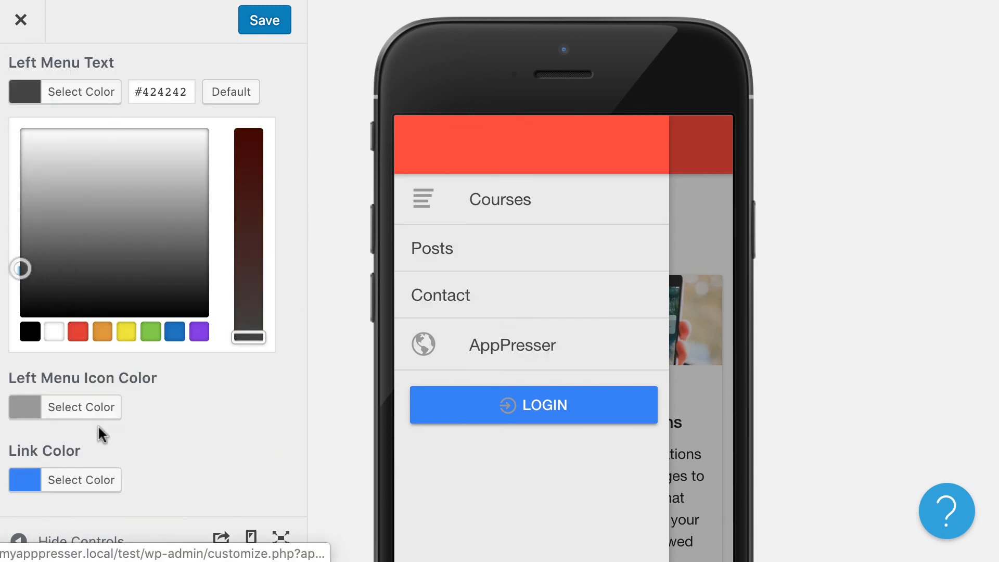
click(79, 404)
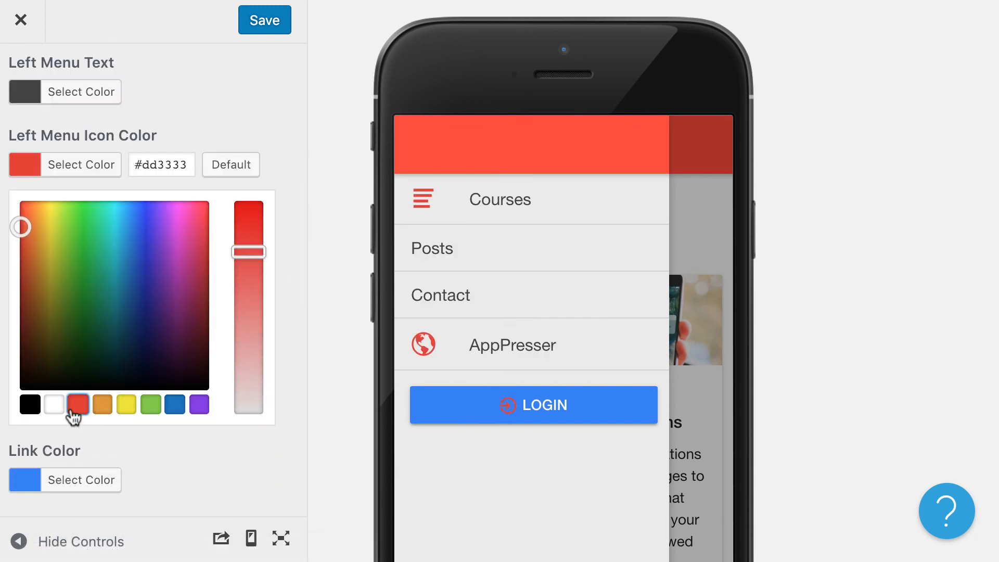
scroll(down, 3)
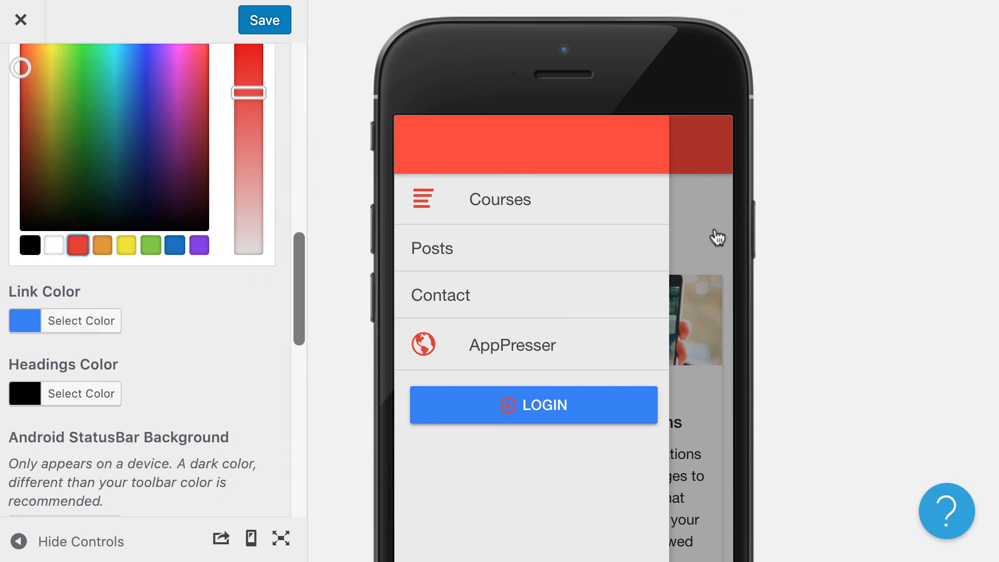
scroll(down, 3)
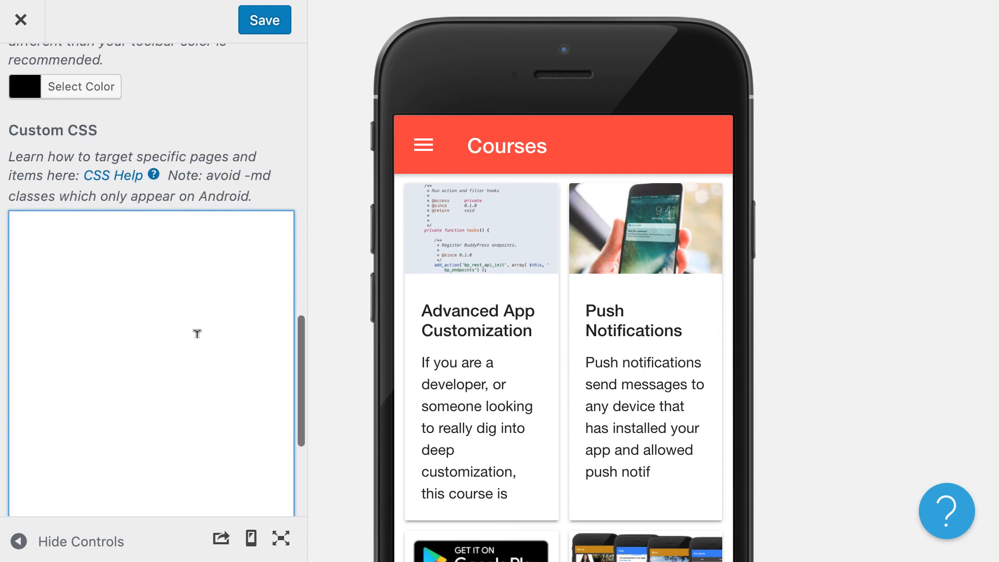
scroll(up, 3)
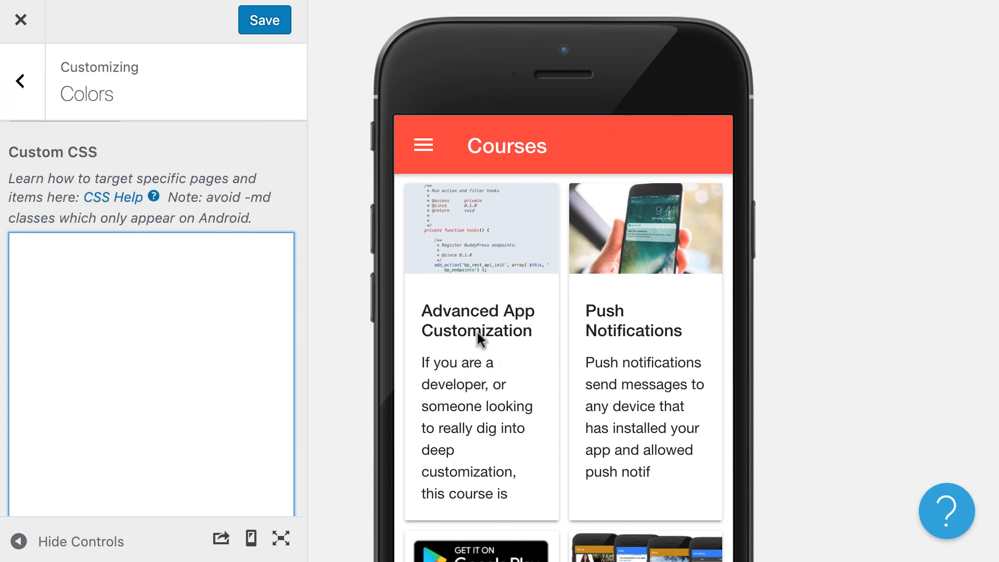
mouse_move(465, 425)
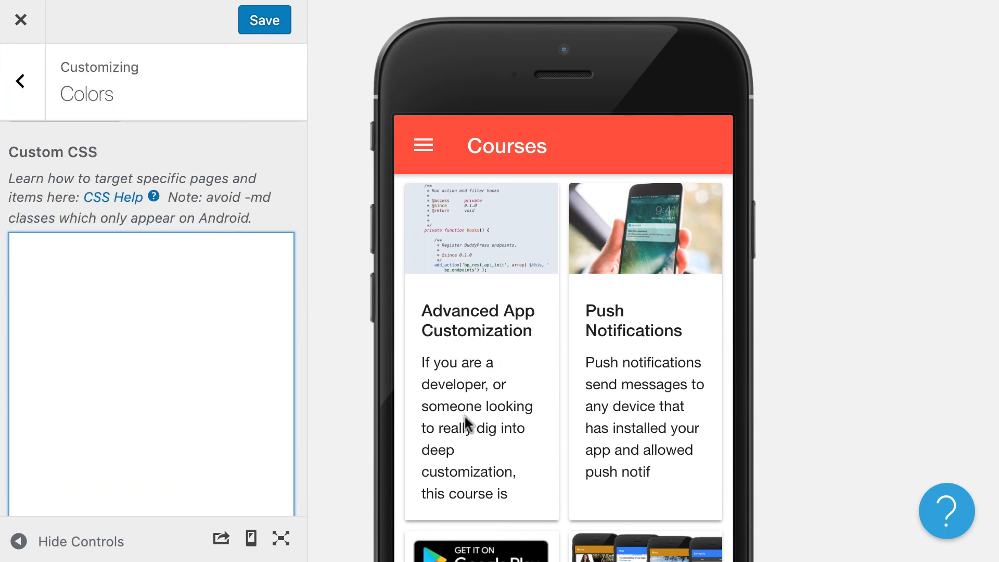
click(422, 144)
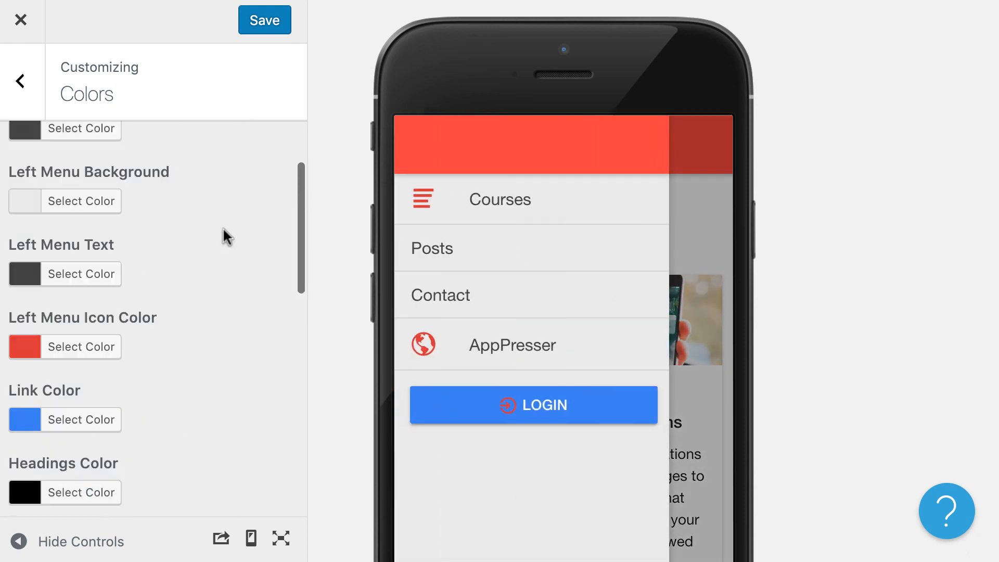
Review the Settings section's author, geolocation, asset upload and header logo options.
click(19, 81)
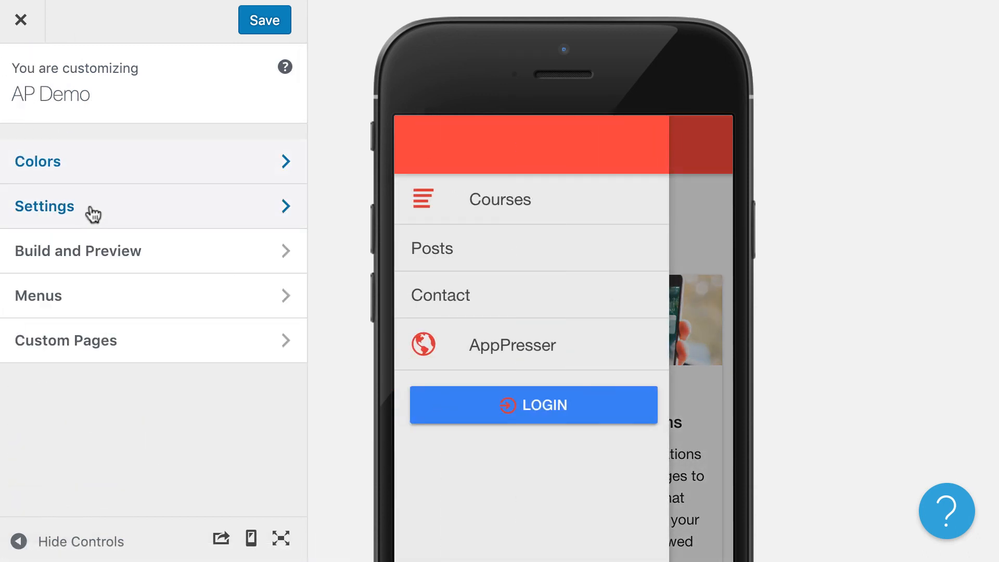
click(45, 206)
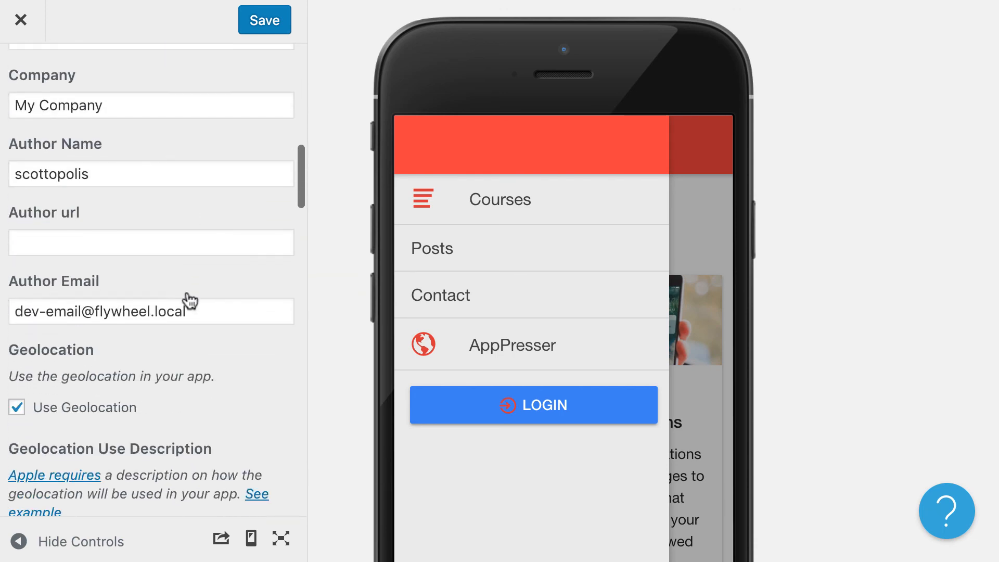
scroll(down, 3)
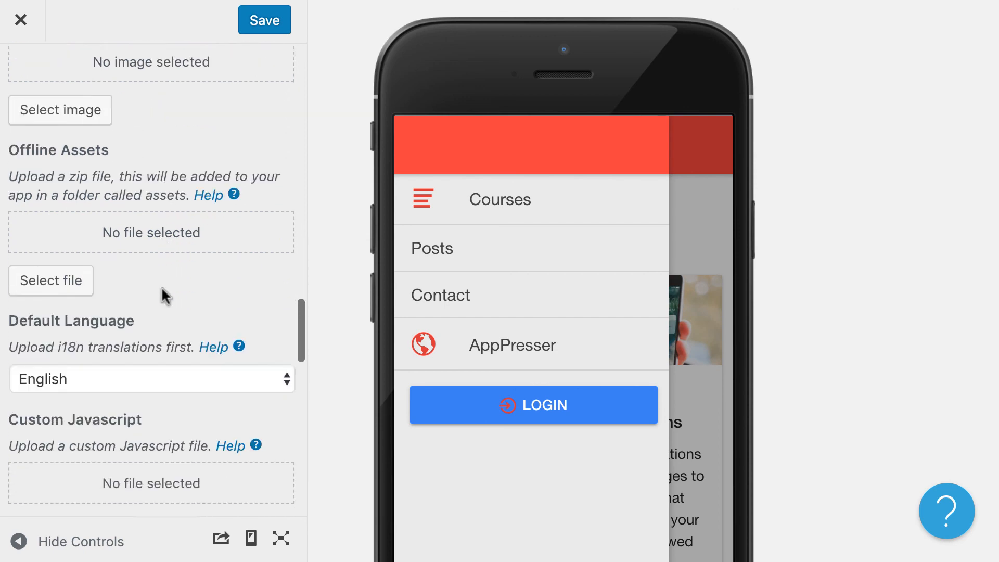
scroll(down, 3)
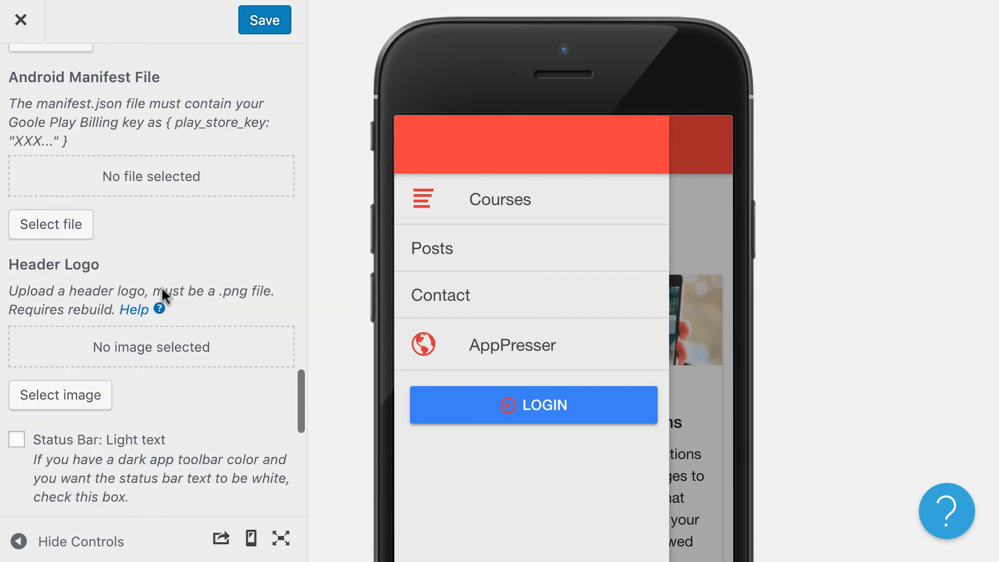
scroll(down, 3)
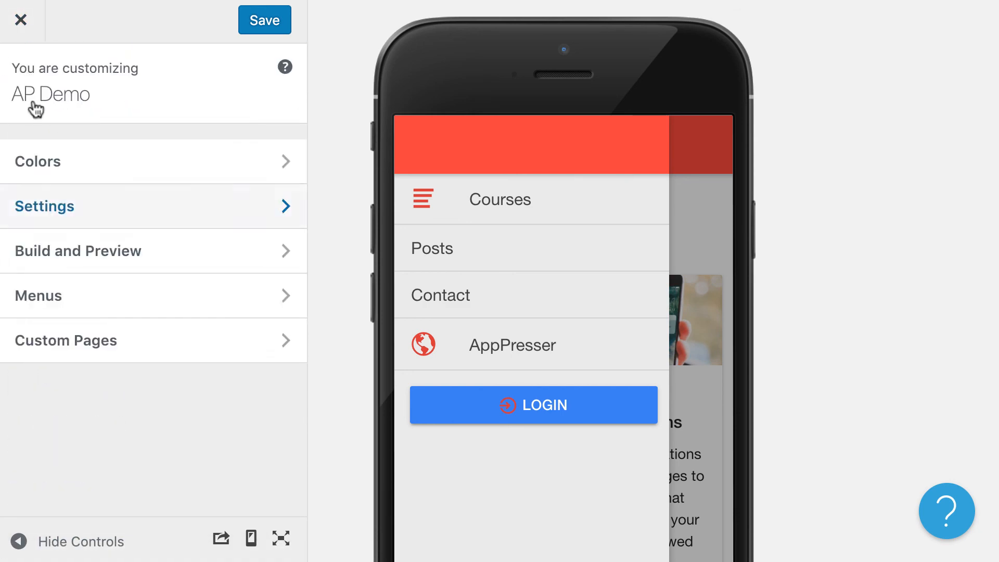
Show the Build and Preview section down to the Update Live App options.
click(78, 251)
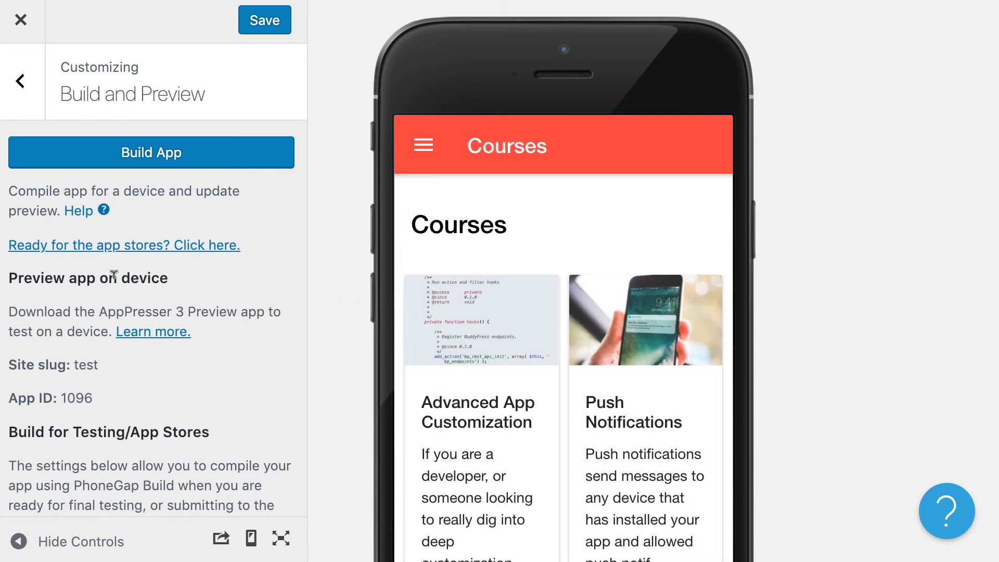
scroll(down, 3)
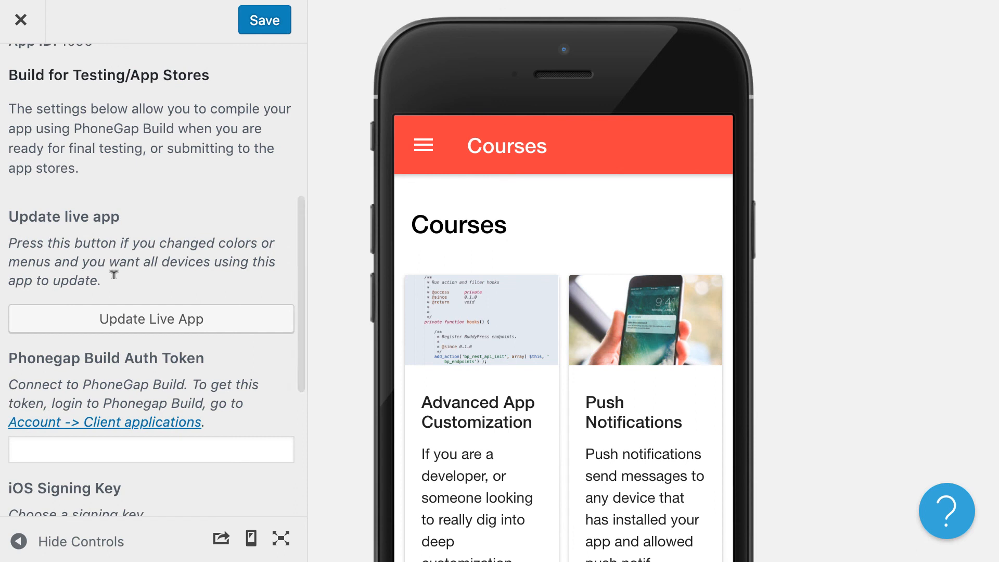